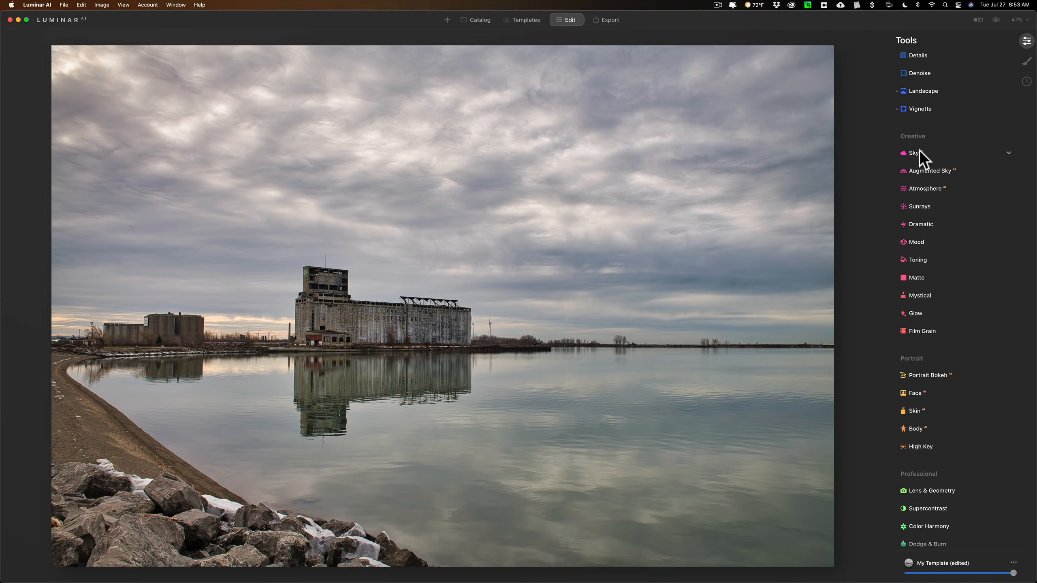
Replace the overcast waterfront sky with Blue Sky 5 using Sky AI
{"action": "left_click", "coordinate": [914, 152]}
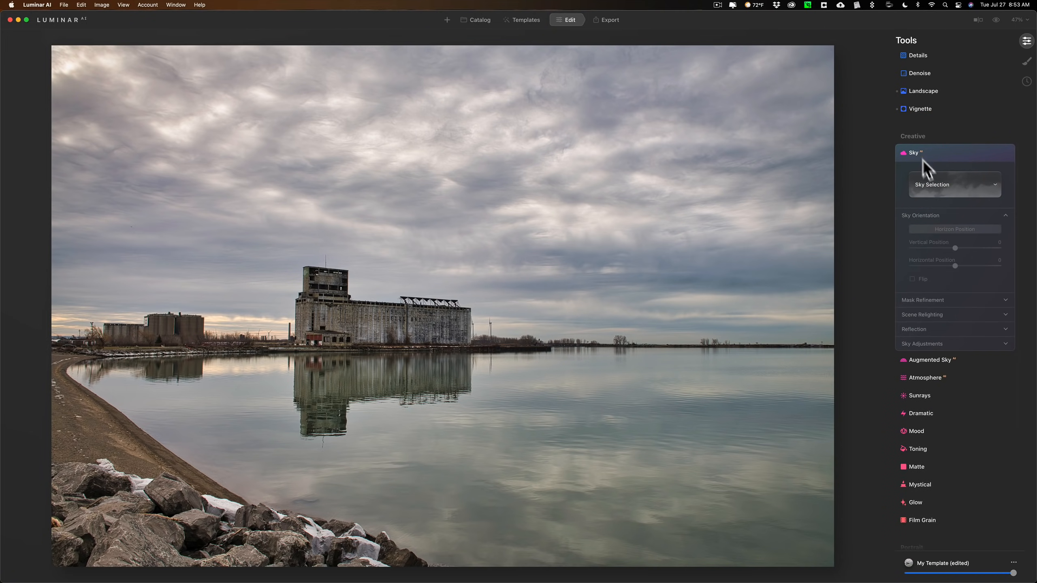
{"action": "left_click", "coordinate": [955, 185]}
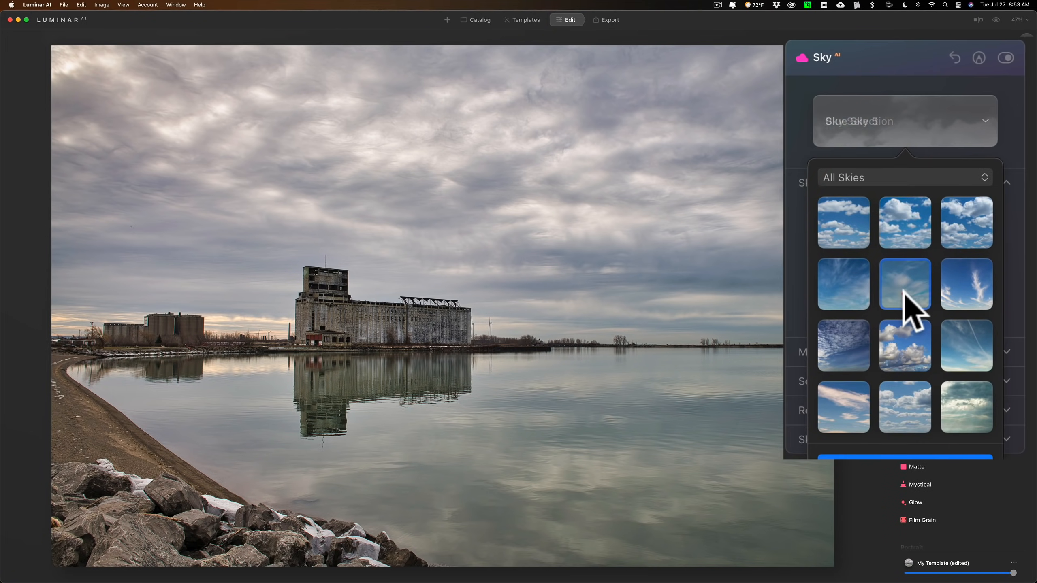
{"action": "left_click", "coordinate": [905, 284]}
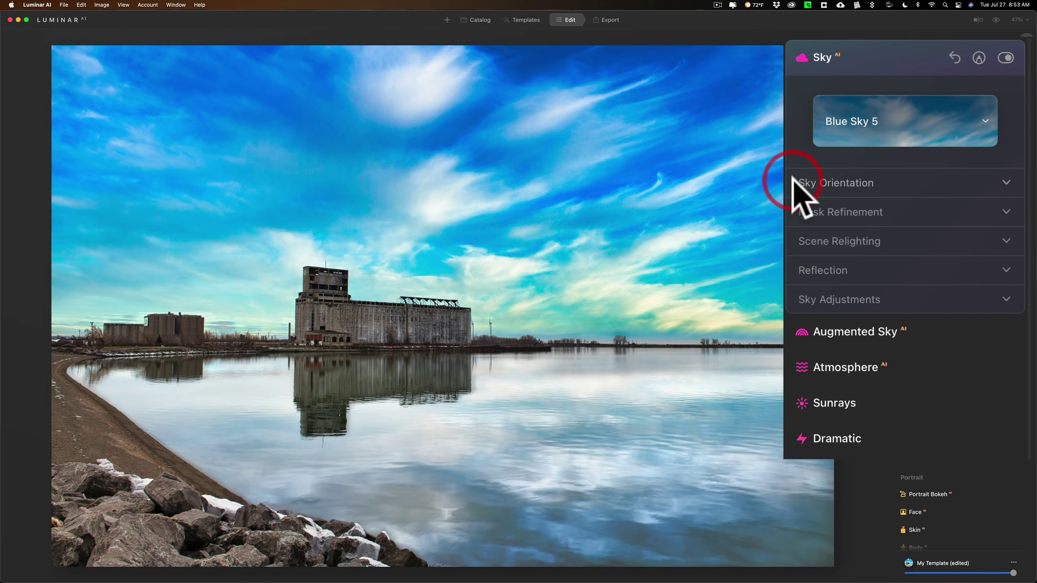
Set the sky's Vertical Position to -2 and drag the horizon line down to the waterline
{"action": "left_click", "coordinate": [836, 183]}
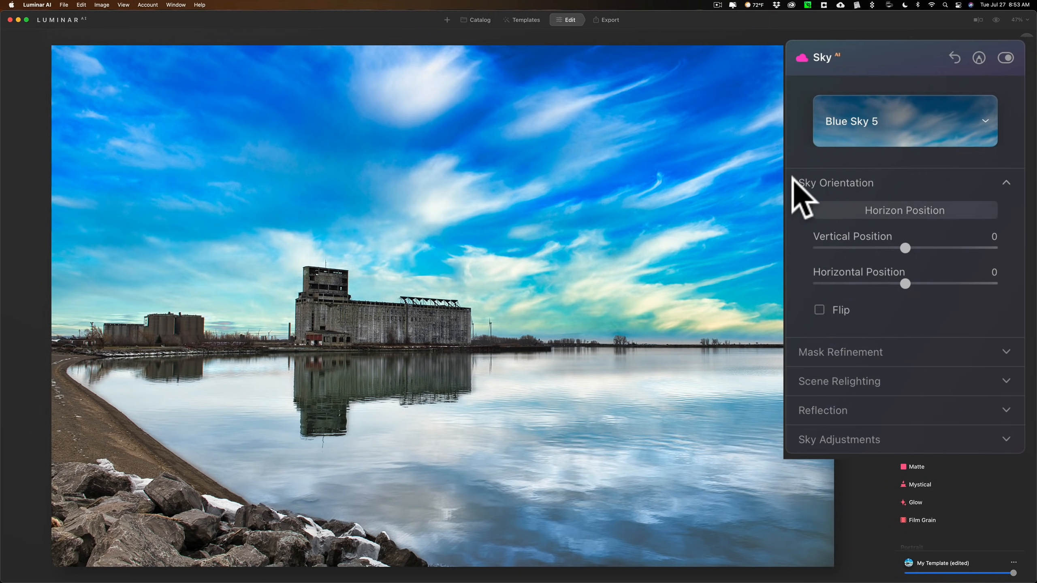
{"action": "mouse_move", "coordinate": [908, 261]}
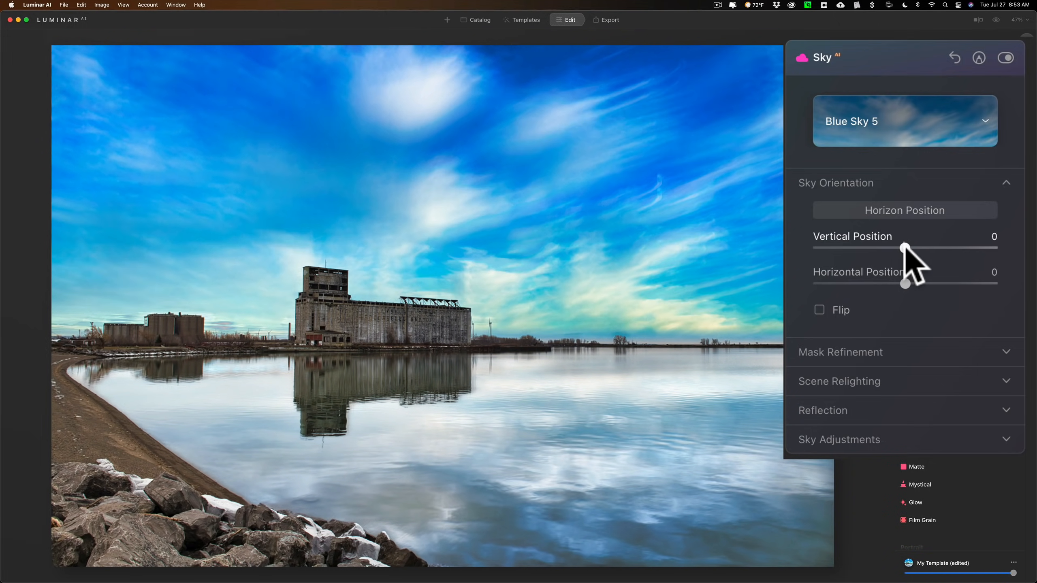
{"action": "left_click_drag", "start_coordinate": [904, 247], "coordinate": [905, 247]}
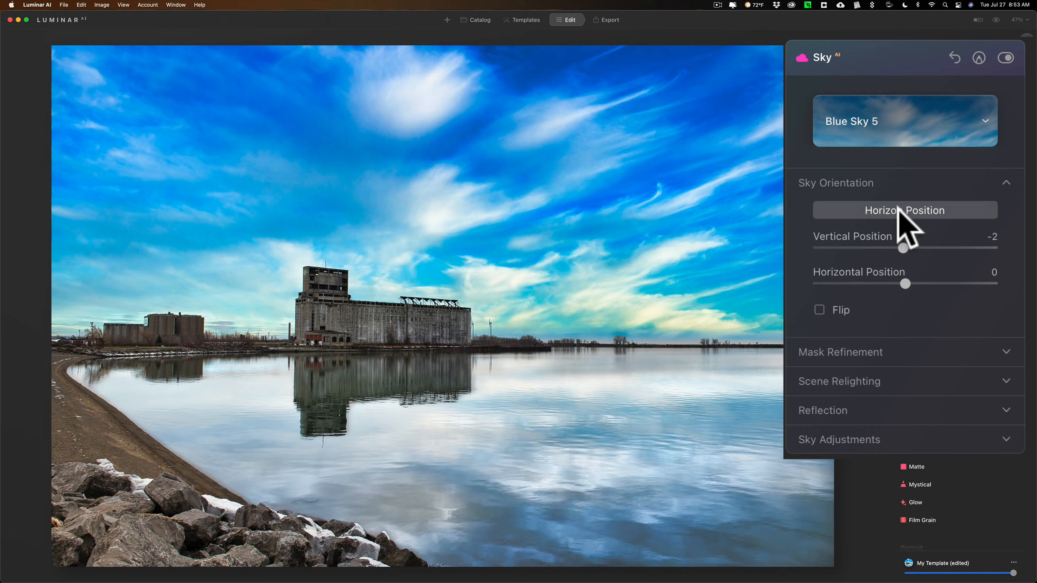
{"action": "left_click", "coordinate": [905, 210]}
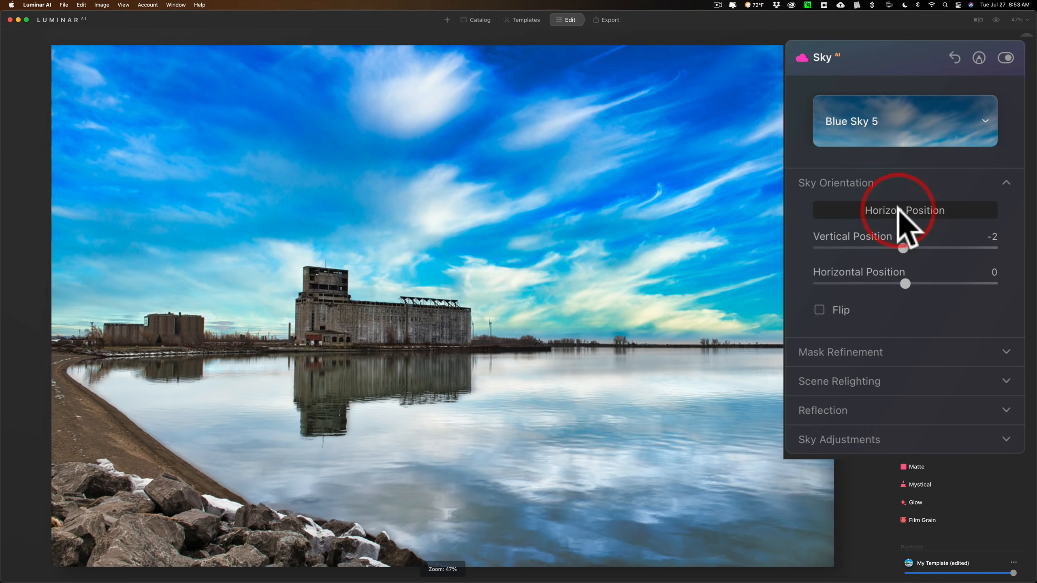
{"action": "left_click", "coordinate": [904, 211]}
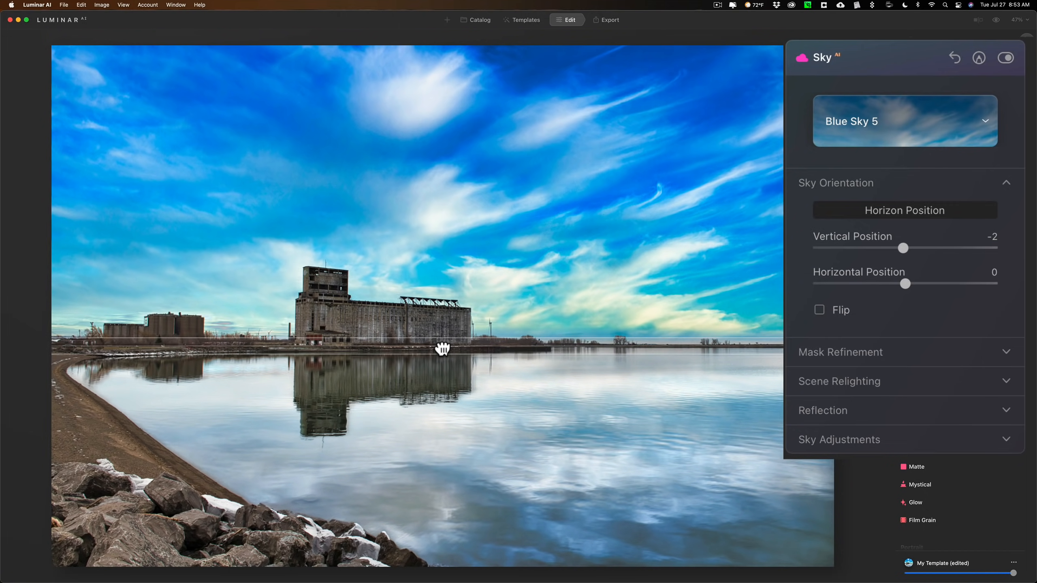
{"action": "mouse_move", "coordinate": [442, 343]}
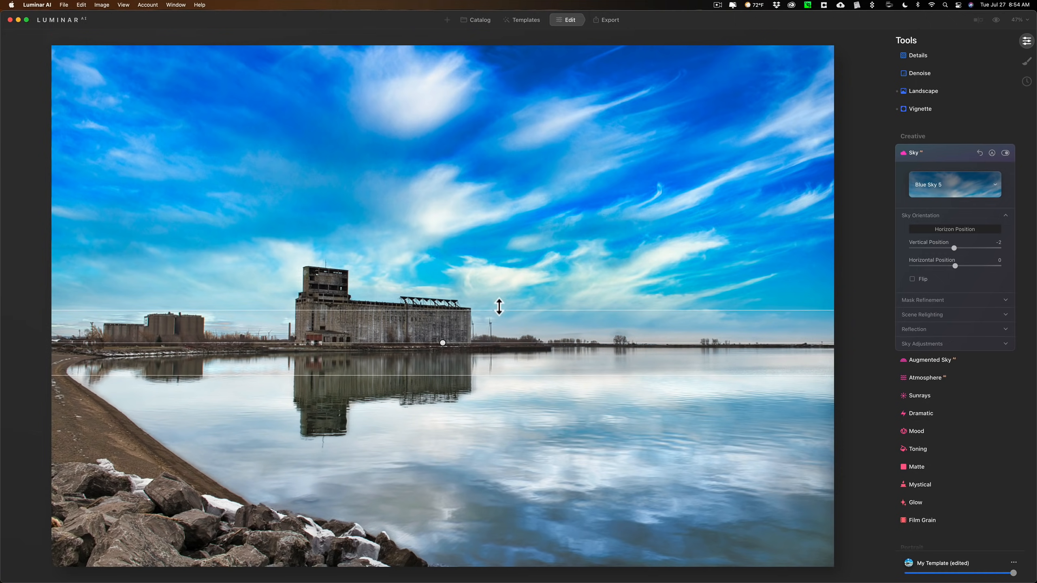
{"action": "left_click_drag", "start_coordinate": [499, 307], "coordinate": [499, 328]}
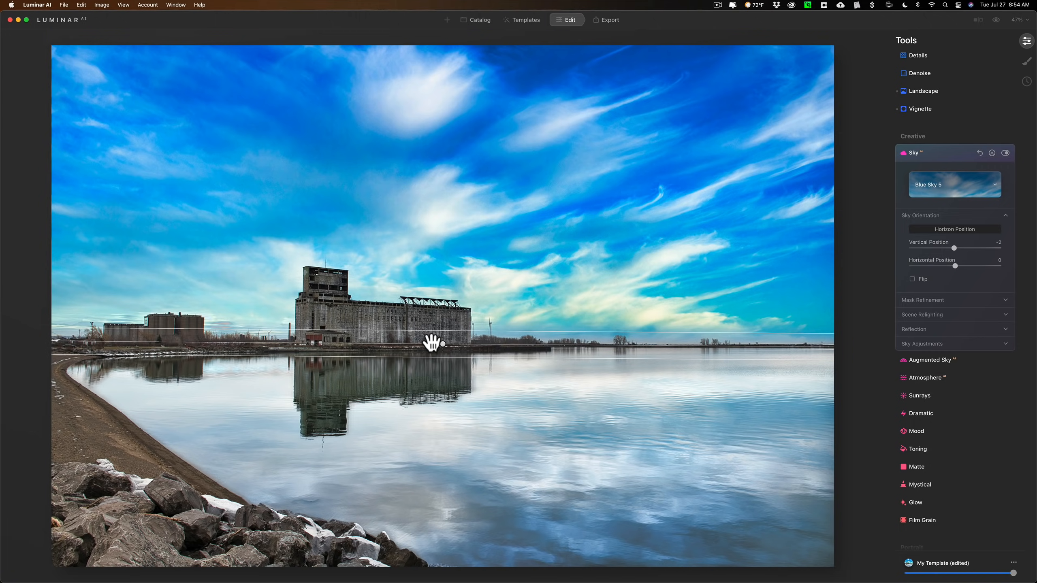
{"action": "mouse_move", "coordinate": [1028, 39]}
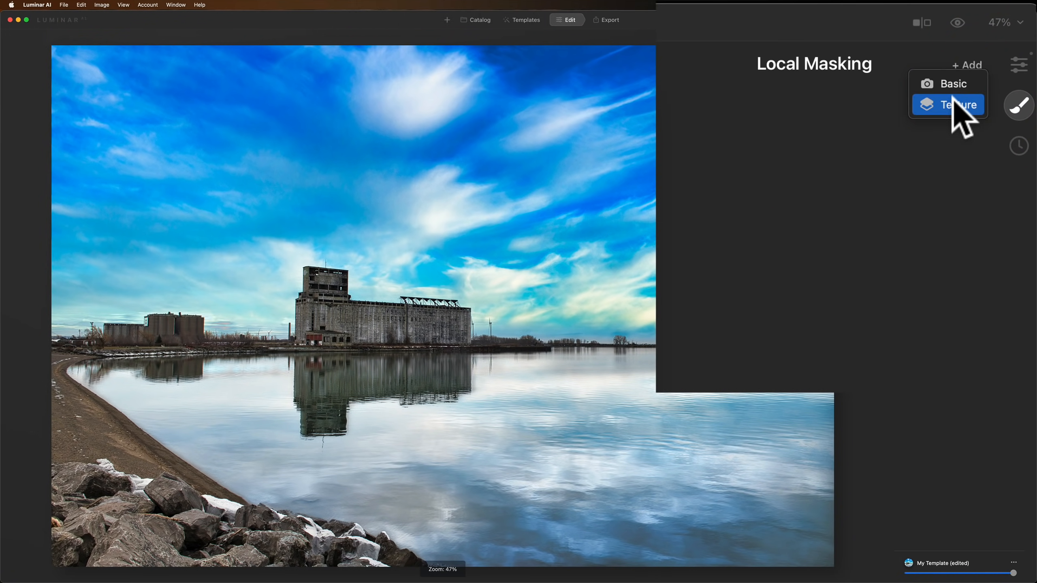
{"action": "left_click", "coordinate": [954, 104]}
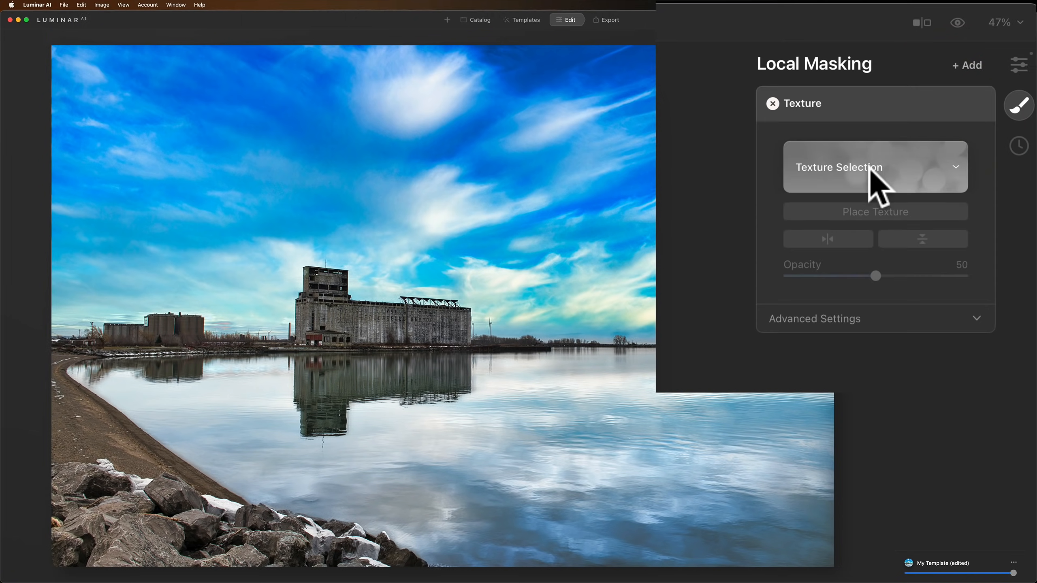
{"action": "left_click", "coordinate": [875, 167]}
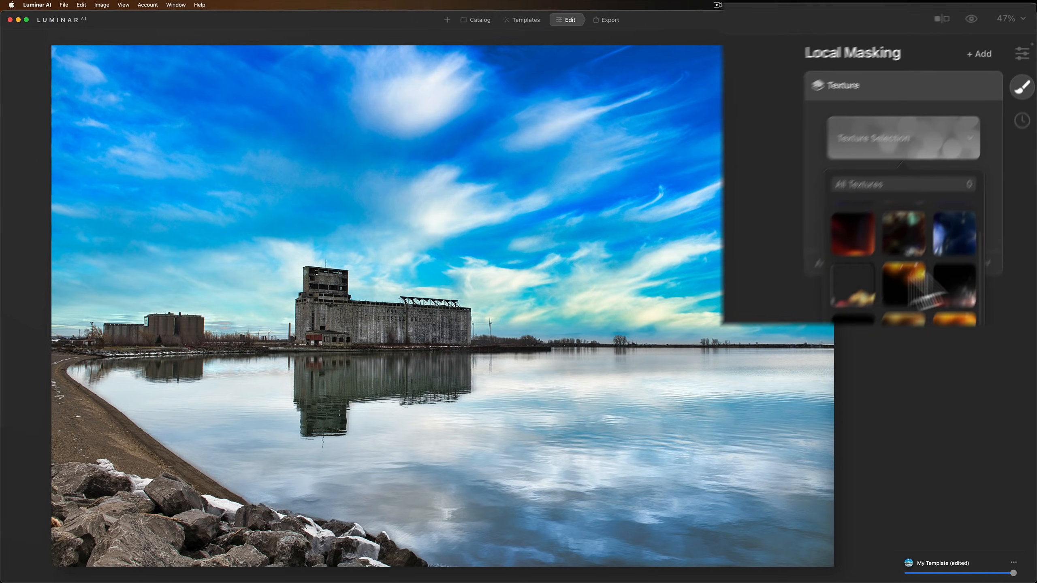
{"action": "left_click", "coordinate": [954, 180]}
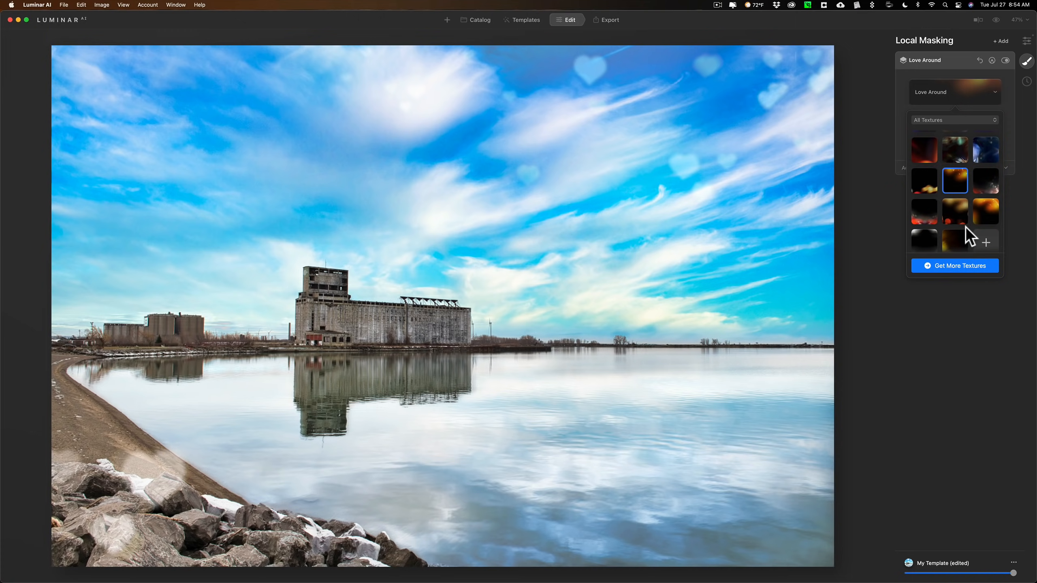
{"action": "left_click", "coordinate": [954, 210]}
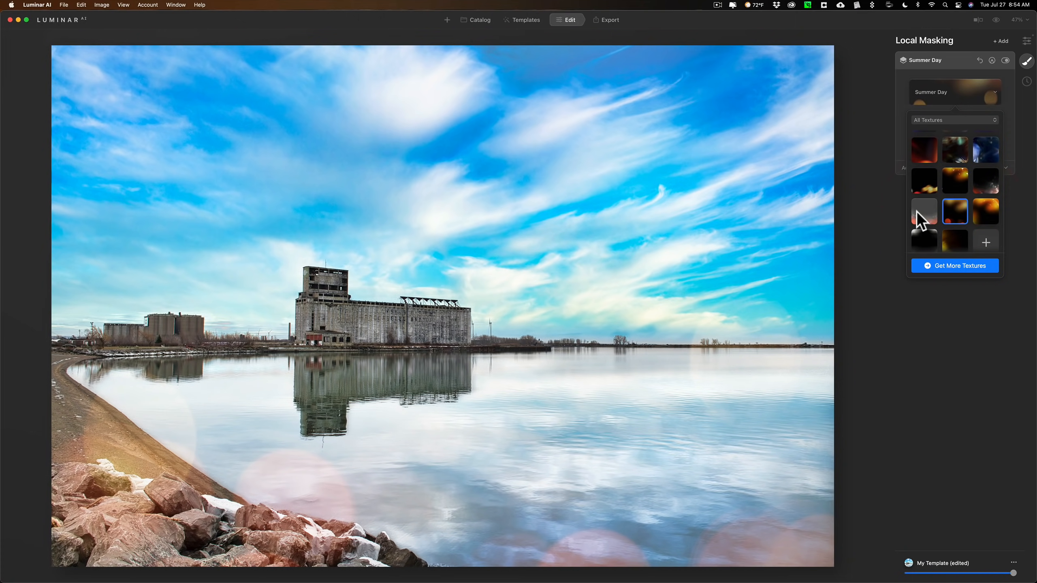
{"action": "left_click", "coordinate": [923, 211]}
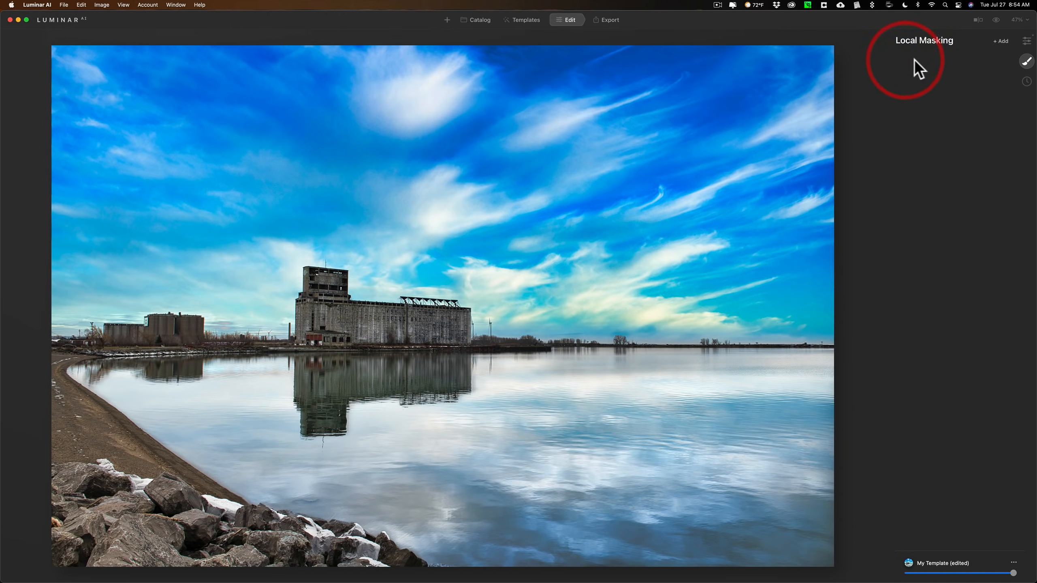
{"action": "left_click", "coordinate": [1025, 41]}
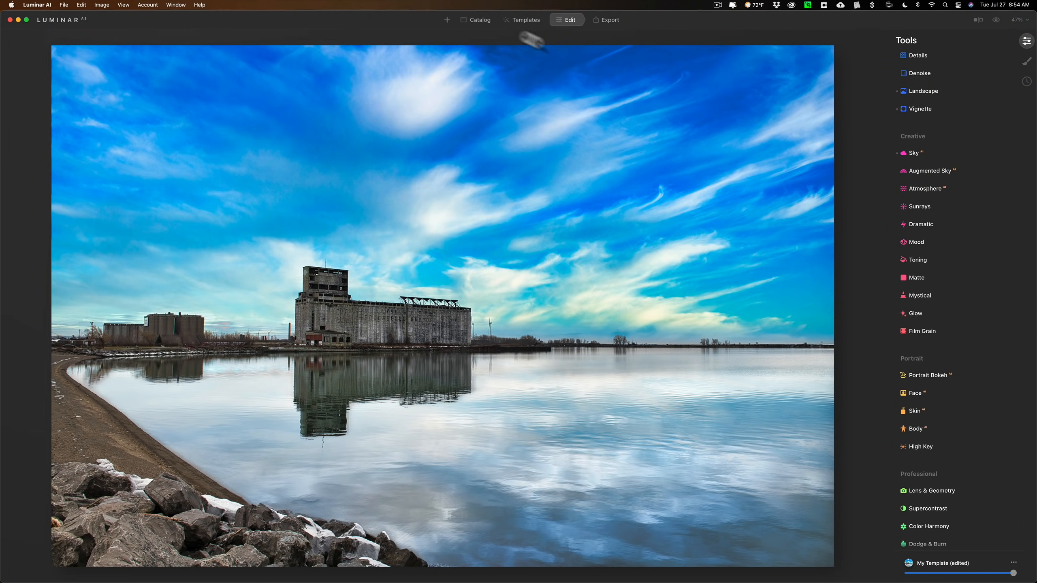
Return to the catalog and open the street portrait of the woman in Portrait Bokeh AI
{"action": "left_click", "coordinate": [479, 20]}
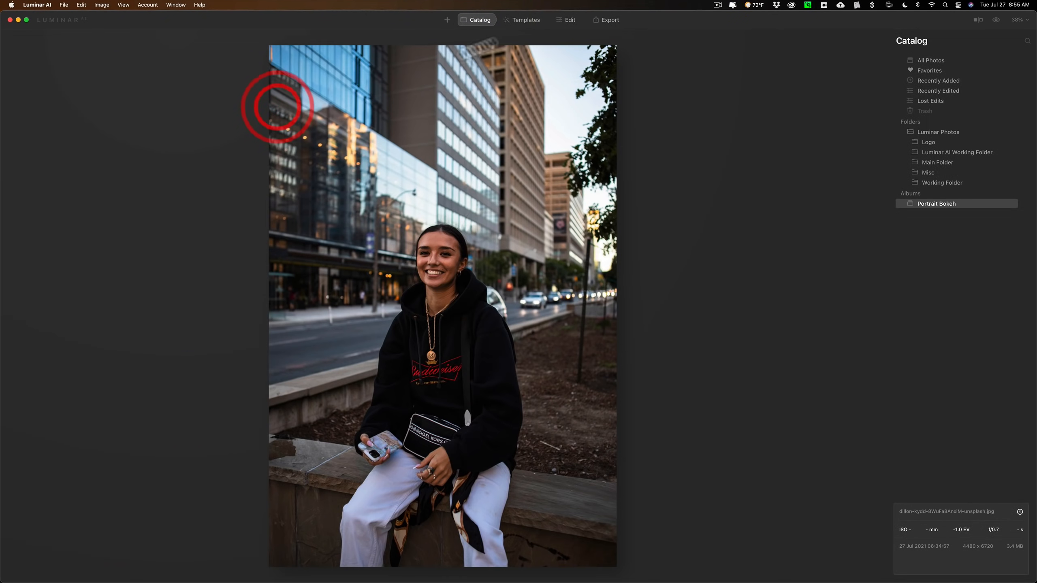
{"action": "left_click", "coordinate": [567, 19]}
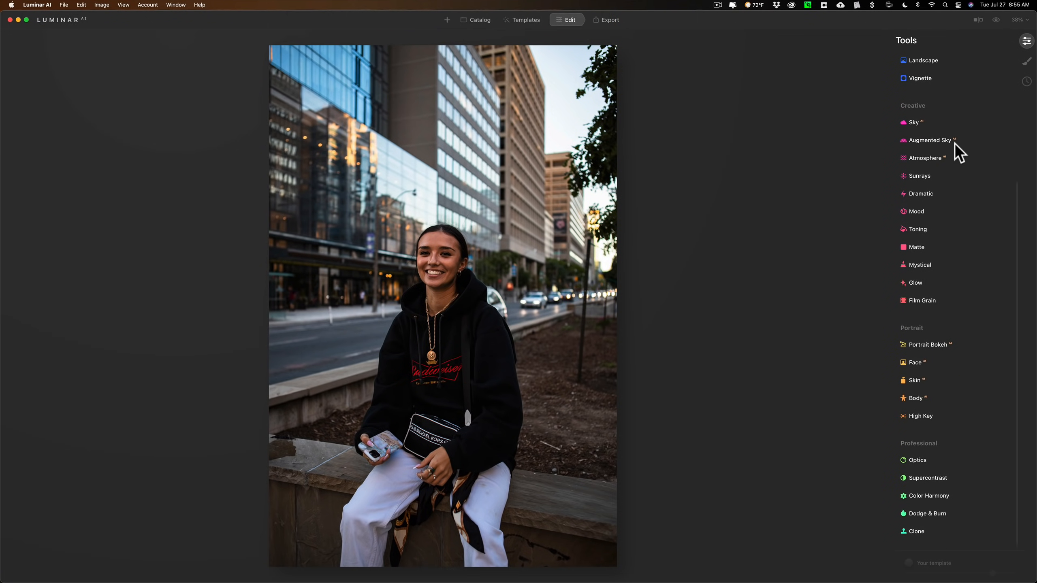
{"action": "left_click", "coordinate": [926, 345]}
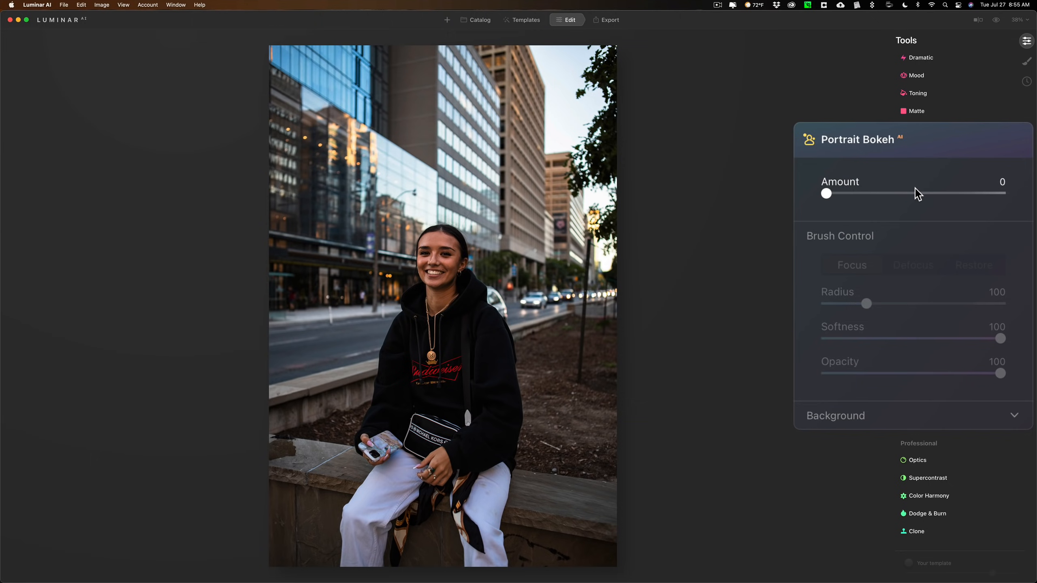
{"action": "mouse_move", "coordinate": [912, 199]}
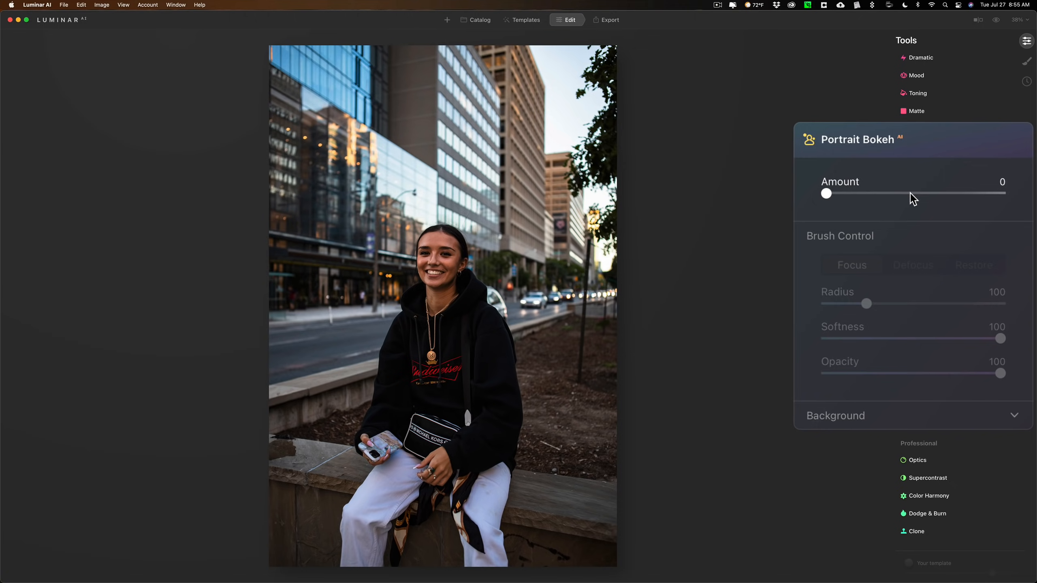
Blur the city background, trying 87 and 63 before settling the Amount at 48
{"action": "left_click_drag", "start_coordinate": [826, 193], "coordinate": [916, 192]}
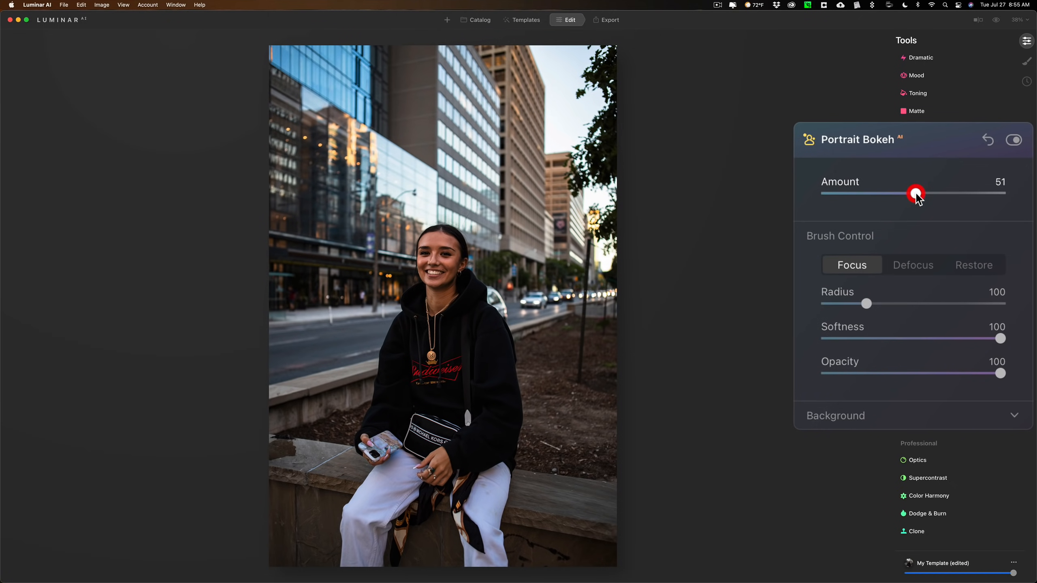
{"action": "left_click_drag", "start_coordinate": [916, 194], "coordinate": [914, 194]}
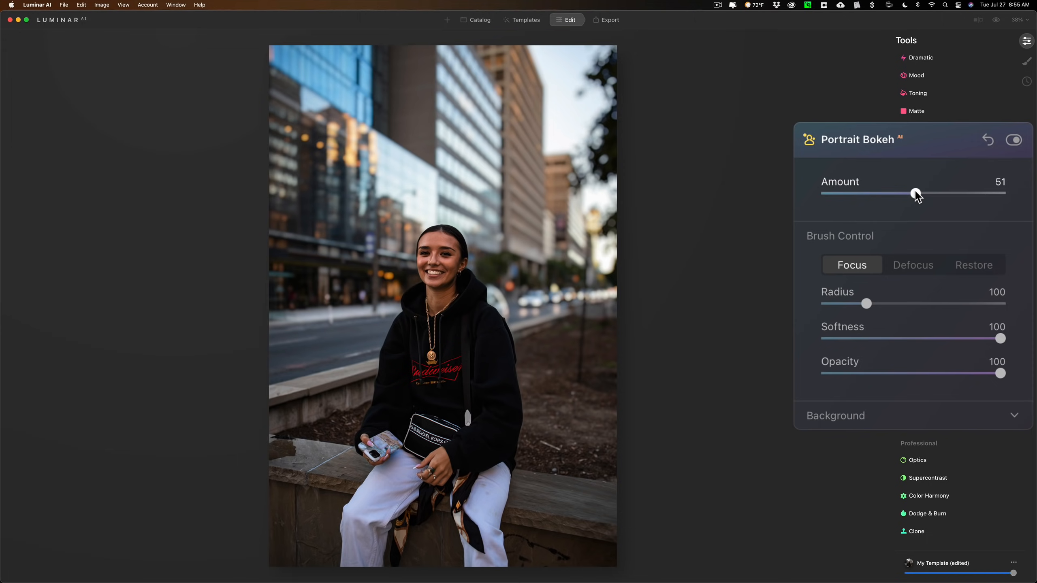
{"action": "mouse_move", "coordinate": [914, 197]}
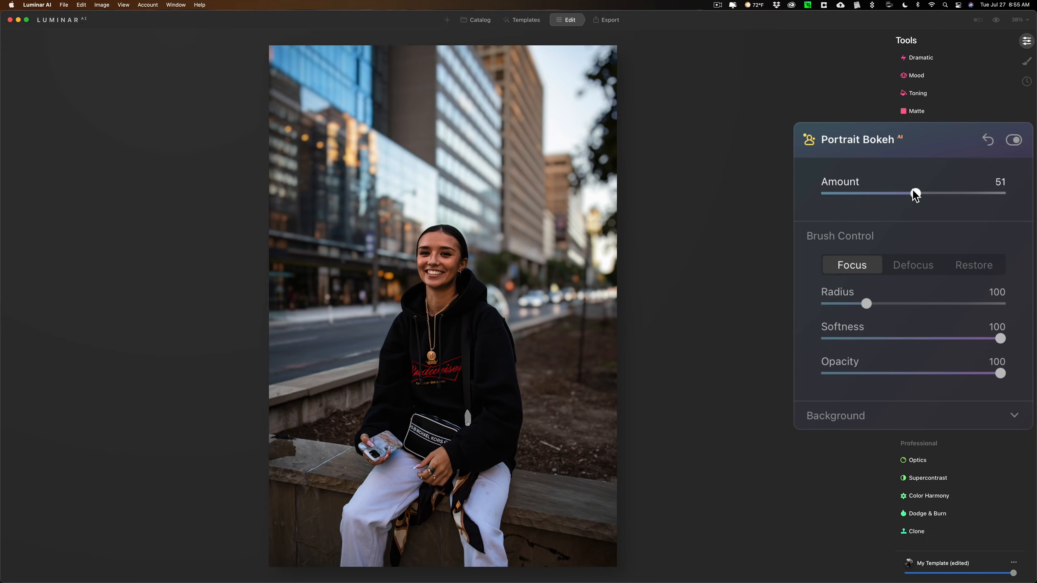
{"action": "left_click_drag", "start_coordinate": [916, 194], "coordinate": [930, 194]}
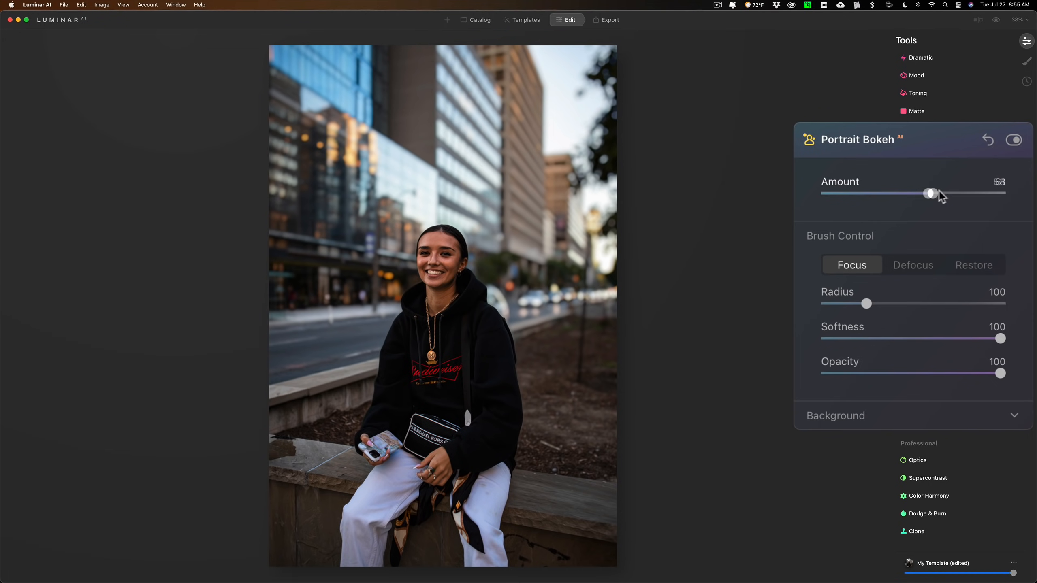
{"action": "left_click_drag", "start_coordinate": [930, 194], "coordinate": [979, 193]}
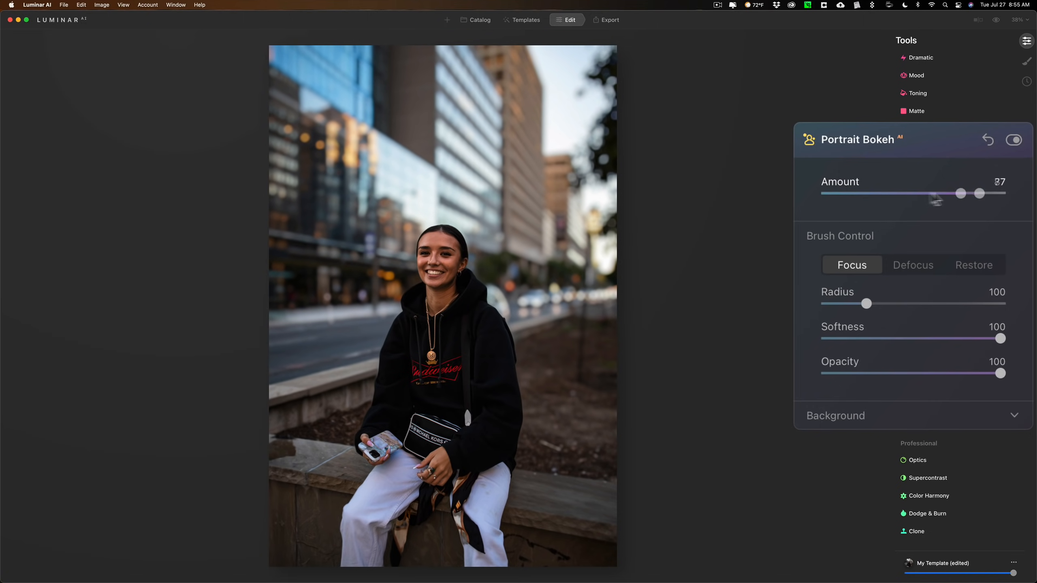
{"action": "left_click_drag", "start_coordinate": [960, 193], "coordinate": [980, 194]}
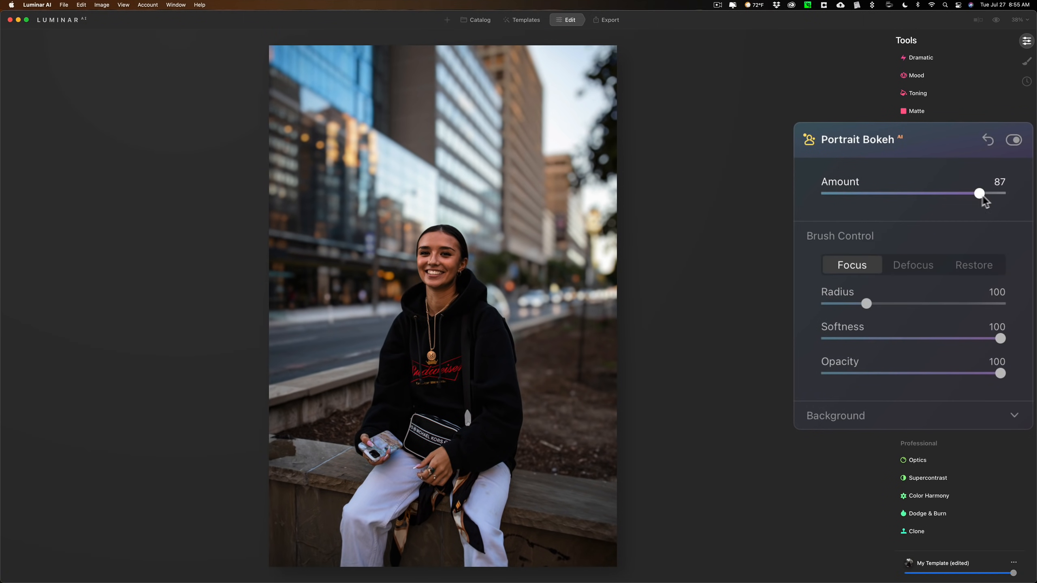
{"action": "left_click_drag", "start_coordinate": [979, 194], "coordinate": [936, 193]}
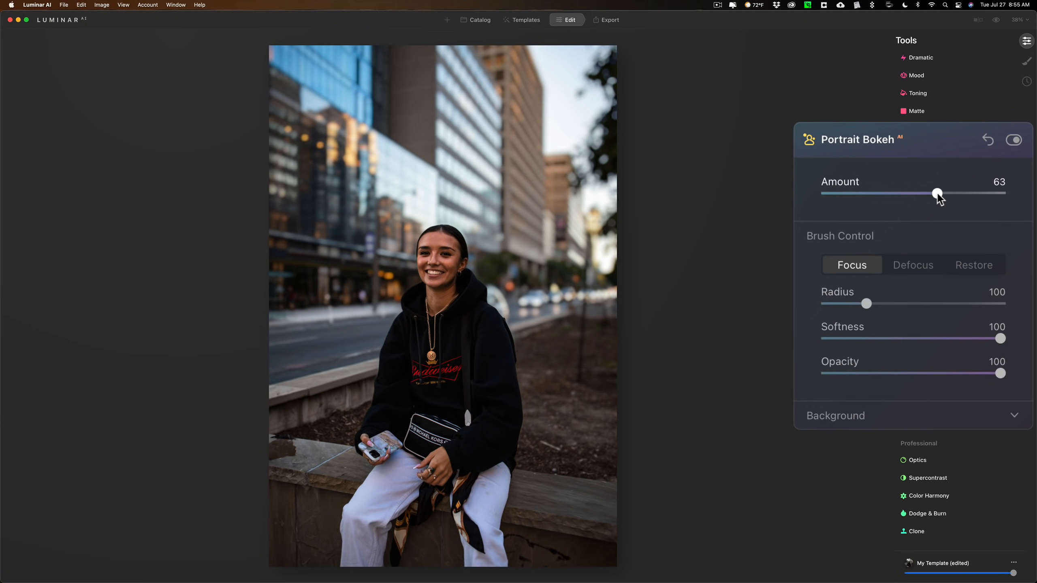
{"action": "left_click_drag", "start_coordinate": [937, 194], "coordinate": [909, 194]}
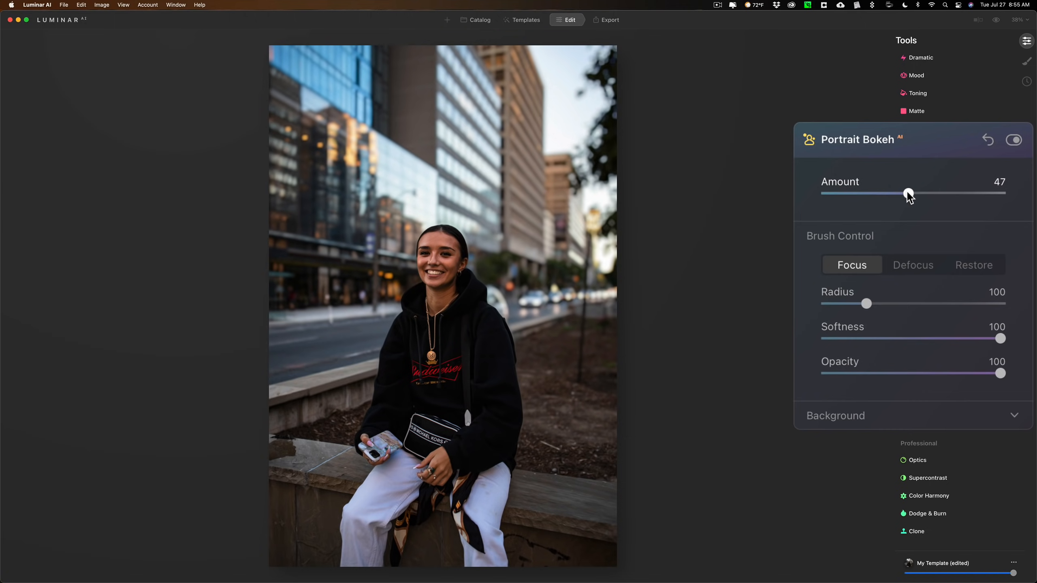
{"action": "left_click_drag", "start_coordinate": [907, 193], "coordinate": [910, 192]}
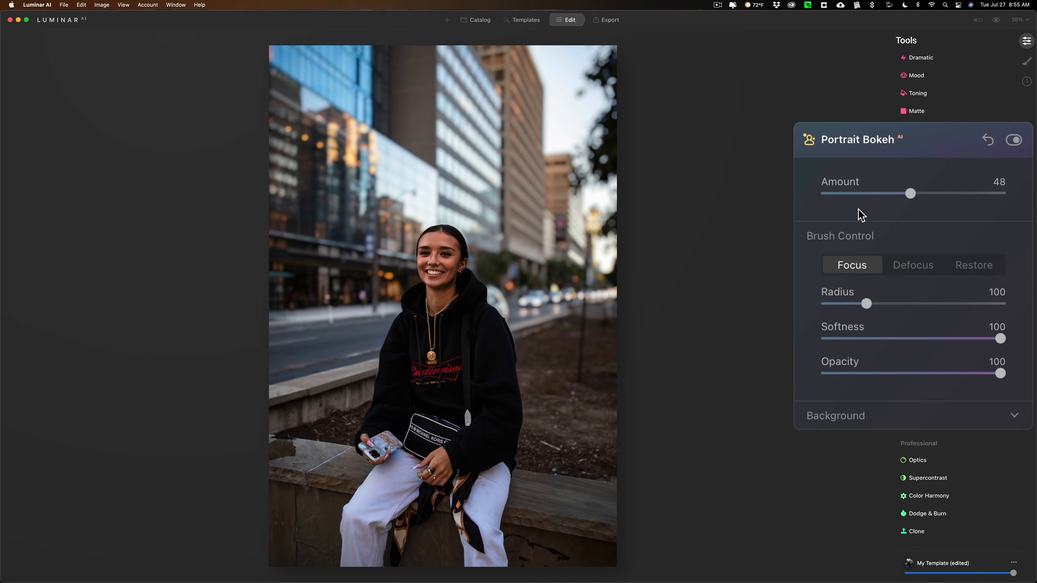
{"action": "mouse_move", "coordinate": [721, 179]}
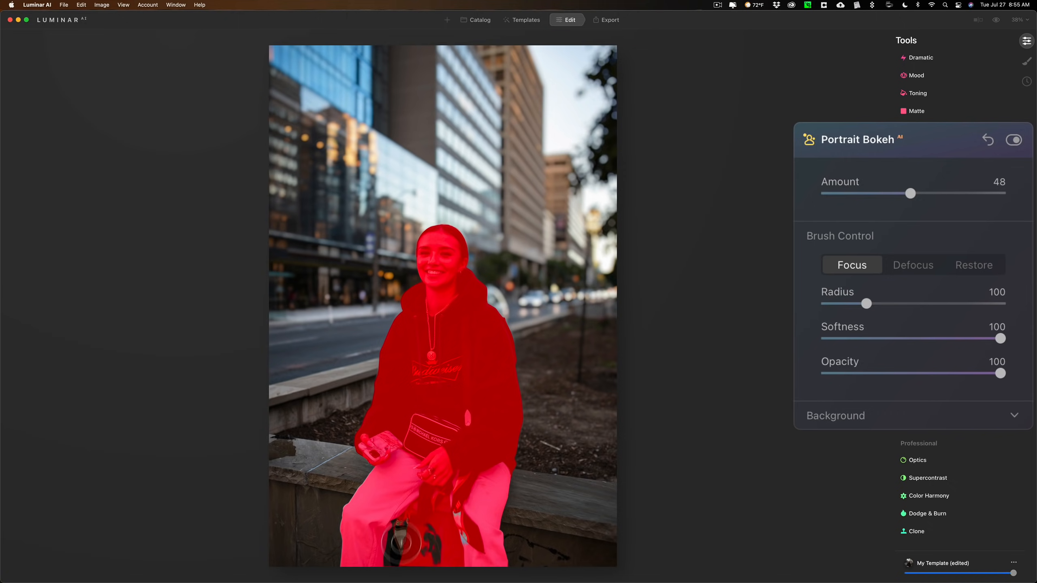
Switch the brush to Defocus and paint blur over the woman's face
{"action": "left_click", "coordinate": [397, 527]}
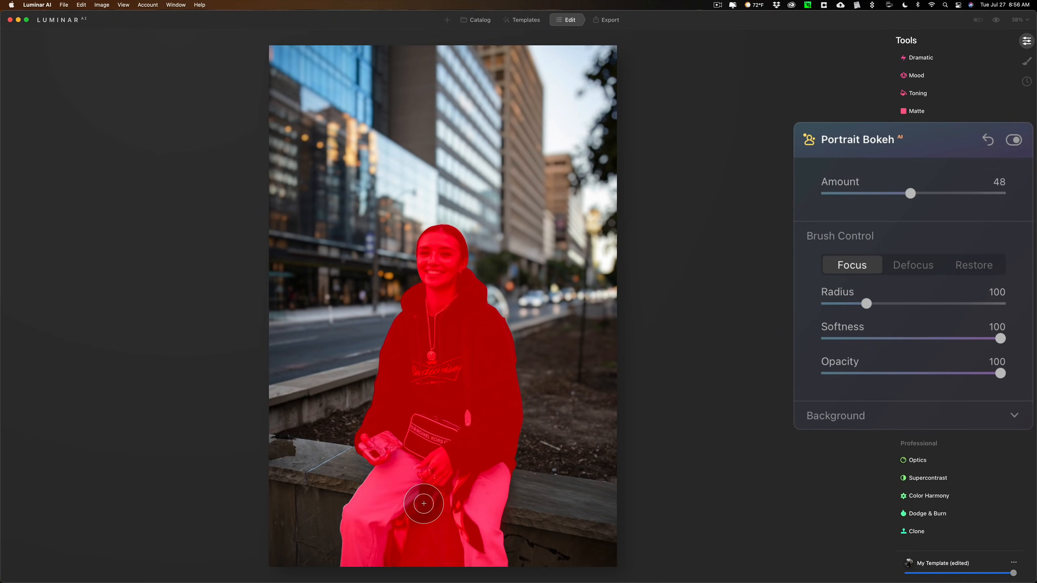
{"action": "left_click", "coordinate": [912, 265]}
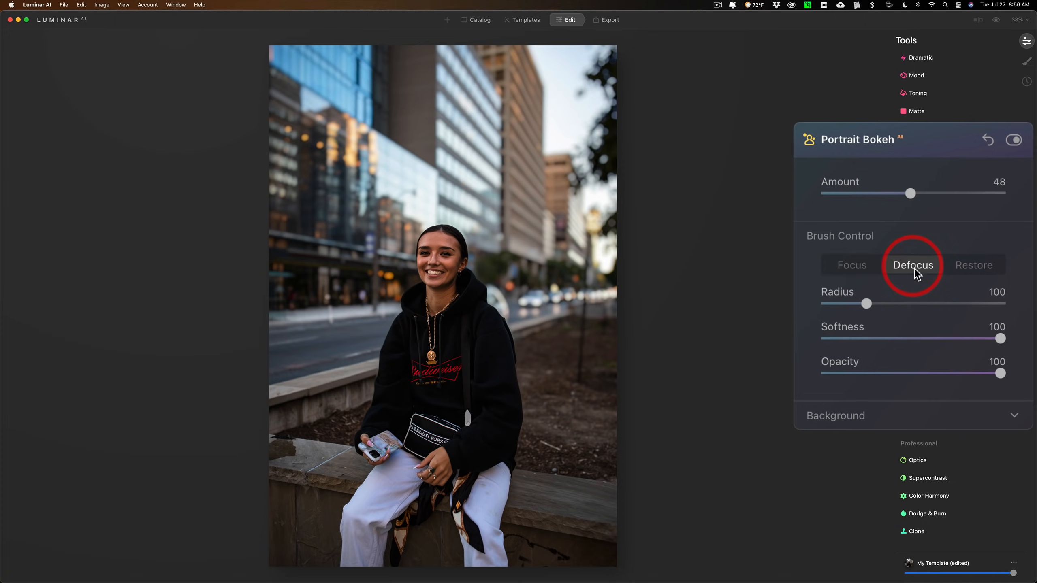
{"action": "left_click", "coordinate": [913, 265]}
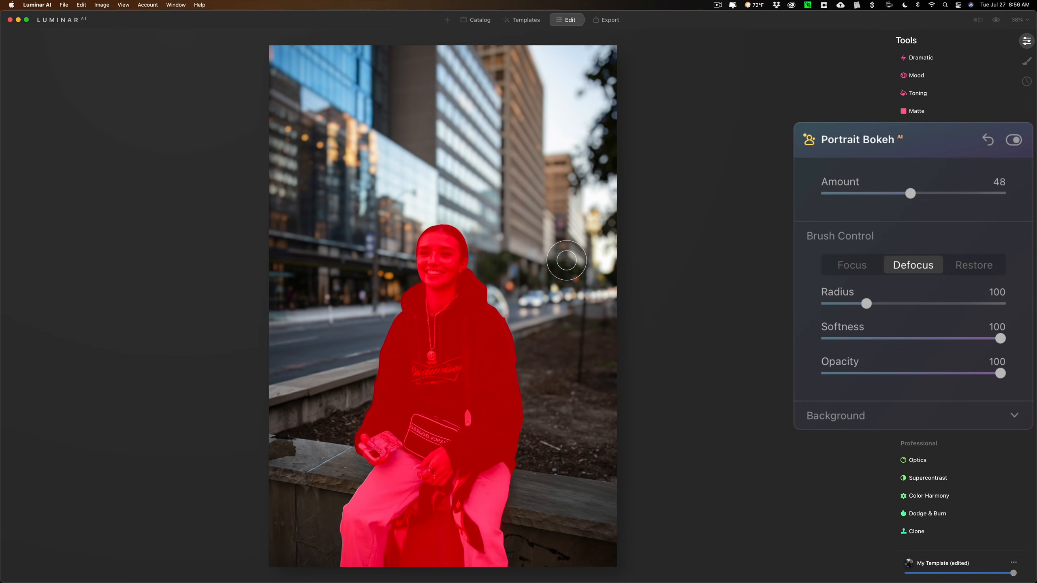
{"action": "mouse_move", "coordinate": [511, 271]}
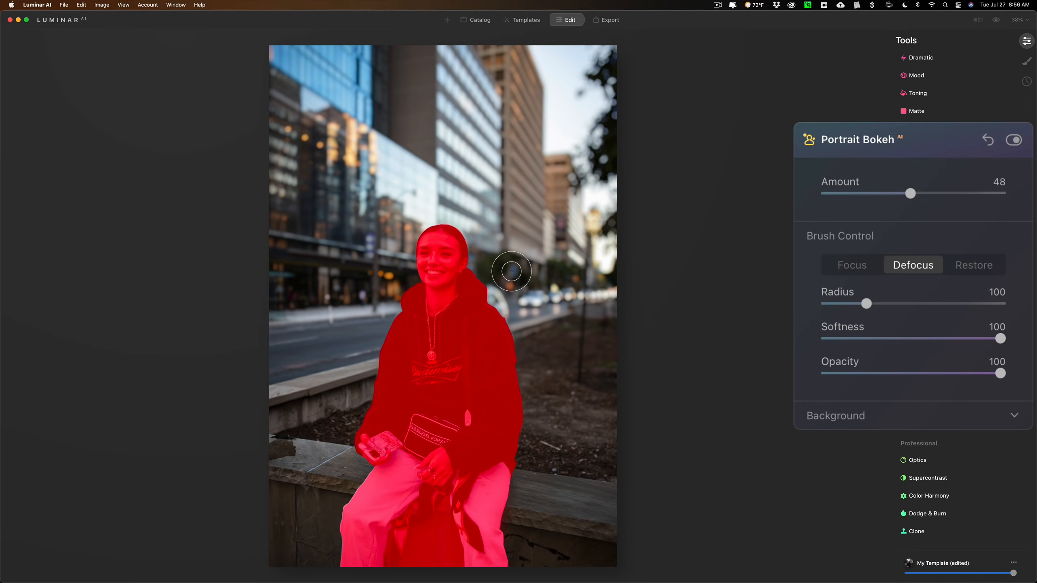
{"action": "left_click_drag", "start_coordinate": [510, 271], "coordinate": [466, 251]}
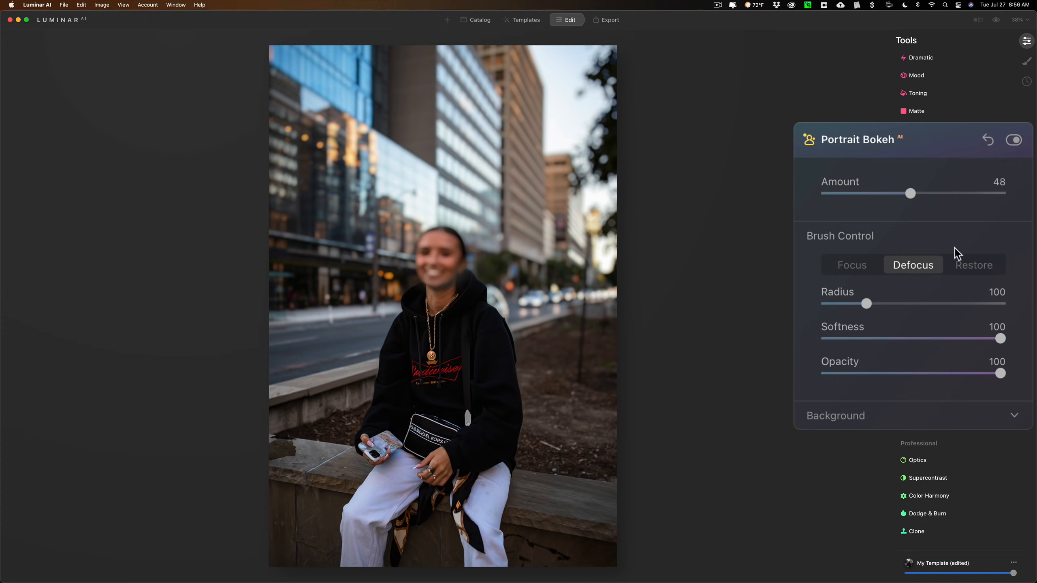
Switch to Restore and brush the woman's face back to sharp
{"action": "left_click", "coordinate": [974, 265]}
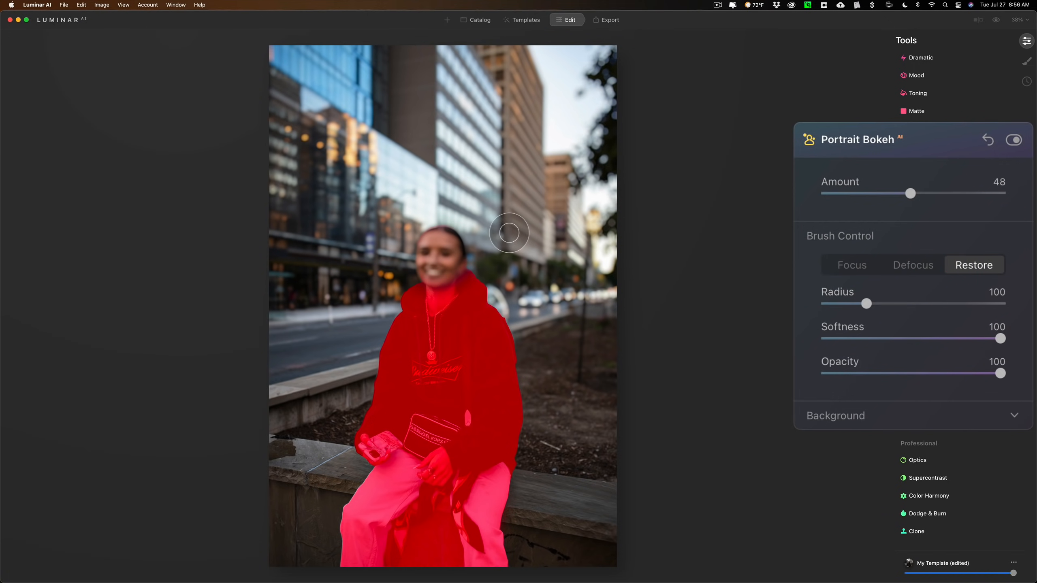
{"action": "left_click_drag", "start_coordinate": [509, 232], "coordinate": [408, 280]}
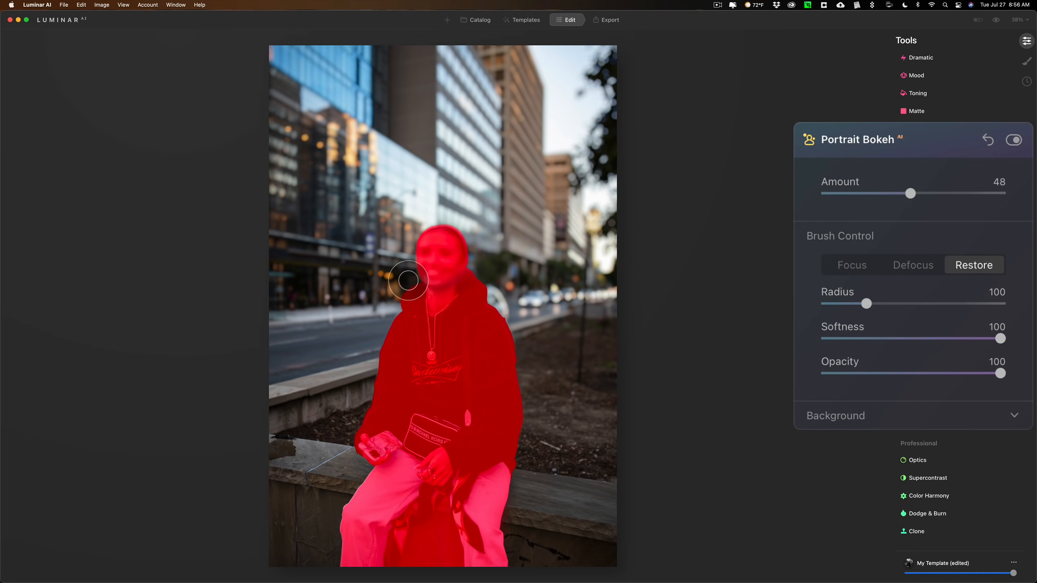
{"action": "left_click_drag", "start_coordinate": [409, 280], "coordinate": [443, 263]}
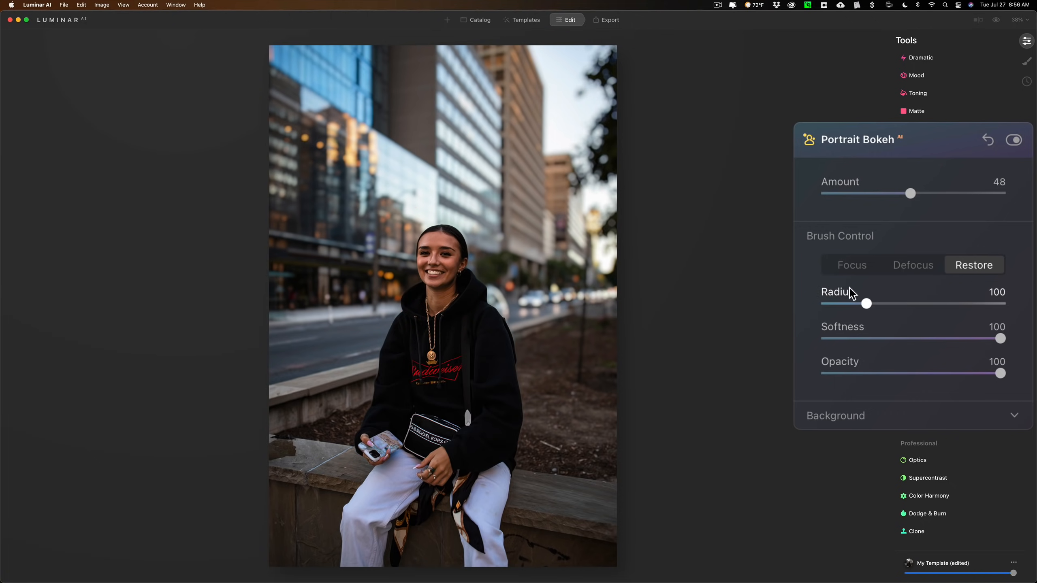
Set the brush Radius to 111 and return Opacity to 100
{"action": "left_click_drag", "start_coordinate": [884, 304], "coordinate": [859, 304]}
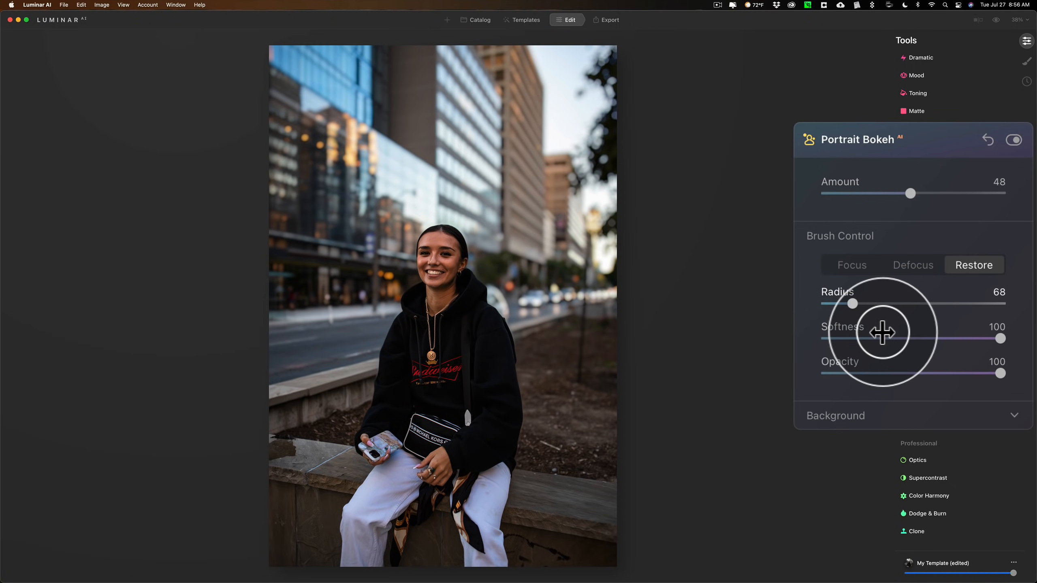
{"action": "left_click_drag", "start_coordinate": [860, 304], "coordinate": [905, 305]}
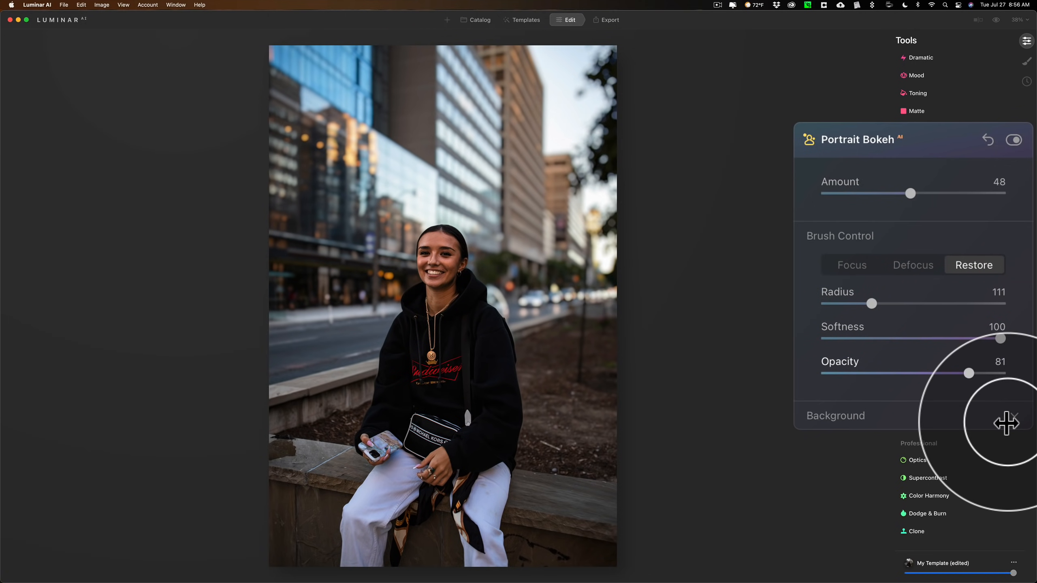
{"action": "left_click_drag", "start_coordinate": [969, 373], "coordinate": [999, 373]}
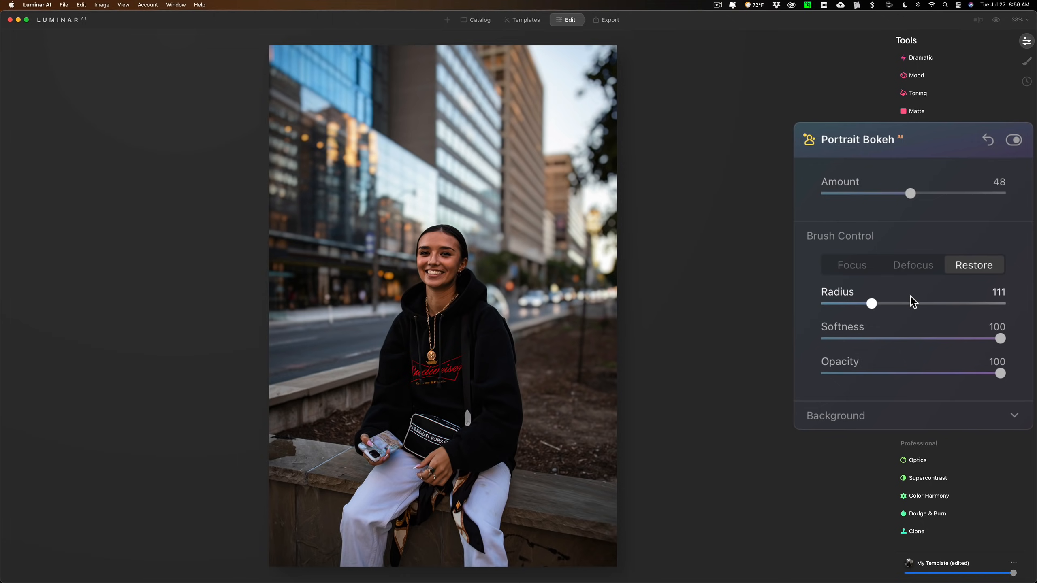
{"action": "mouse_move", "coordinate": [935, 387]}
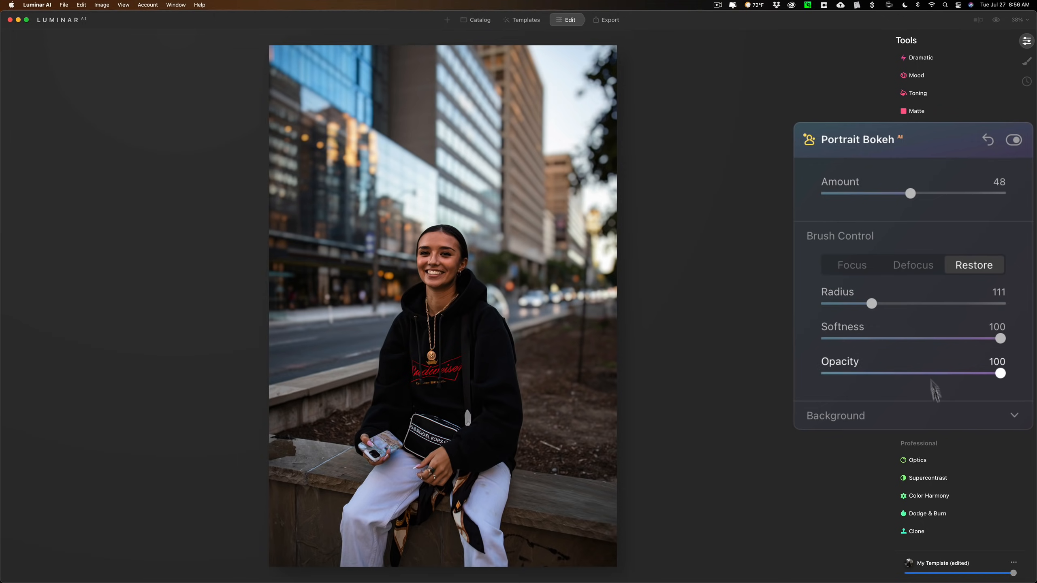
Reveal the Background refinement settings and raise the blur Amount to 79
{"action": "left_click", "coordinate": [1014, 415]}
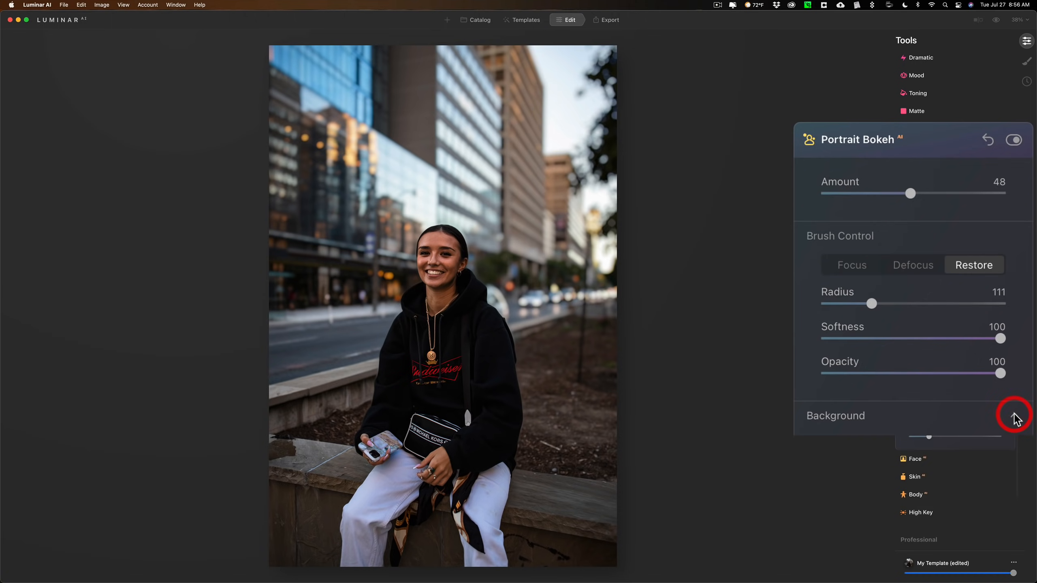
{"action": "left_click", "coordinate": [1011, 414]}
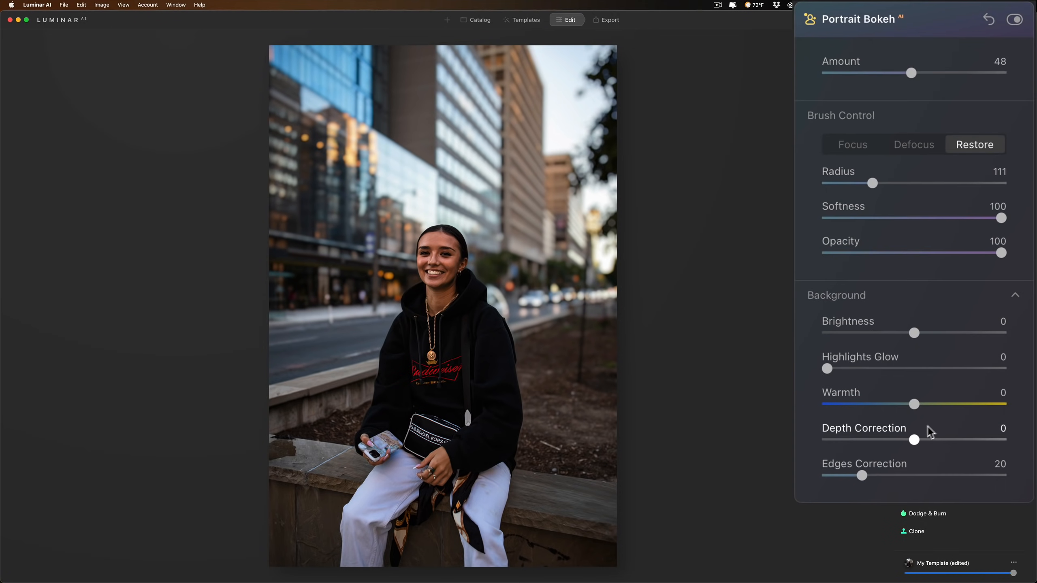
{"action": "left_click_drag", "start_coordinate": [911, 73], "coordinate": [927, 74]}
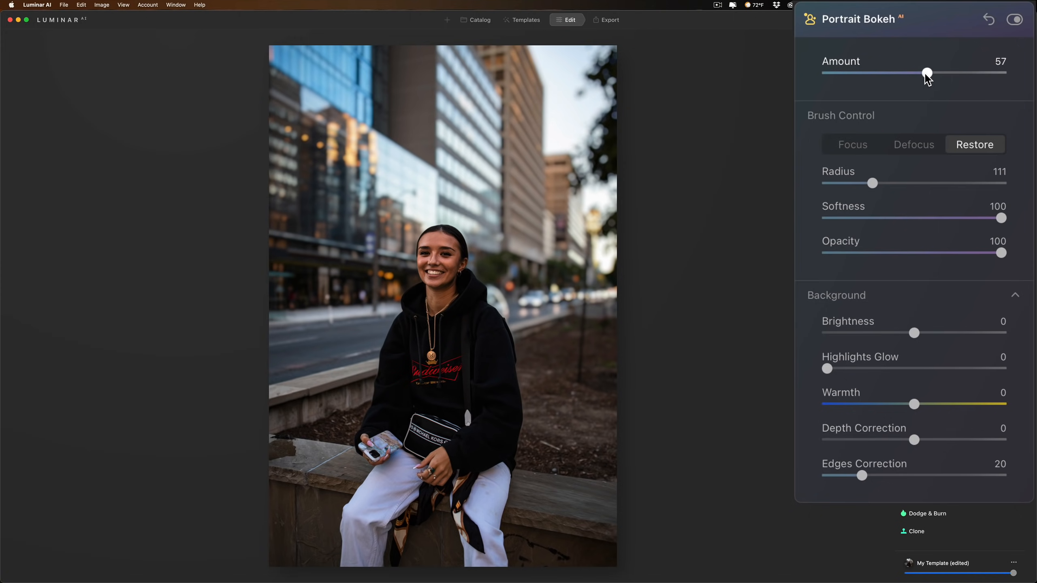
{"action": "left_click_drag", "start_coordinate": [927, 74], "coordinate": [943, 74]}
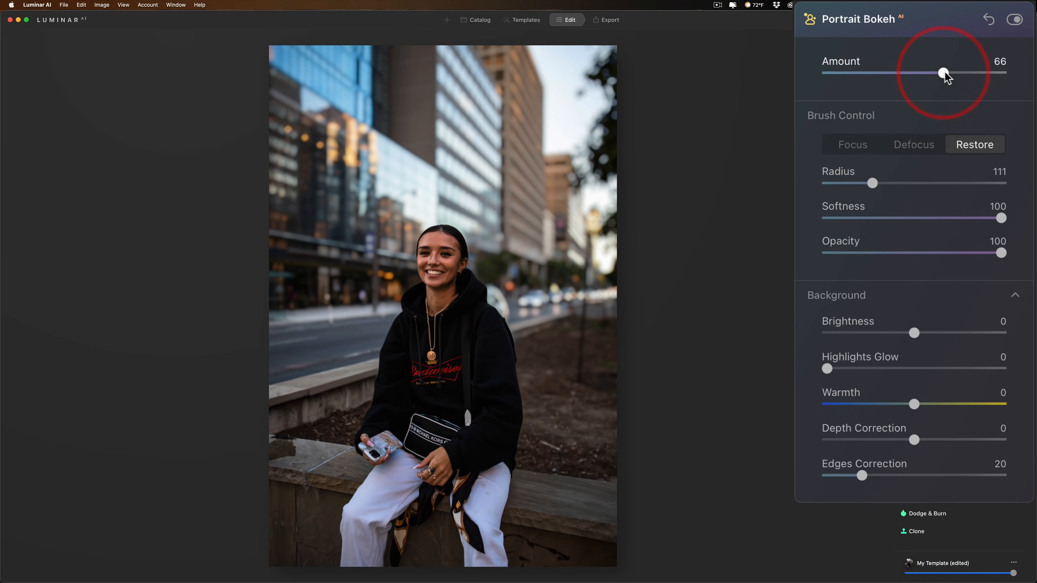
{"action": "left_click_drag", "start_coordinate": [943, 72], "coordinate": [965, 73]}
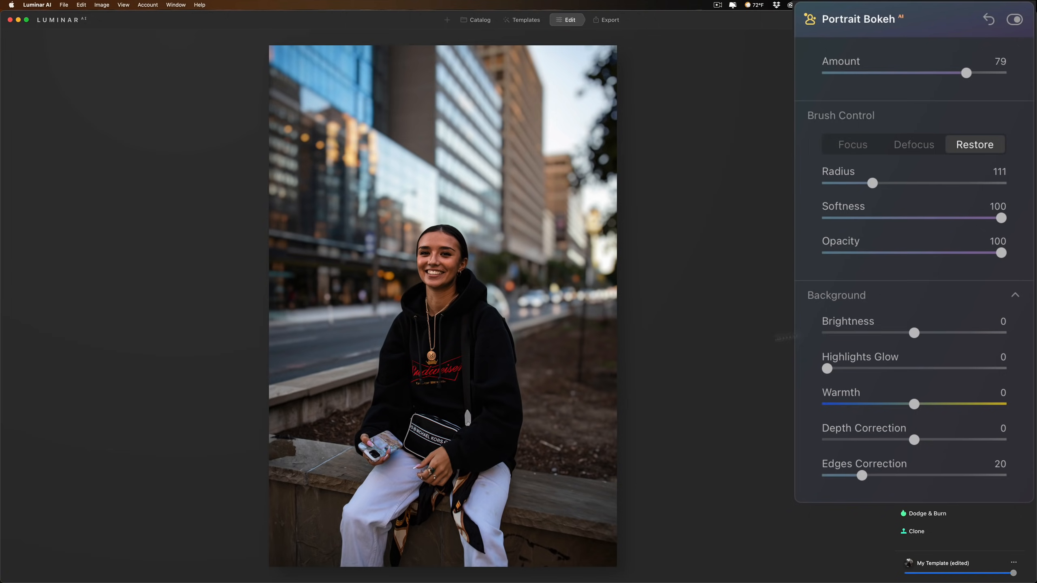
{"action": "mouse_move", "coordinate": [656, 333]}
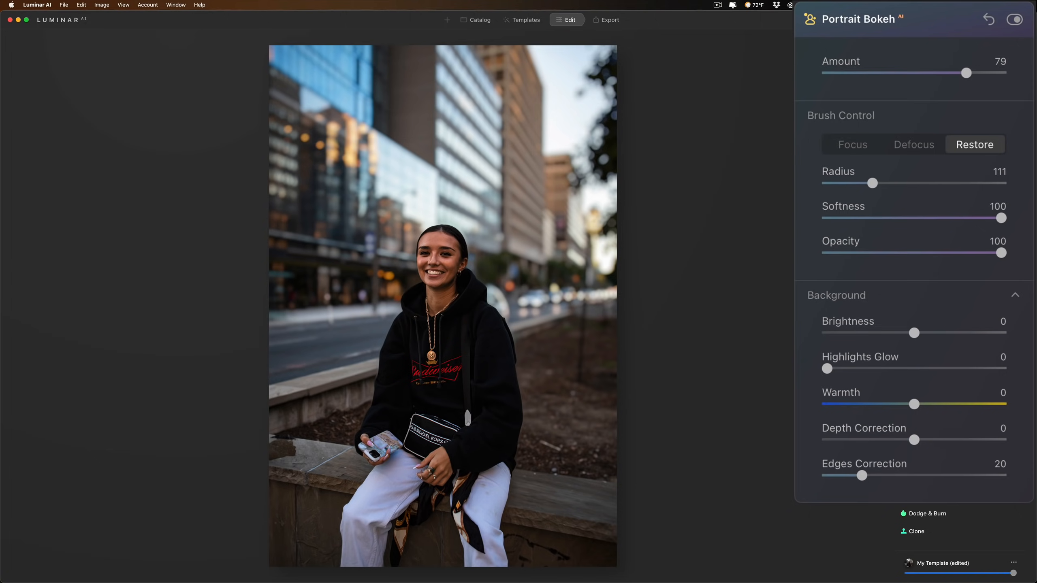
Sweep Depth Correction down to -100 and back, leaving it around -11
{"action": "left_click_drag", "start_coordinate": [914, 439], "coordinate": [863, 440]}
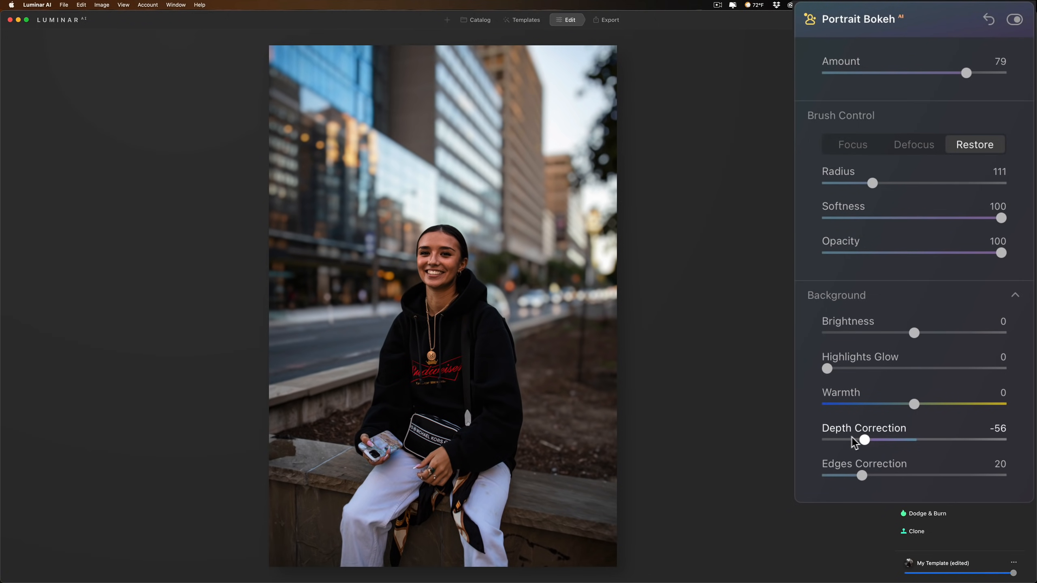
{"action": "left_click_drag", "start_coordinate": [863, 440], "coordinate": [826, 440]}
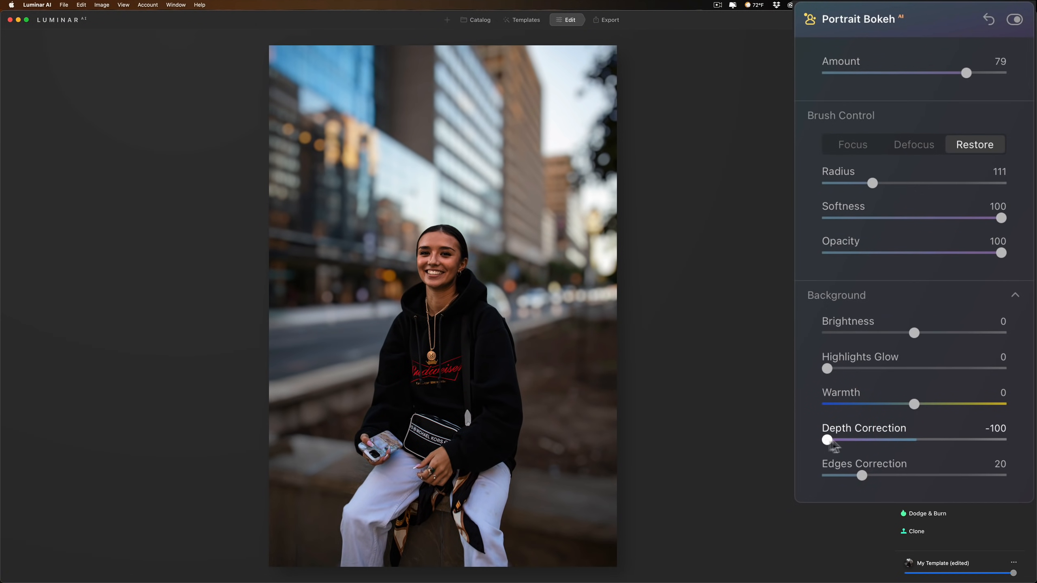
{"action": "left_click_drag", "start_coordinate": [826, 440], "coordinate": [913, 440]}
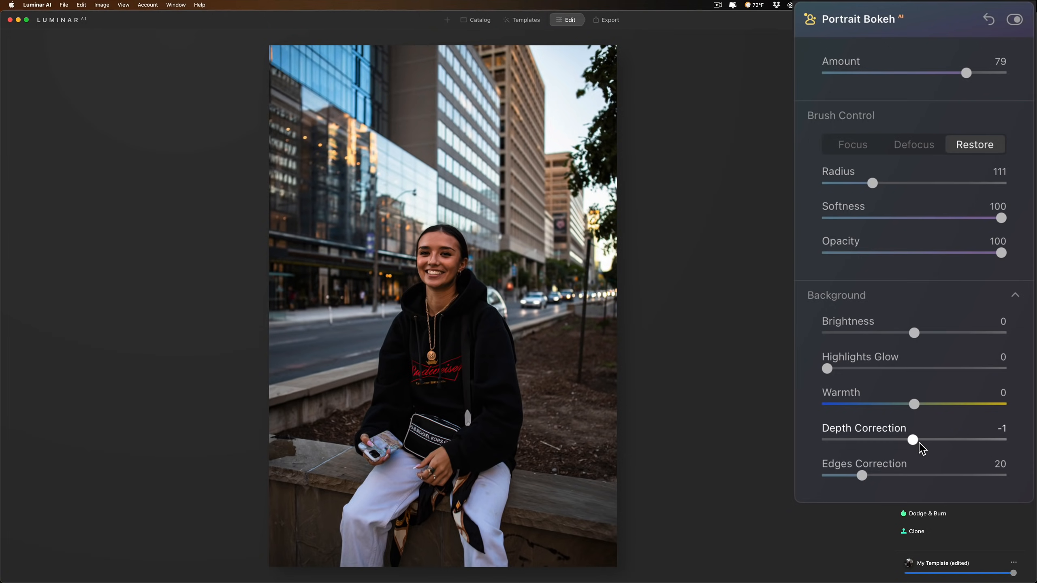
{"action": "left_click_drag", "start_coordinate": [913, 439], "coordinate": [912, 440]}
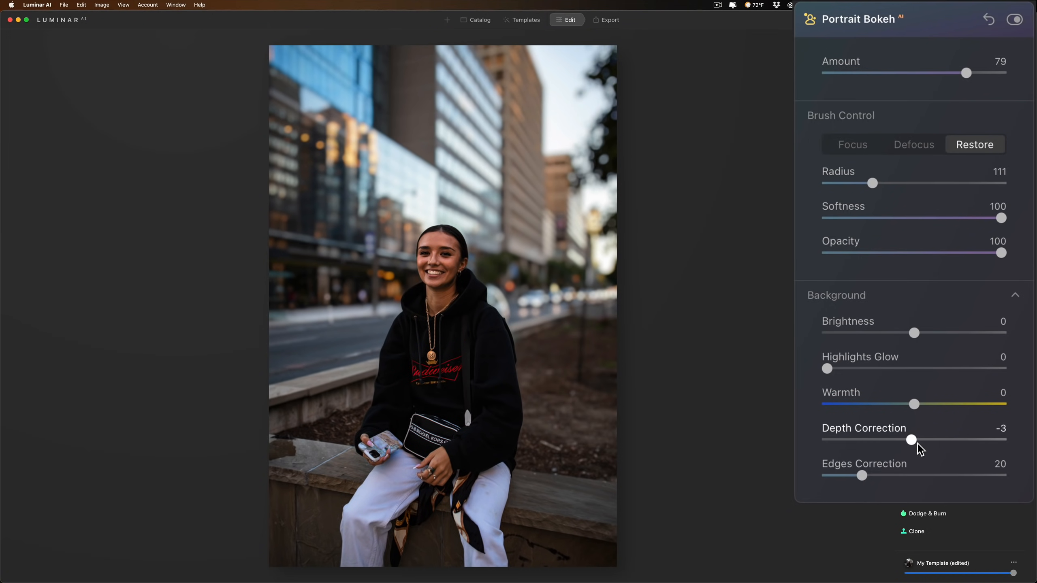
{"action": "left_click_drag", "start_coordinate": [912, 439], "coordinate": [869, 440]}
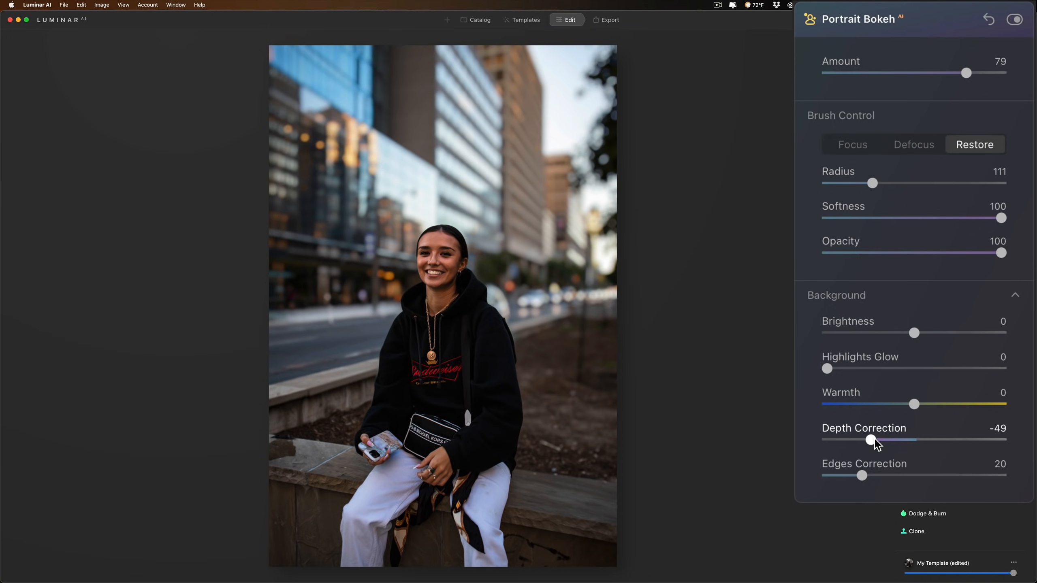
{"action": "left_click_drag", "start_coordinate": [870, 440], "coordinate": [877, 440]}
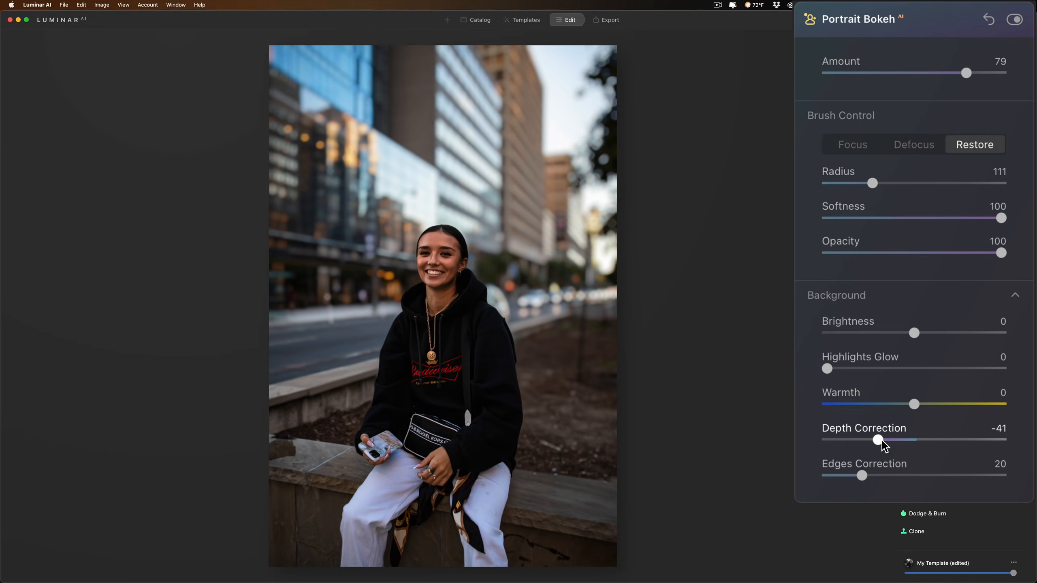
{"action": "left_click_drag", "start_coordinate": [876, 440], "coordinate": [907, 441]}
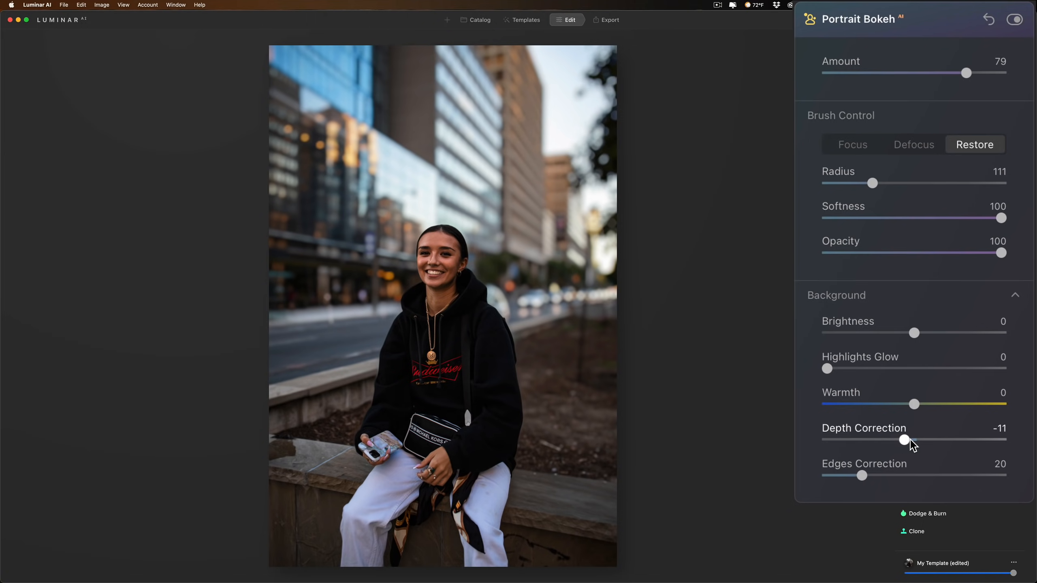
Set Depth Correction to about -29 and settle background Brightness near 2
{"action": "left_click_drag", "start_coordinate": [906, 440], "coordinate": [890, 440]}
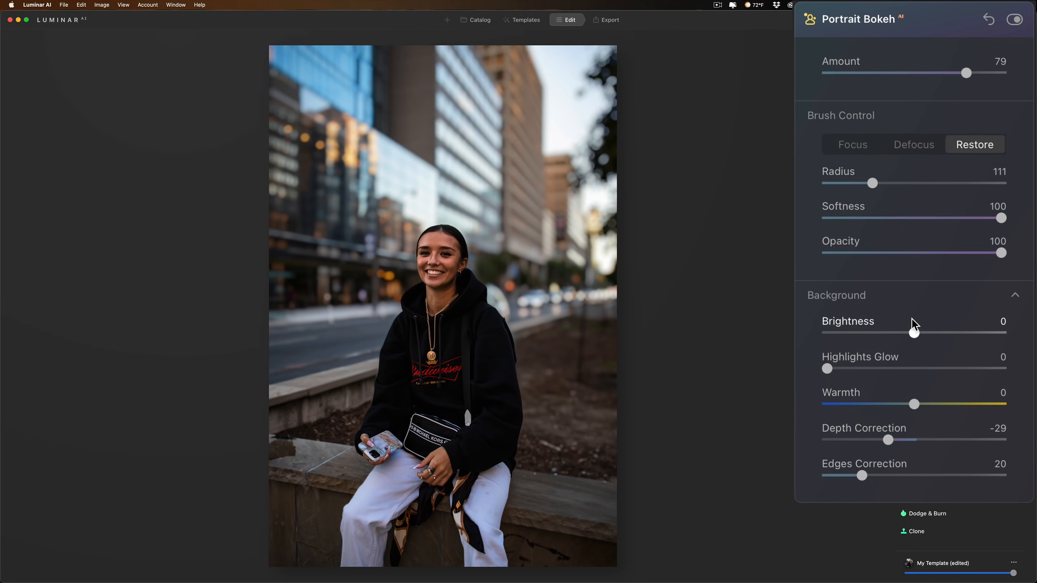
{"action": "left_click_drag", "start_coordinate": [914, 333], "coordinate": [1001, 333]}
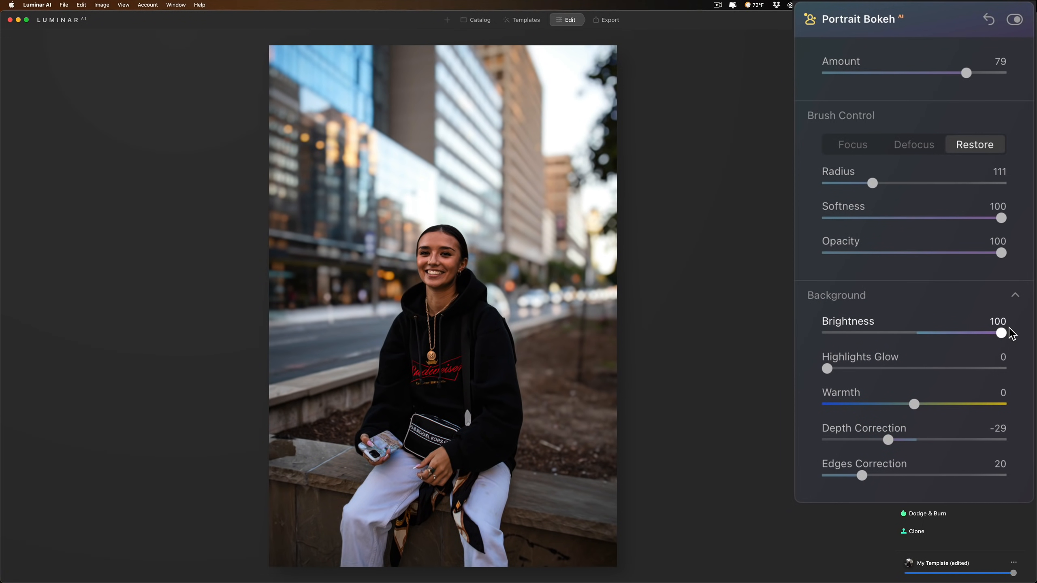
{"action": "left_click_drag", "start_coordinate": [1001, 333], "coordinate": [926, 333]}
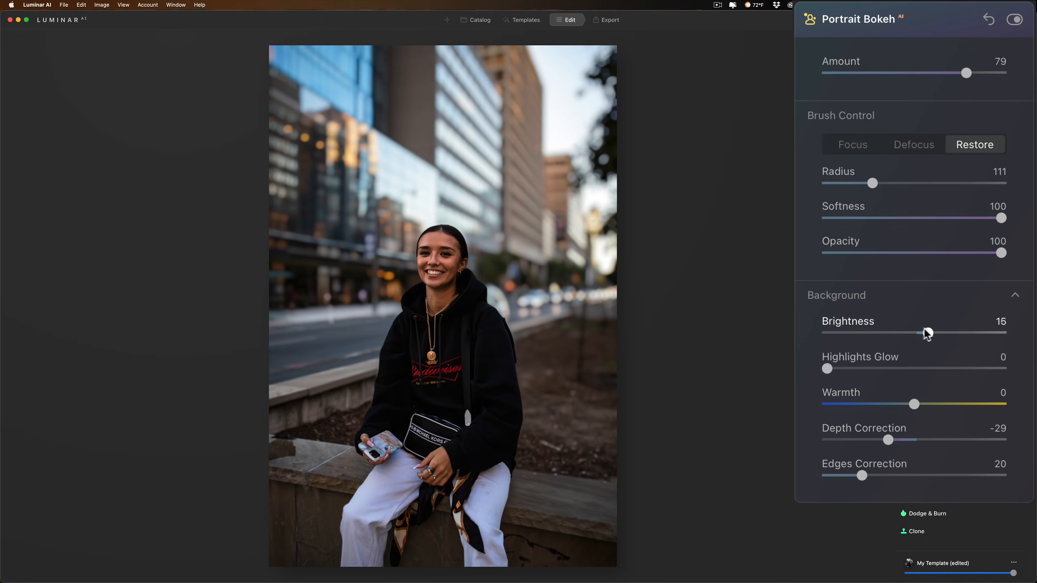
{"action": "left_click_drag", "start_coordinate": [926, 333], "coordinate": [916, 333]}
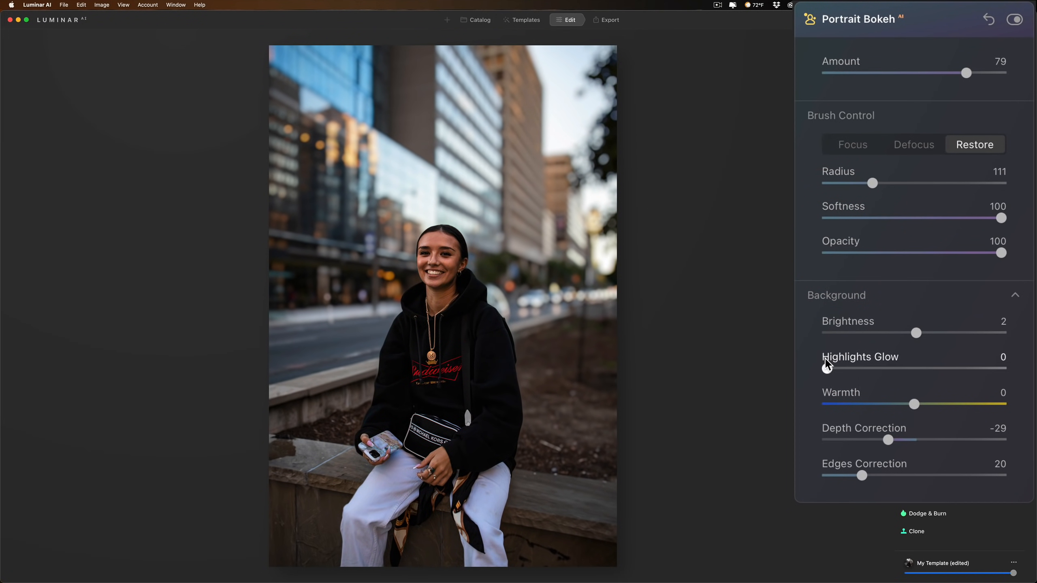
Set the background Highlights Glow to 49 and Warmth to a mild 14
{"action": "left_click_drag", "start_coordinate": [826, 369], "coordinate": [1001, 370]}
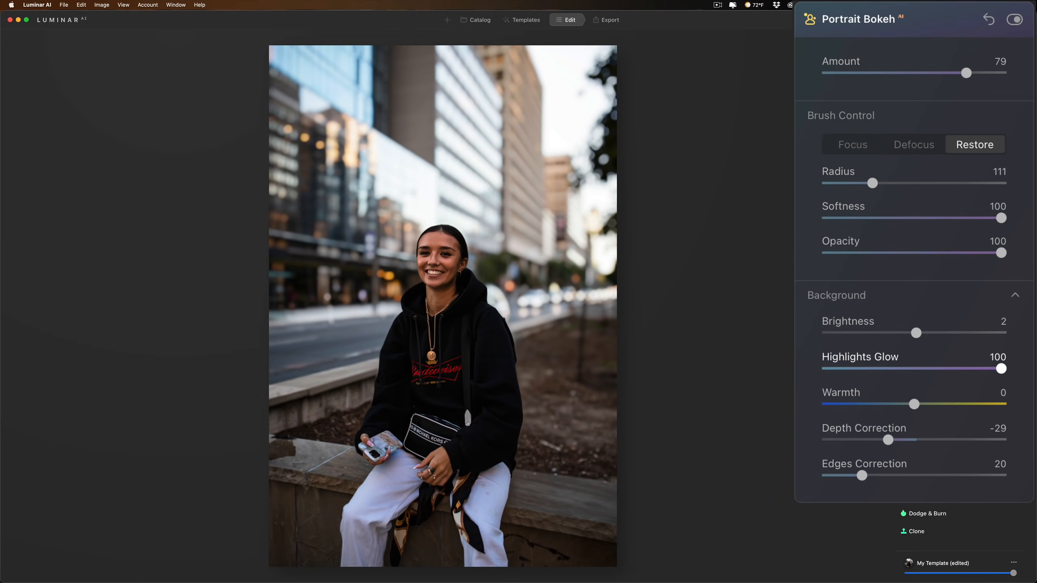
{"action": "left_click_drag", "start_coordinate": [1001, 370], "coordinate": [923, 369]}
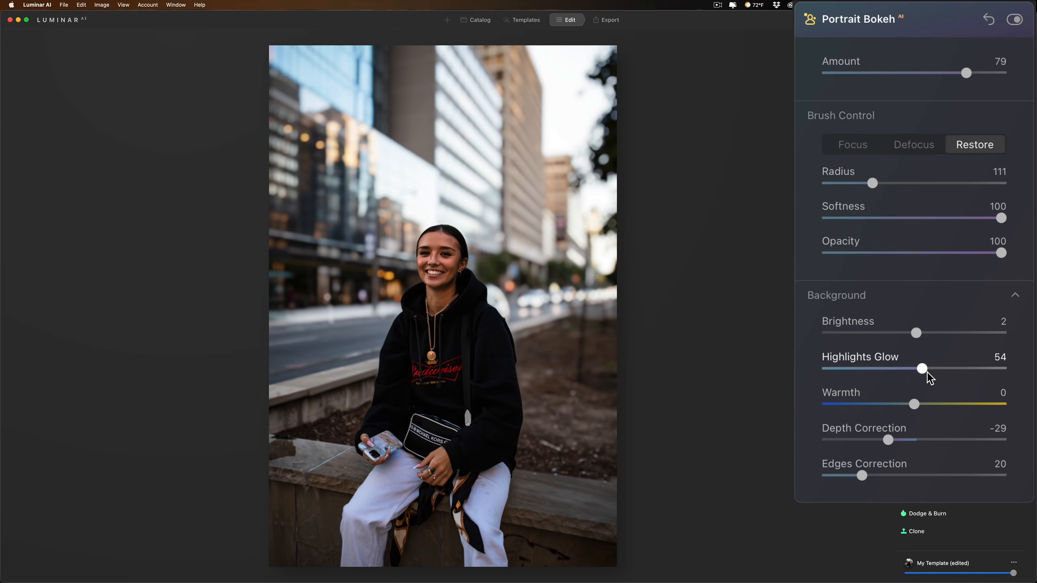
{"action": "left_click_drag", "start_coordinate": [923, 368], "coordinate": [913, 368]}
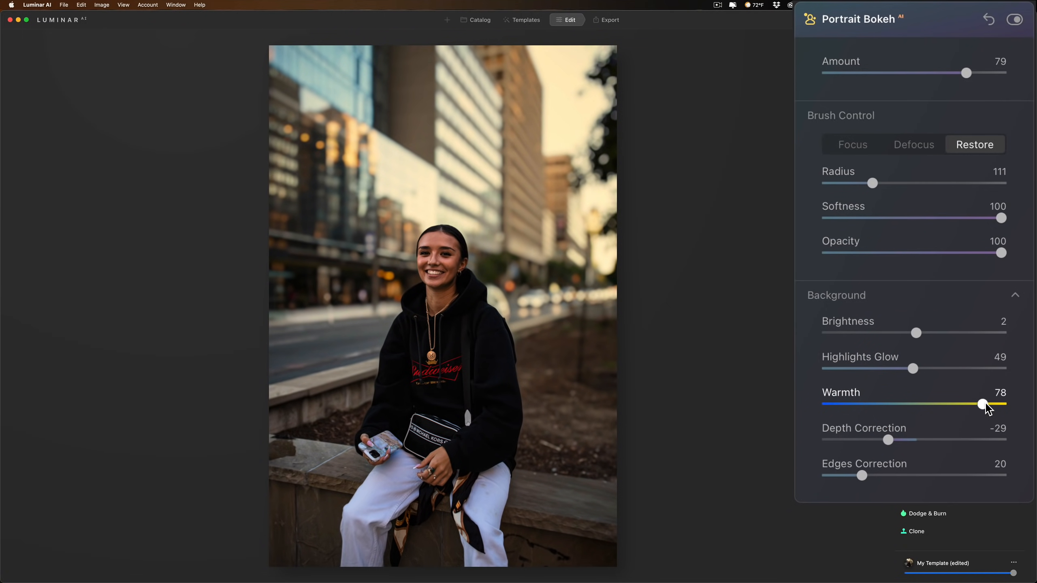
{"action": "left_click_drag", "start_coordinate": [983, 404], "coordinate": [858, 405]}
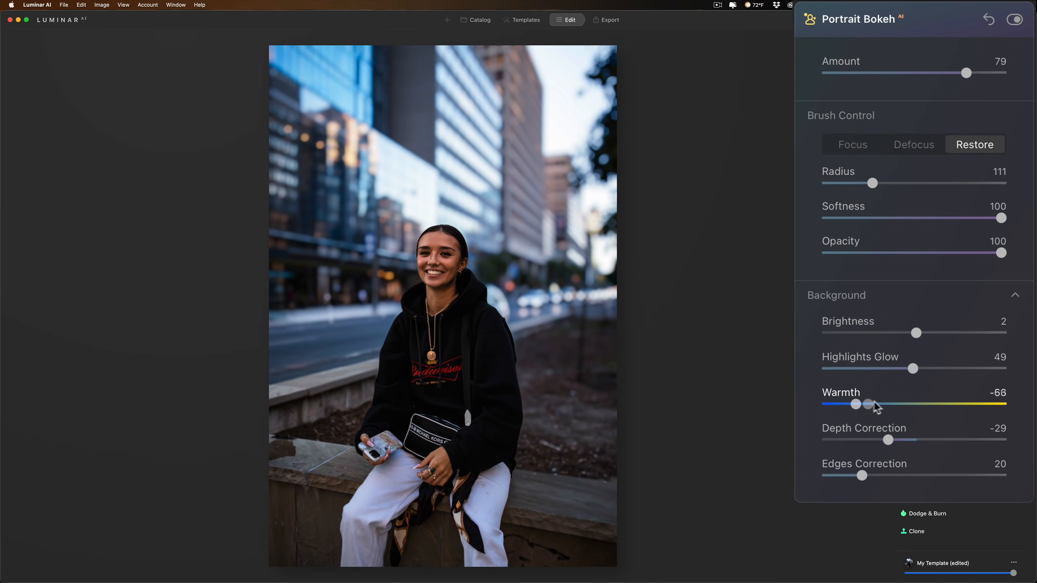
{"action": "left_click_drag", "start_coordinate": [867, 404], "coordinate": [926, 405]}
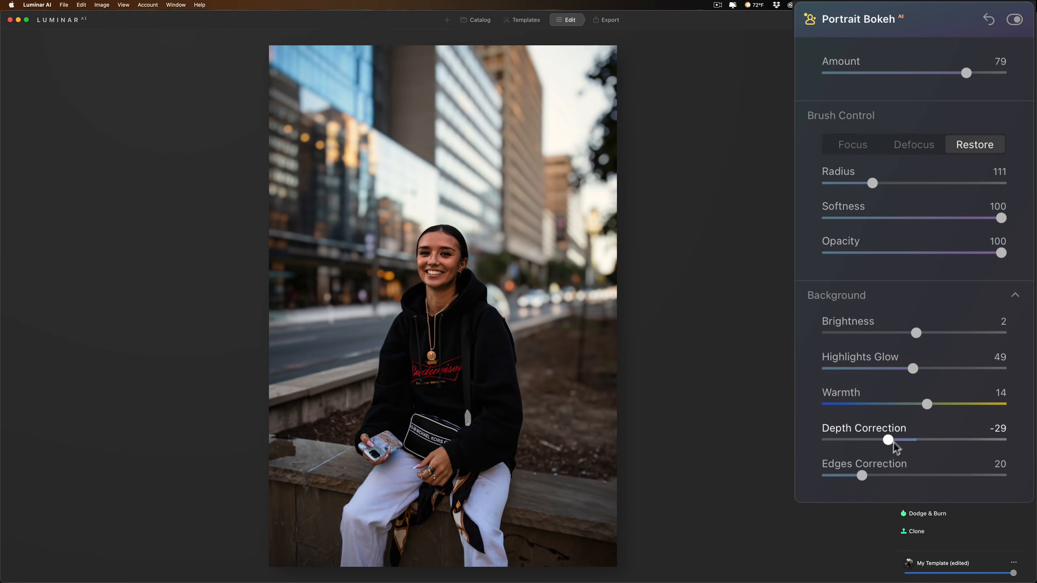
Try Edges Correction at both extremes and settle it near 61
{"action": "left_click_drag", "start_coordinate": [862, 475], "coordinate": [916, 475]}
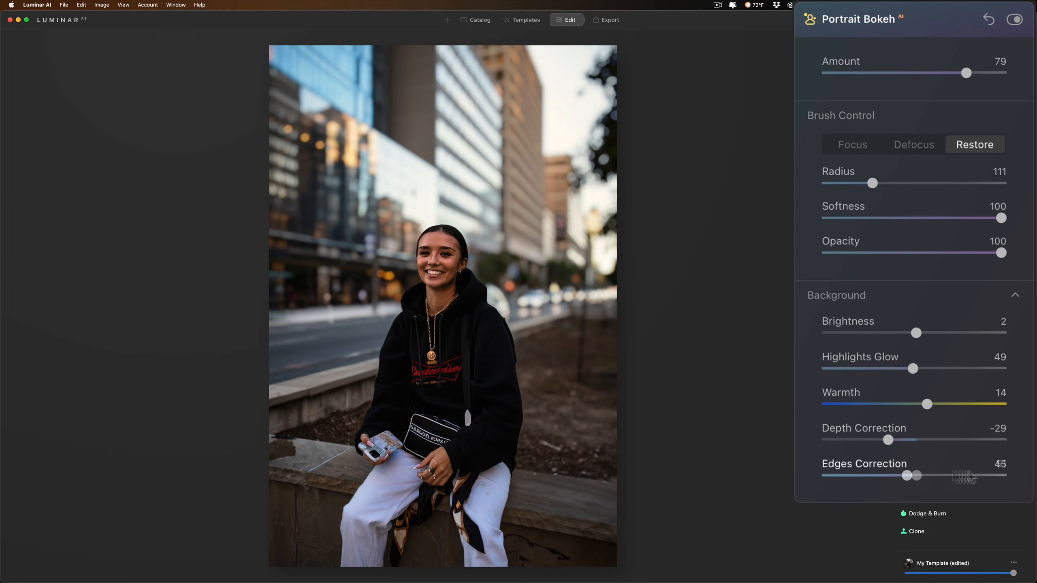
{"action": "left_click_drag", "start_coordinate": [917, 474], "coordinate": [1004, 475]}
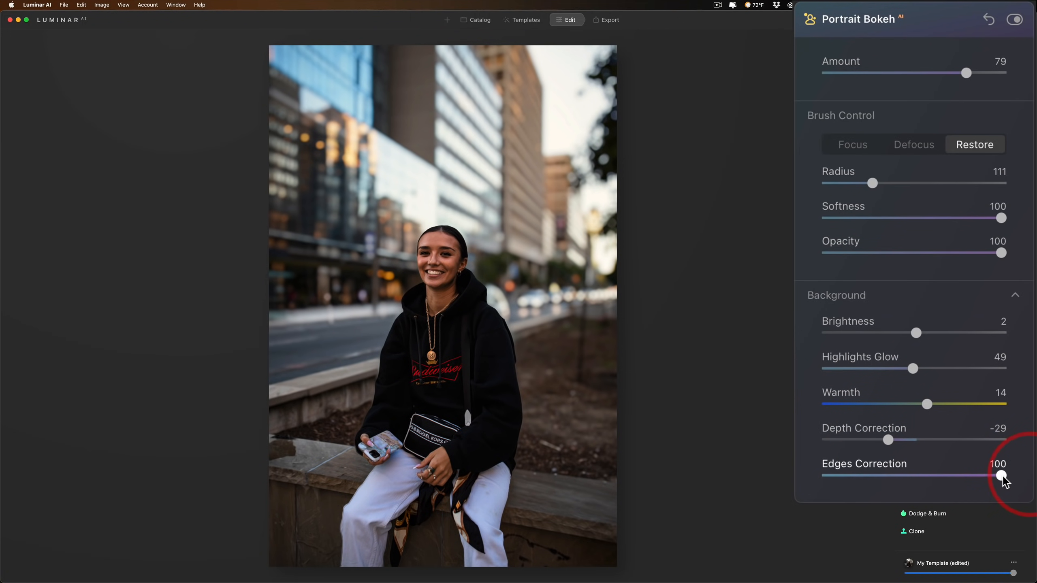
{"action": "left_click_drag", "start_coordinate": [1000, 474], "coordinate": [848, 475]}
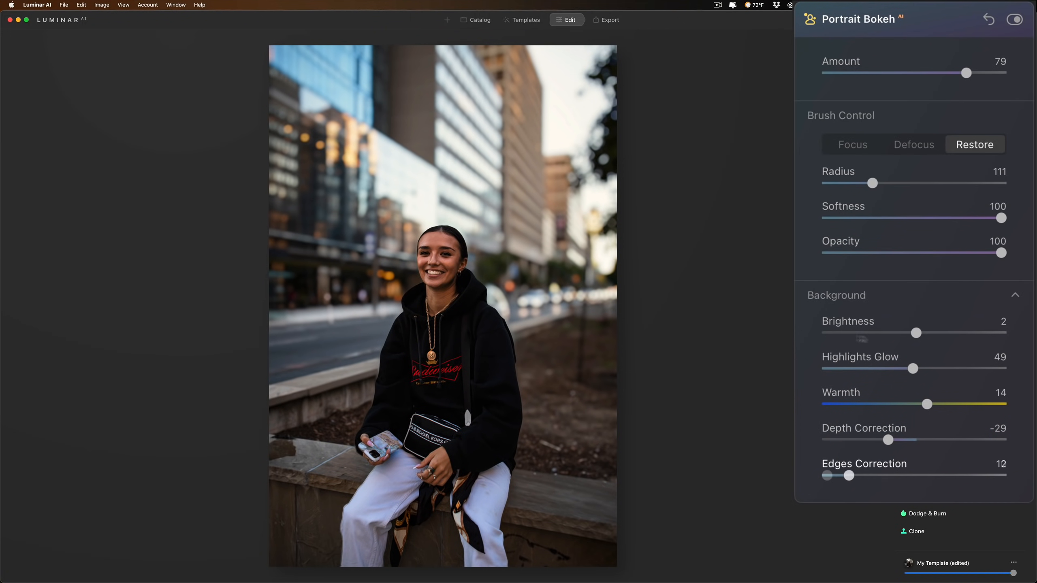
{"action": "left_click_drag", "start_coordinate": [850, 475], "coordinate": [827, 475]}
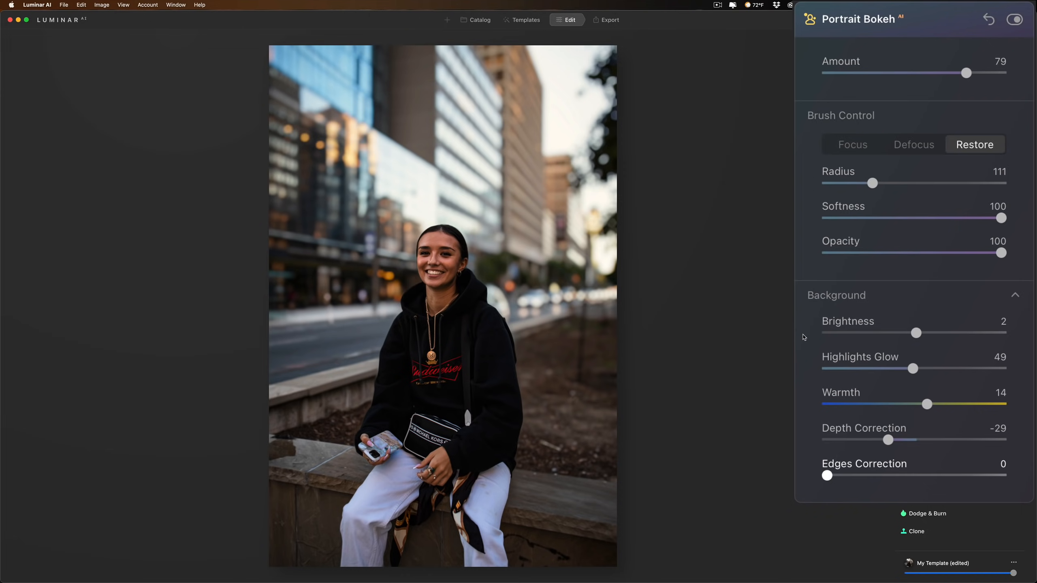
{"action": "mouse_move", "coordinate": [825, 474]}
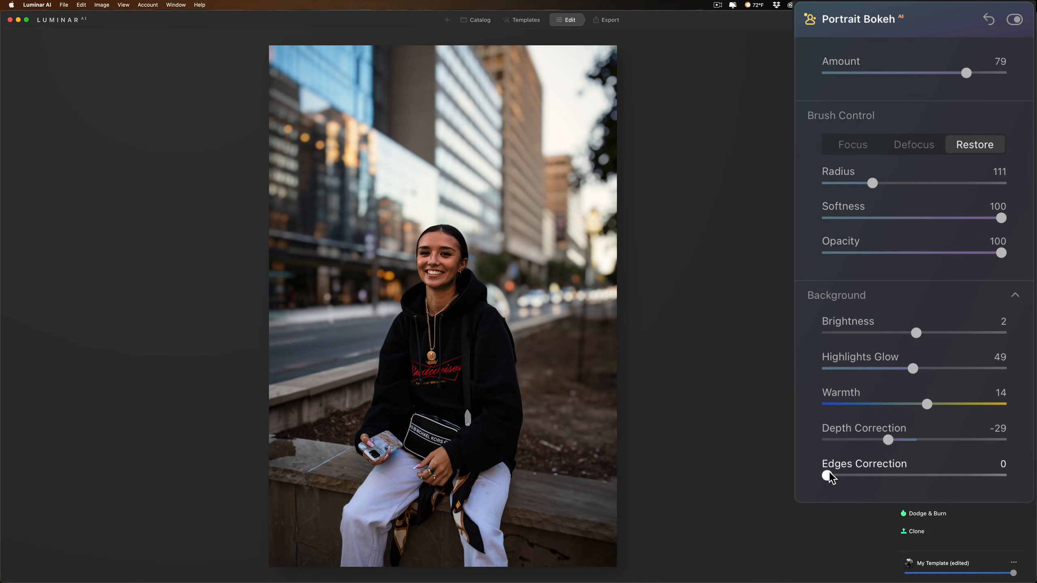
{"action": "left_click_drag", "start_coordinate": [828, 476], "coordinate": [1001, 475]}
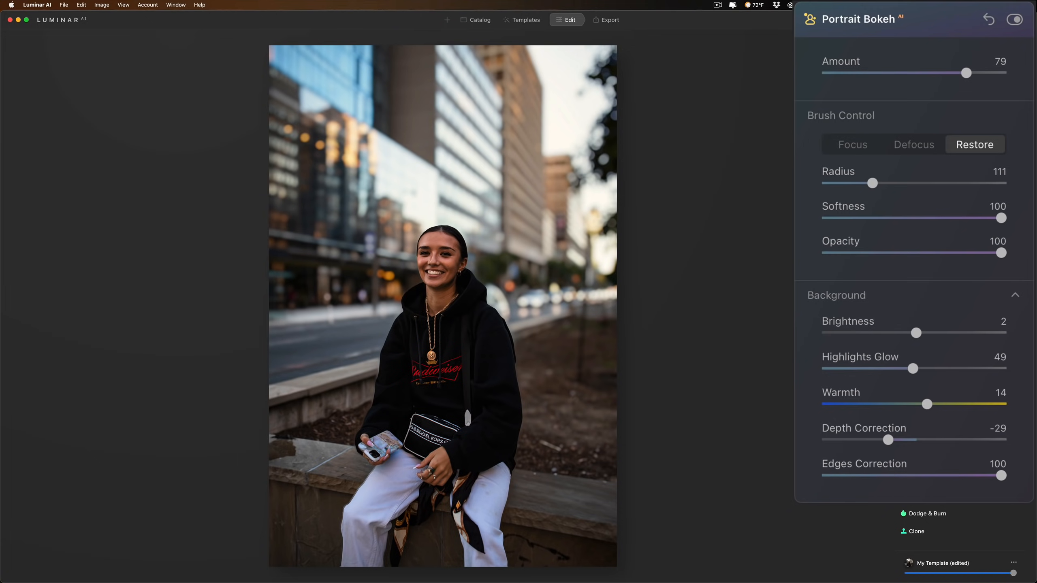
{"action": "left_click_drag", "start_coordinate": [1001, 475], "coordinate": [913, 475]}
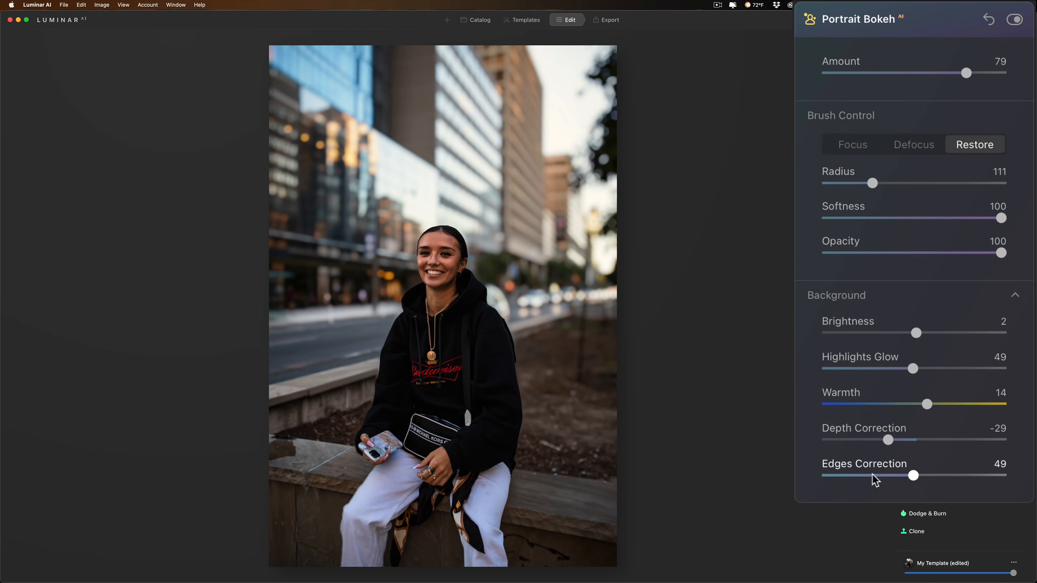
{"action": "left_click_drag", "start_coordinate": [913, 475], "coordinate": [934, 475]}
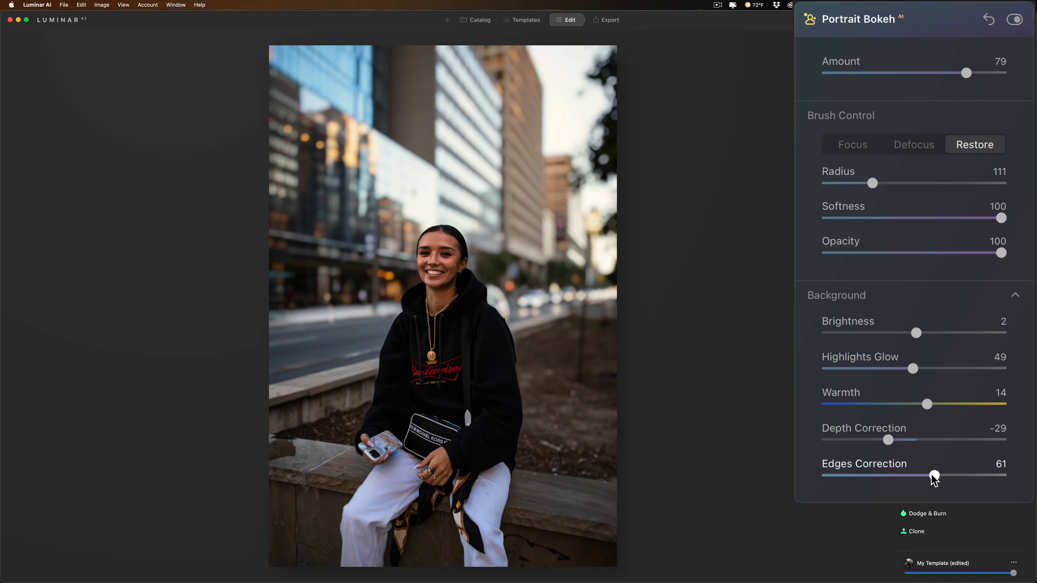
{"action": "left_click_drag", "start_coordinate": [934, 475], "coordinate": [926, 475]}
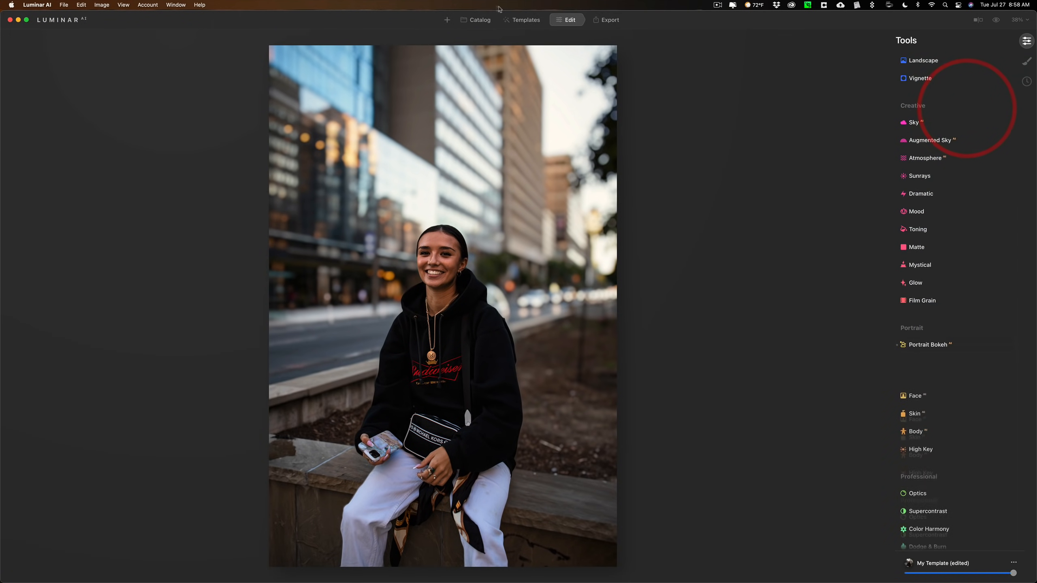
Finish the bokeh edit and open the sunny plaza photo for editing with blur at 46
{"action": "left_click", "coordinate": [480, 19]}
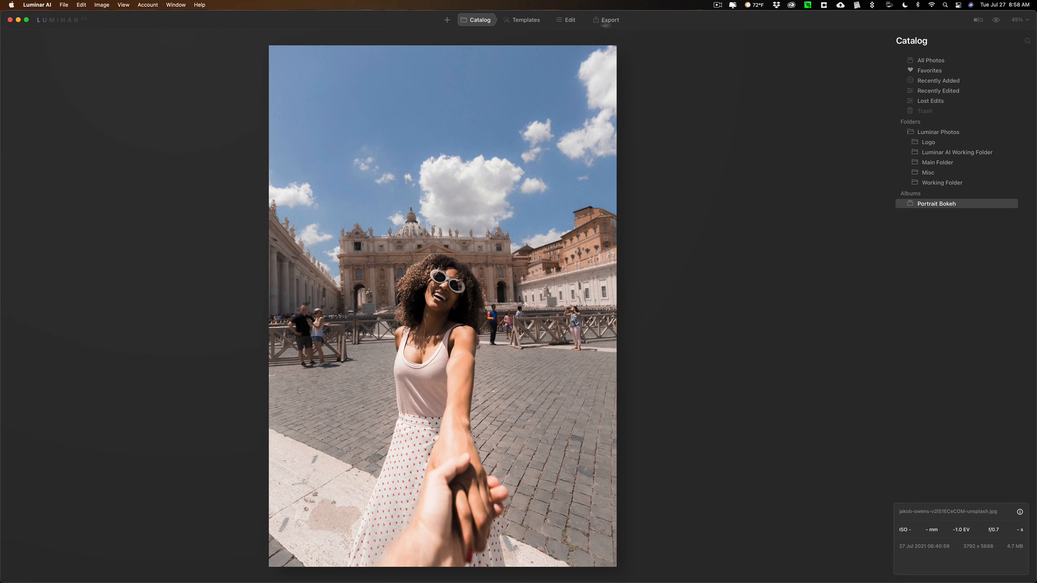
{"action": "left_click", "coordinate": [569, 19]}
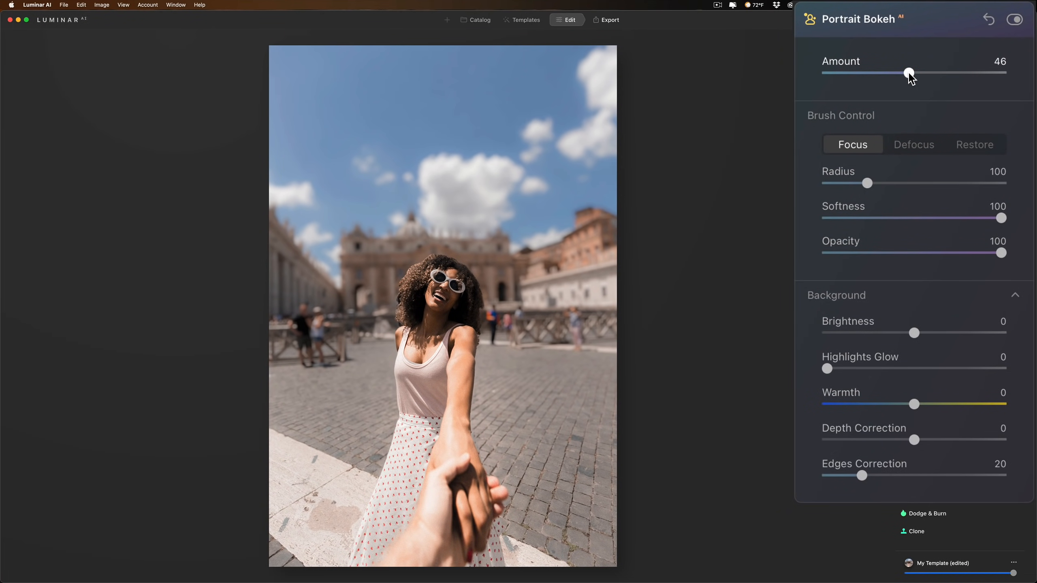
{"action": "mouse_move", "coordinate": [891, 79]}
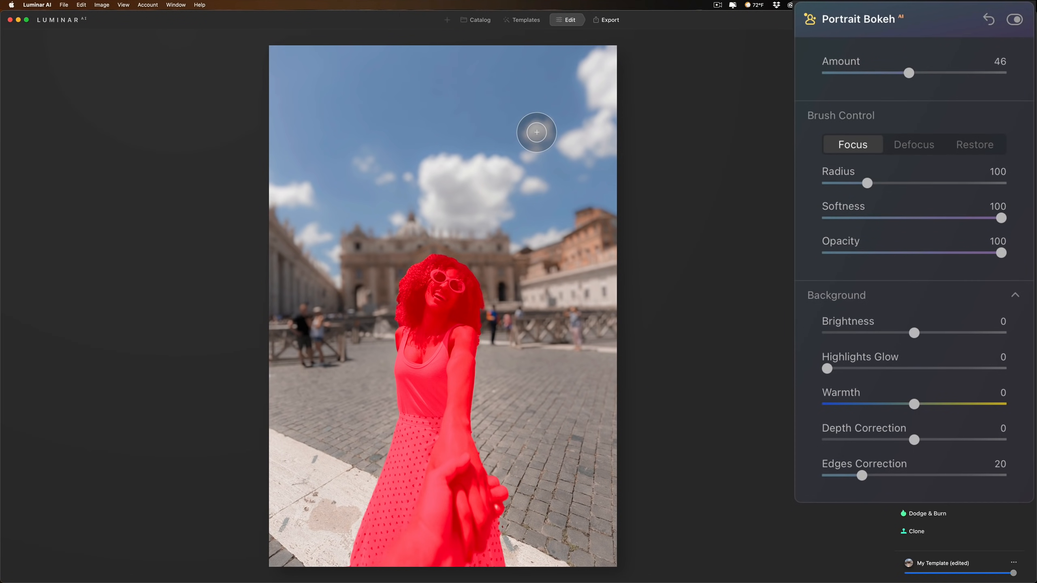
{"action": "mouse_move", "coordinate": [534, 153]}
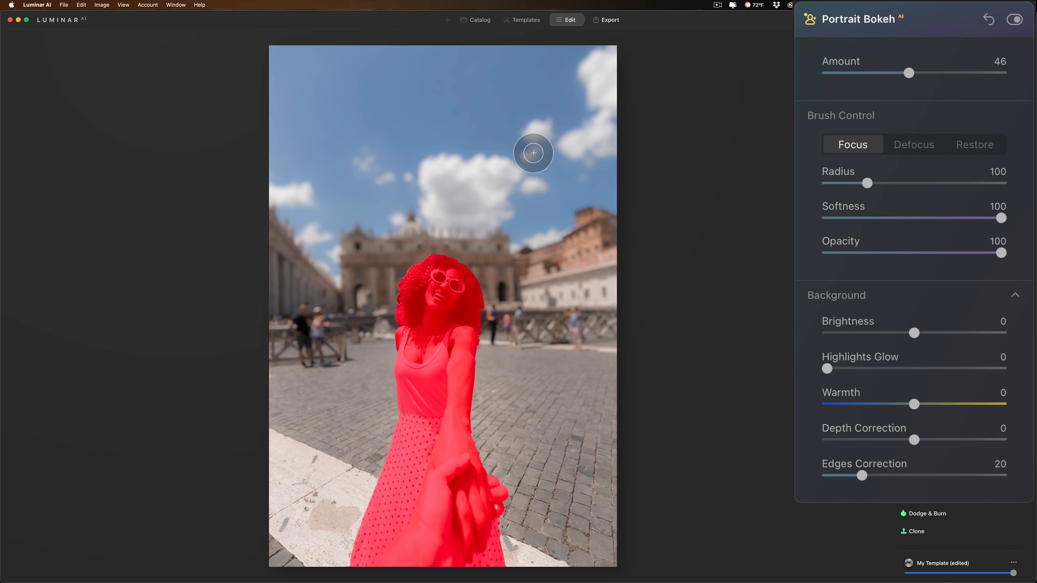
Set the focus brush Radius to 124 with Softness back at full
{"action": "left_click_drag", "start_coordinate": [870, 183], "coordinate": [902, 183]}
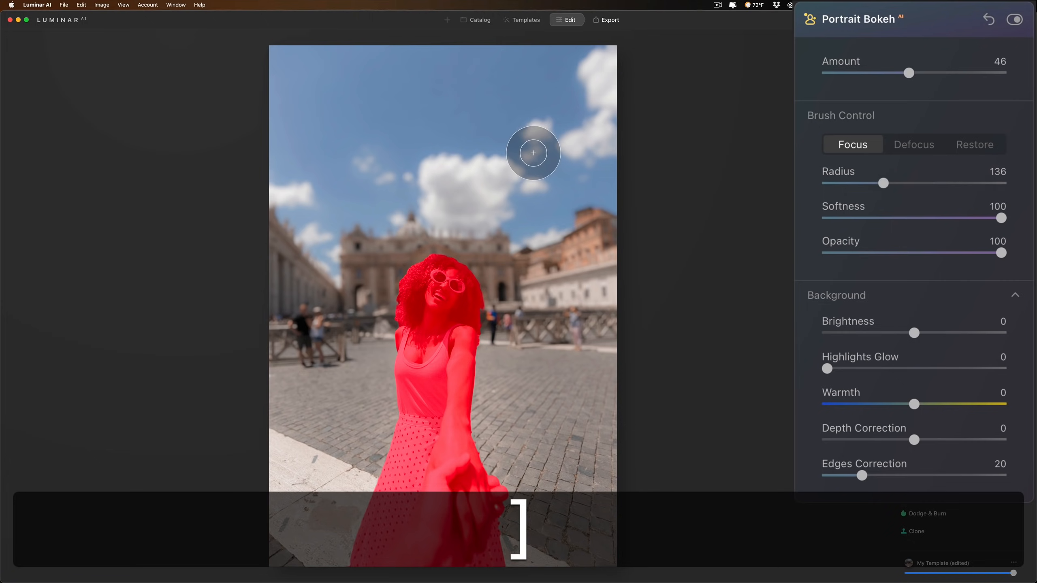
{"action": "left_click_drag", "start_coordinate": [883, 183], "coordinate": [912, 184]}
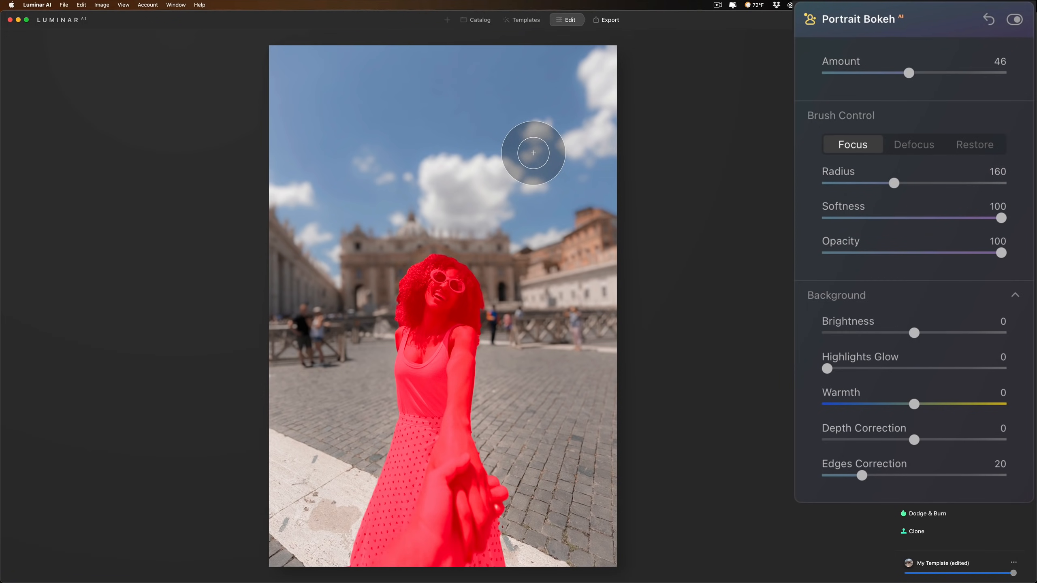
{"action": "left_click_drag", "start_coordinate": [916, 183], "coordinate": [891, 183]}
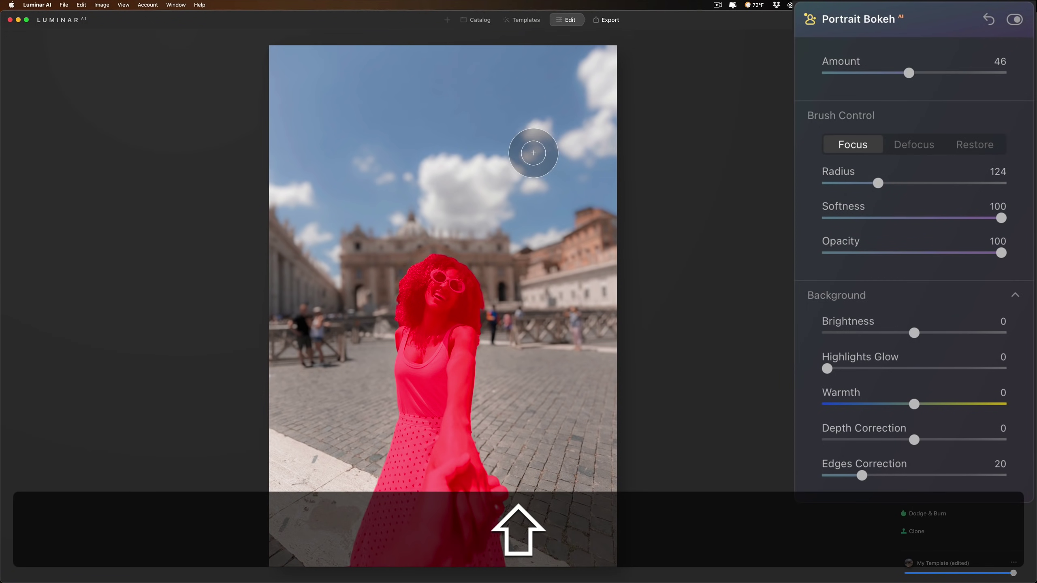
{"action": "left_click_drag", "start_coordinate": [1001, 218], "coordinate": [916, 218]}
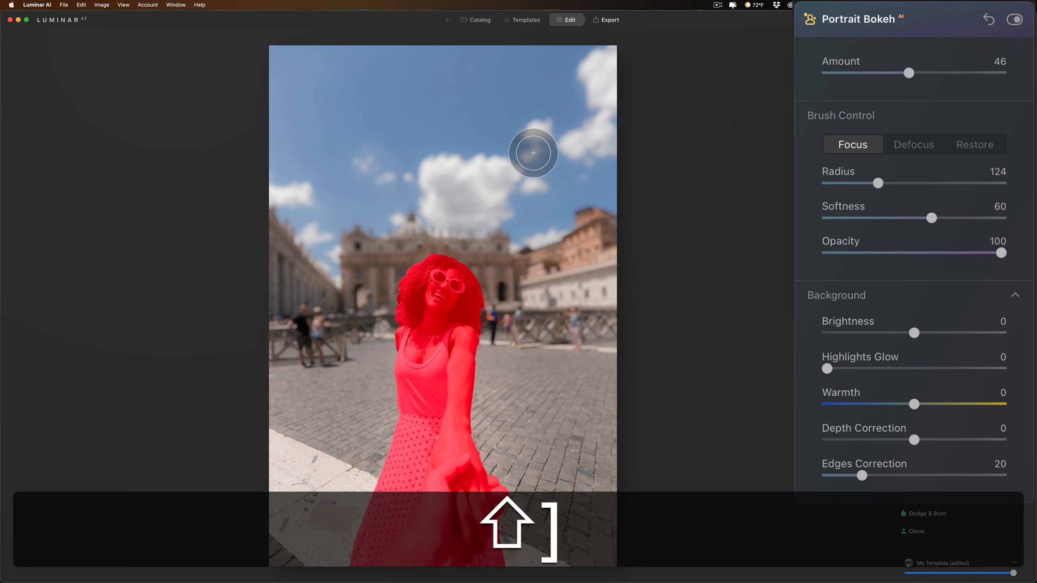
{"action": "left_click_drag", "start_coordinate": [950, 218], "coordinate": [1001, 218]}
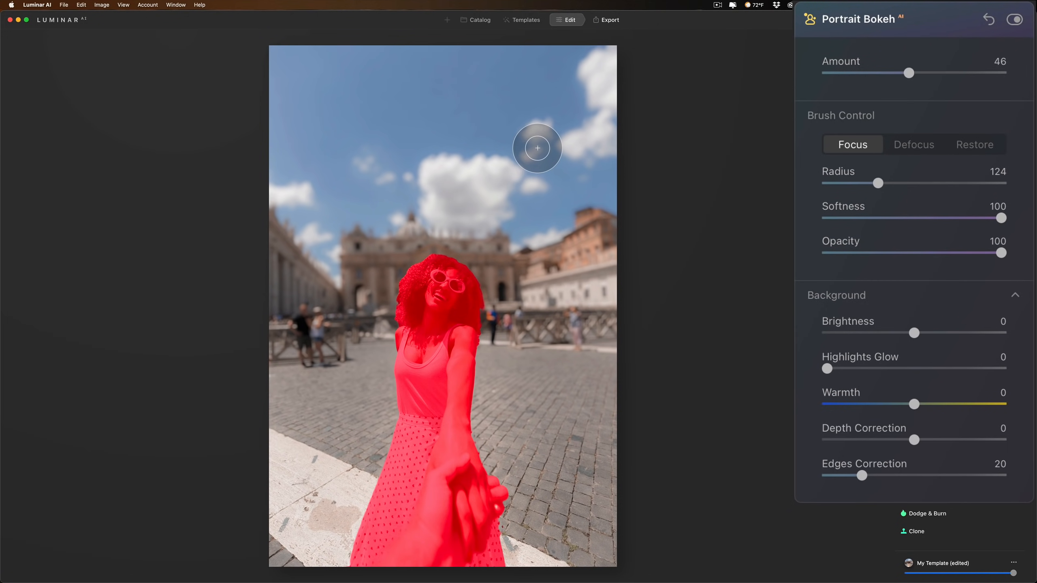
Cycle the brush through Defocus, Restore and Focus modes without painting, ending on Focus
{"action": "left_click", "coordinate": [913, 144]}
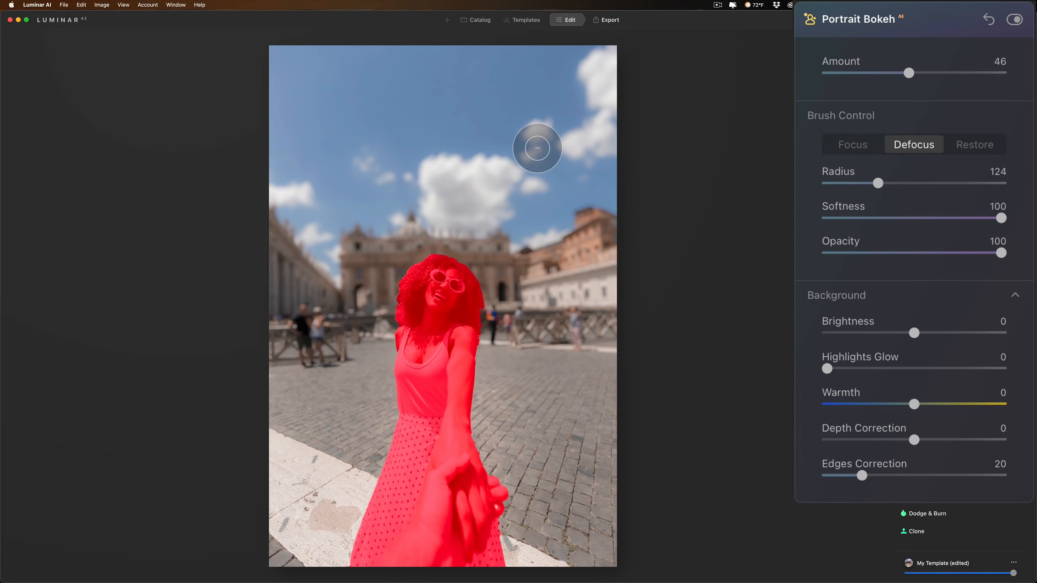
{"action": "left_click", "coordinate": [853, 144]}
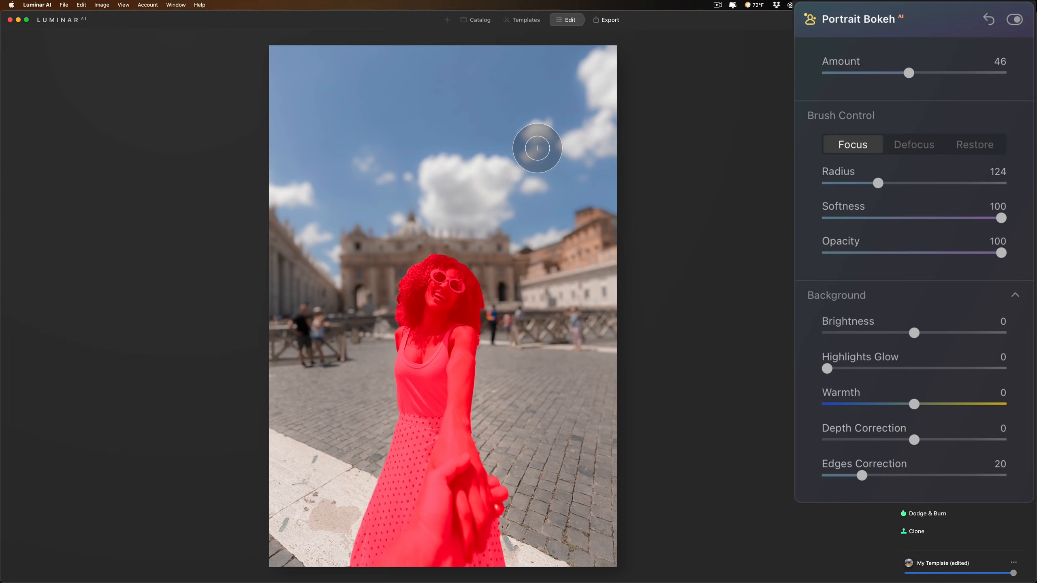
{"action": "left_click", "coordinate": [975, 145]}
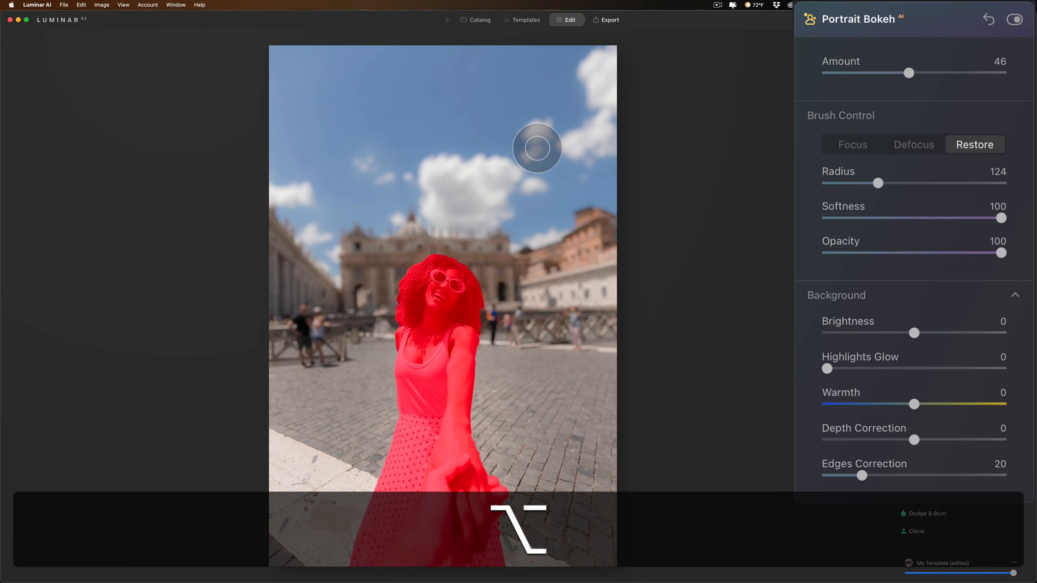
{"action": "left_click", "coordinate": [852, 144]}
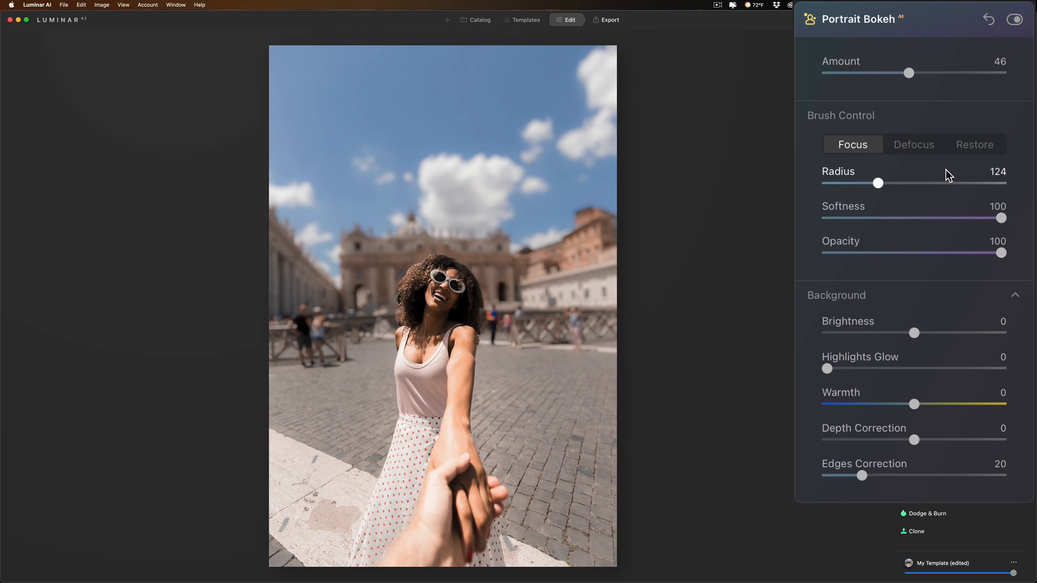
{"action": "left_click", "coordinate": [913, 144]}
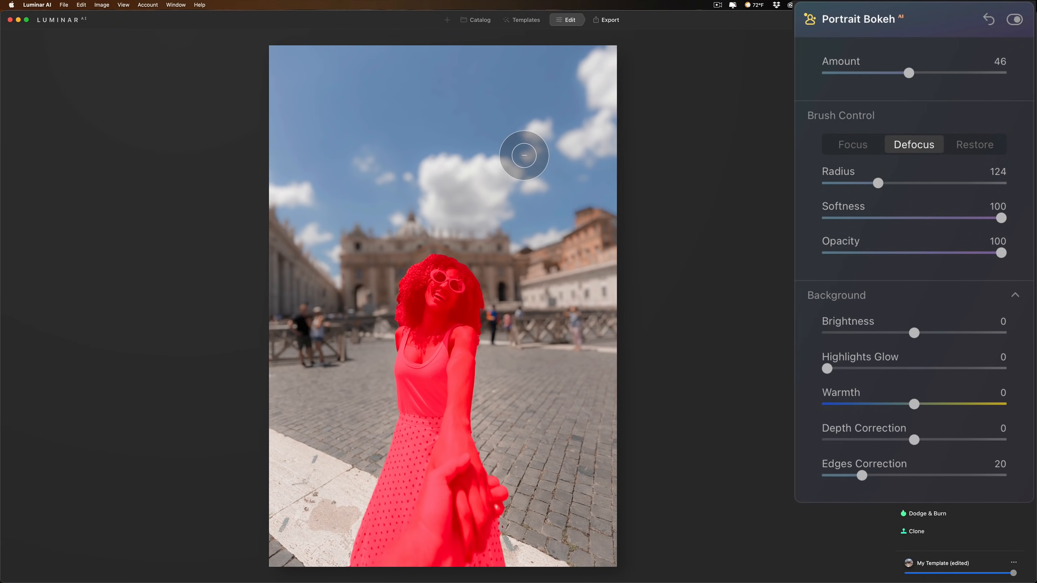
{"action": "left_click", "coordinate": [852, 144]}
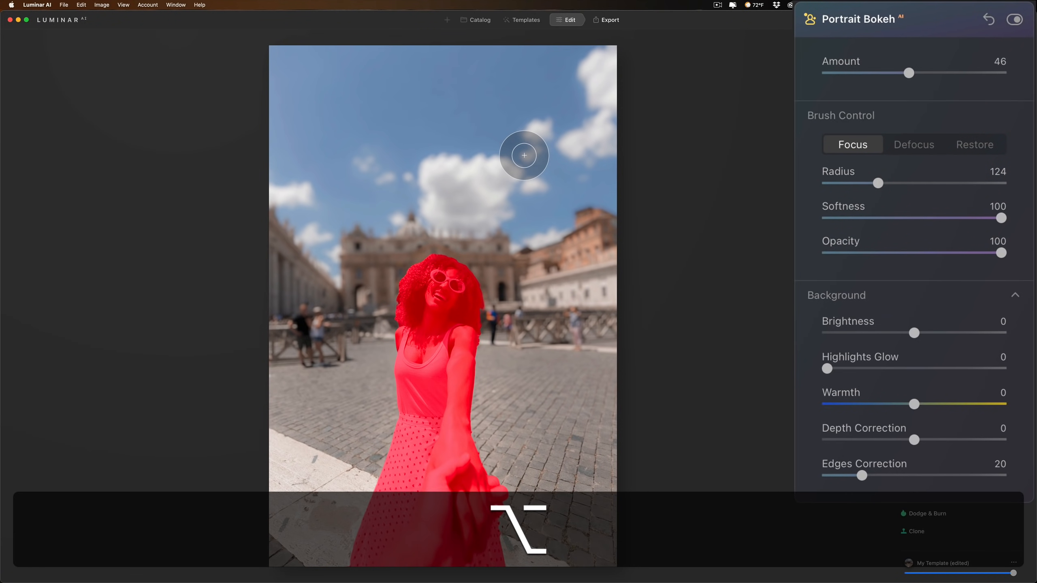
{"action": "left_click", "coordinate": [975, 145]}
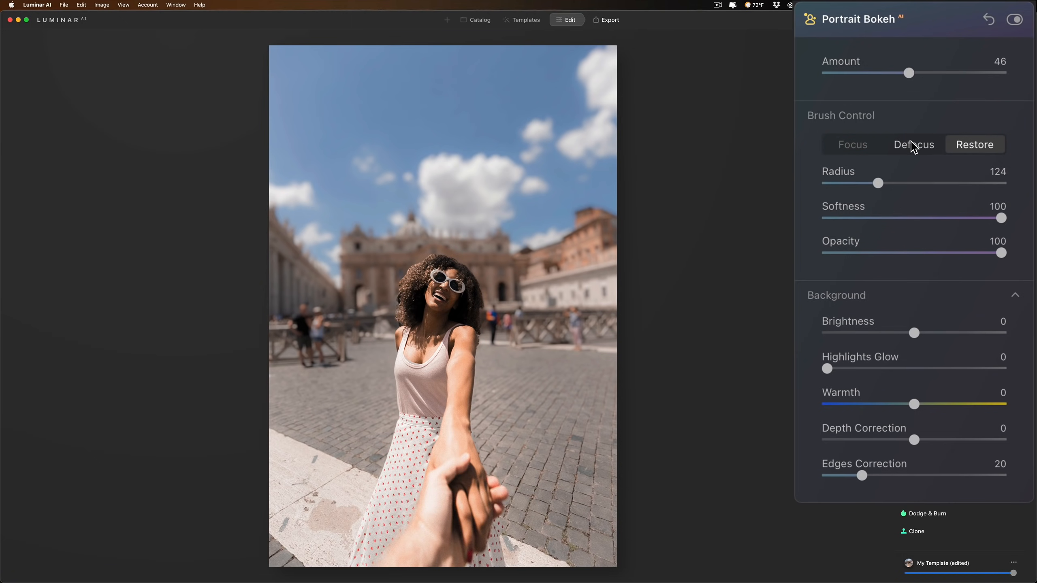
{"action": "left_click", "coordinate": [853, 144]}
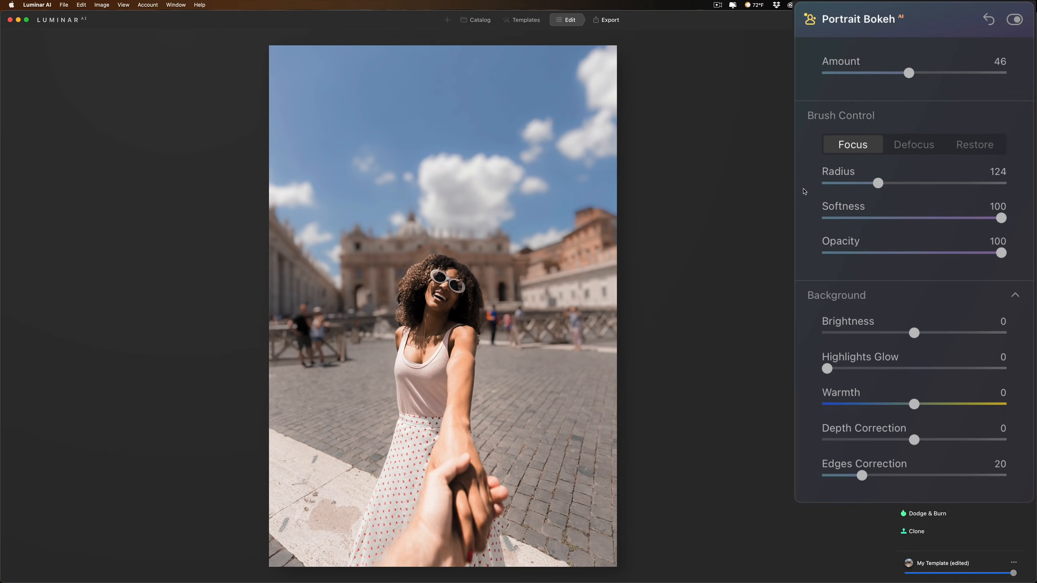
{"action": "mouse_move", "coordinate": [769, 196]}
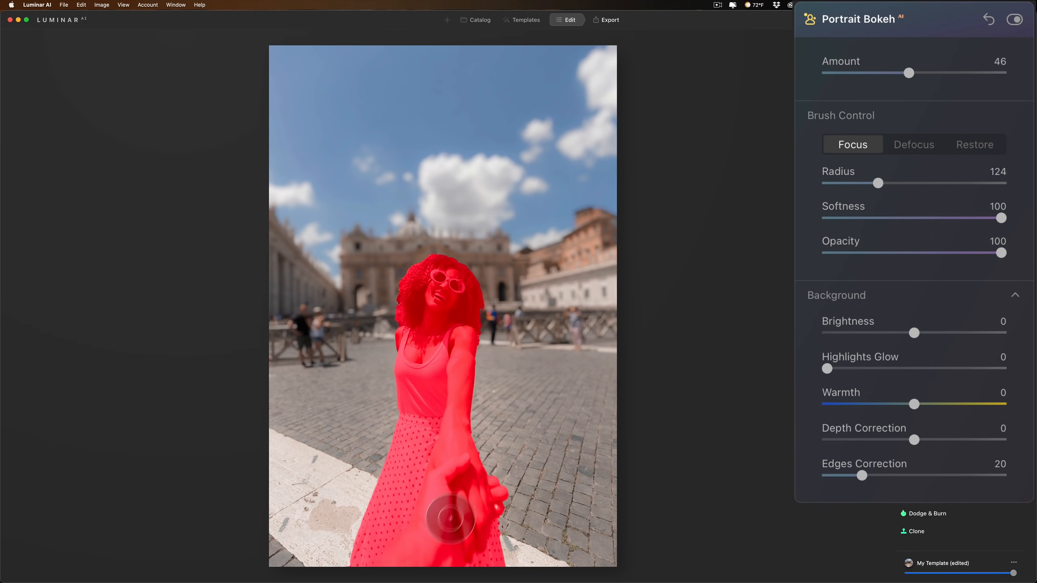
Lower Depth Correction to -81 and strengthen the blur Amount to 67
{"action": "left_click_drag", "start_coordinate": [932, 440], "coordinate": [891, 440]}
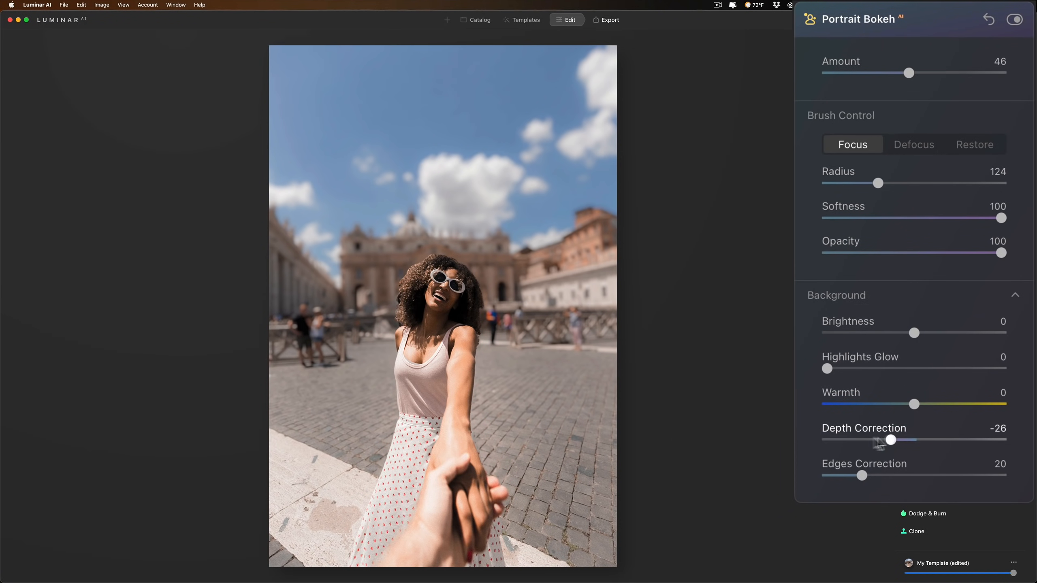
{"action": "left_click_drag", "start_coordinate": [888, 439], "coordinate": [841, 441]}
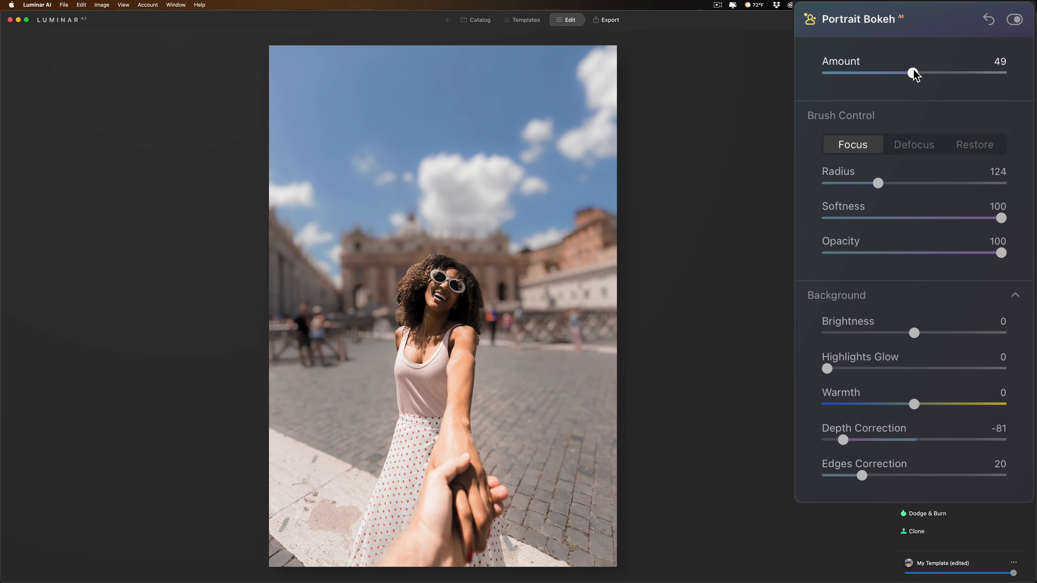
{"action": "left_click_drag", "start_coordinate": [914, 73], "coordinate": [943, 72]}
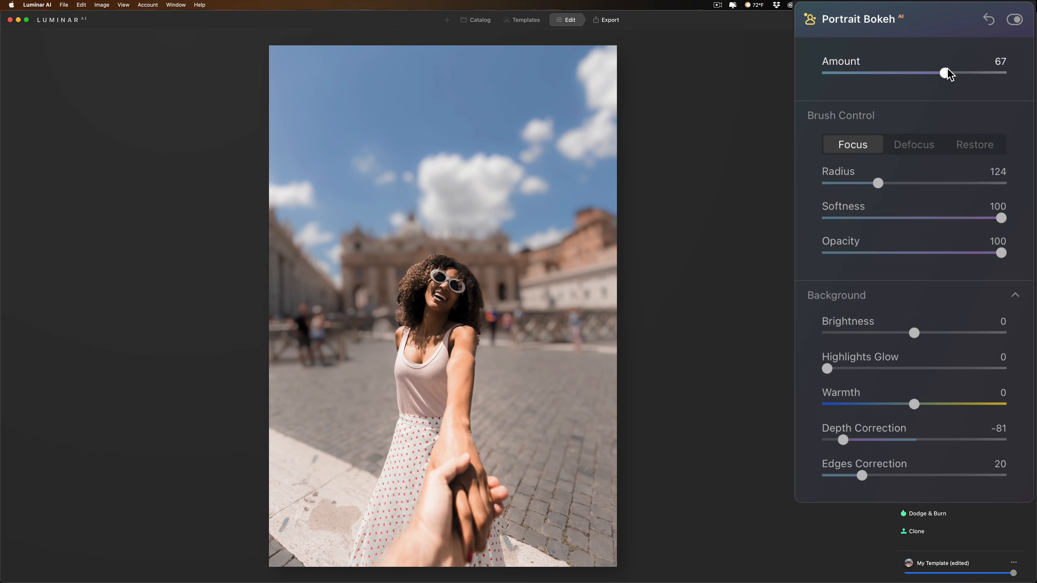
{"action": "mouse_move", "coordinate": [909, 162]}
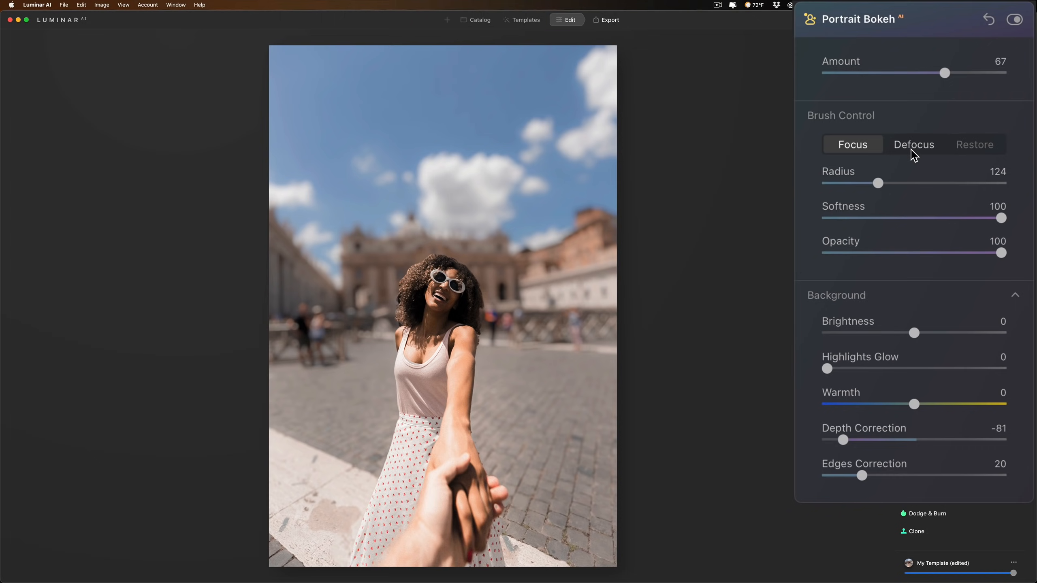
{"action": "mouse_move", "coordinate": [907, 149]}
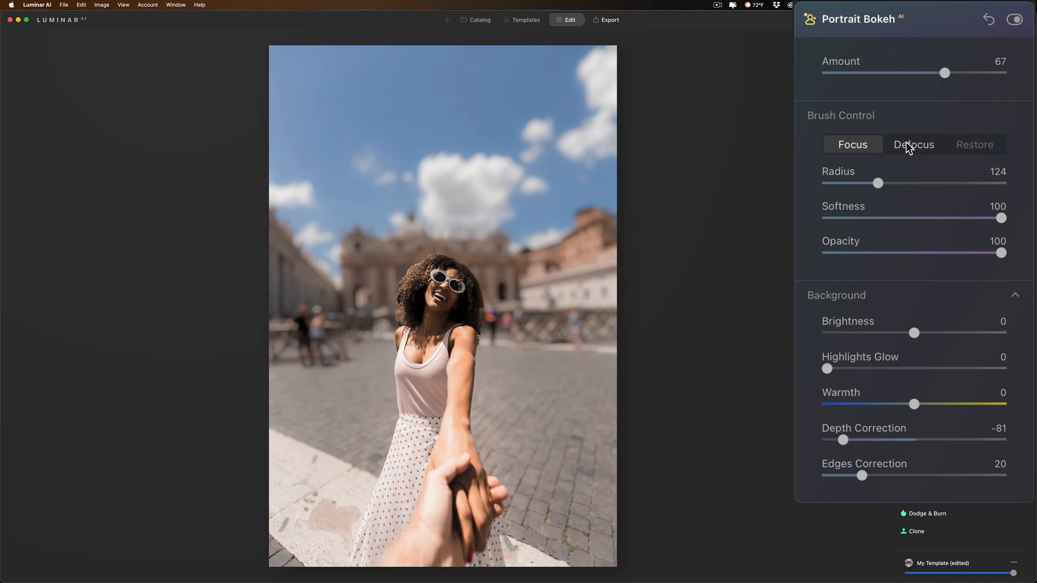
With a hard-edged Defocus brush at Radius 40, blur the area beside the outstretched hand
{"action": "left_click", "coordinate": [913, 144]}
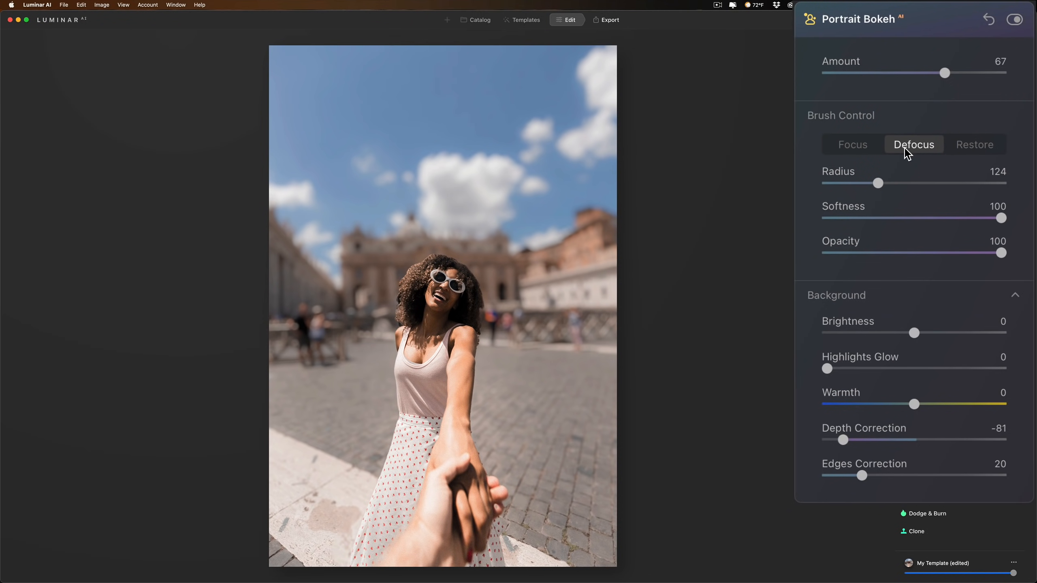
{"action": "left_click", "coordinate": [455, 469]}
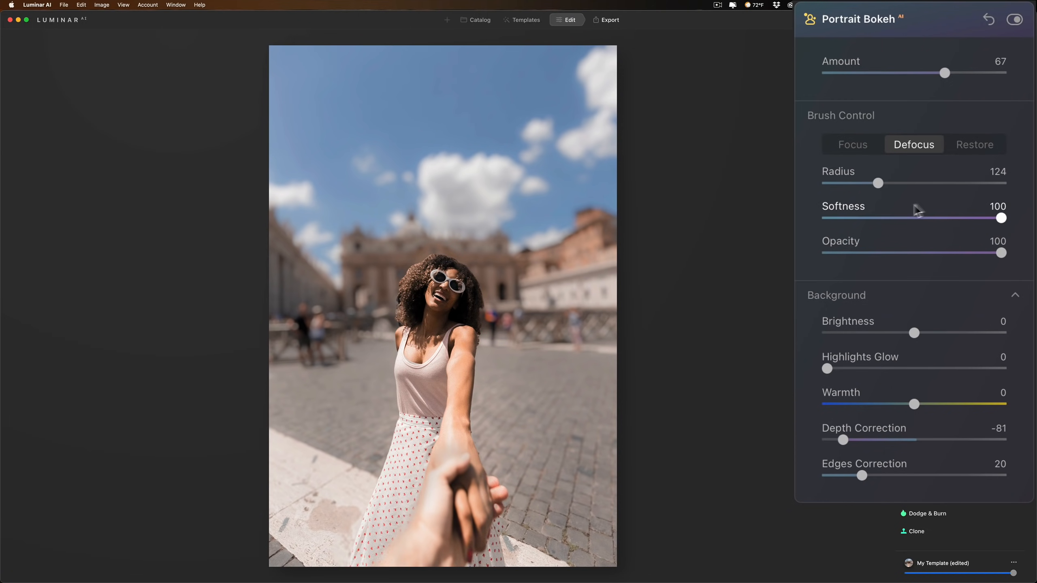
{"action": "left_click_drag", "start_coordinate": [1002, 218], "coordinate": [827, 218]}
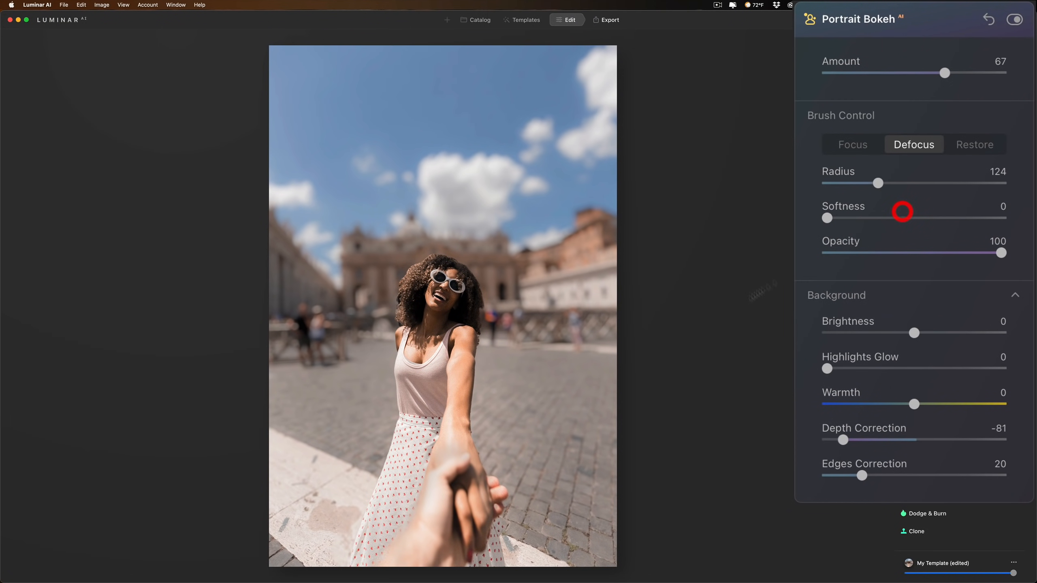
{"action": "left_click_drag", "start_coordinate": [880, 182], "coordinate": [857, 183]}
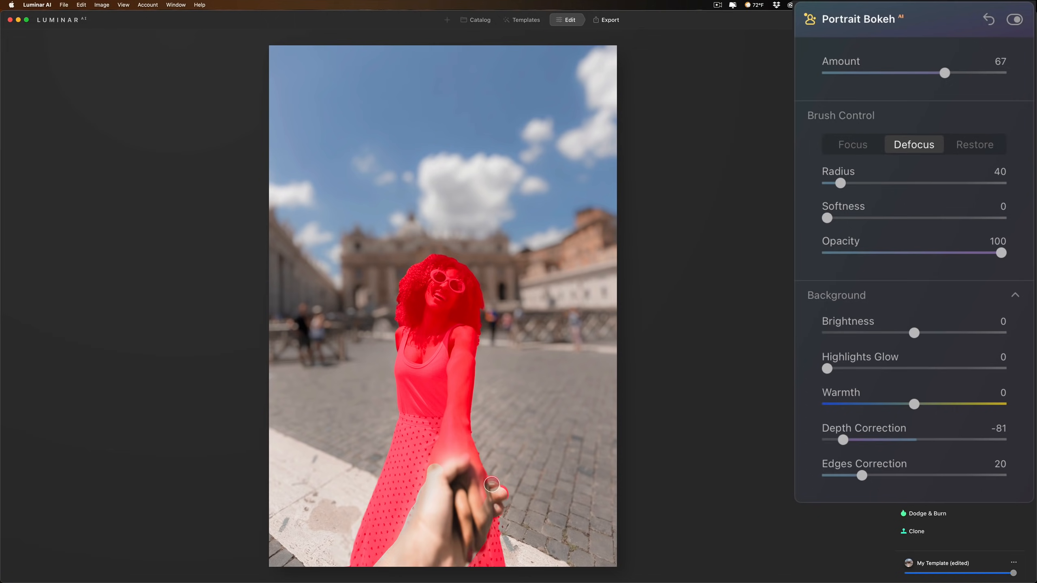
{"action": "left_click_drag", "start_coordinate": [492, 485], "coordinate": [443, 500]}
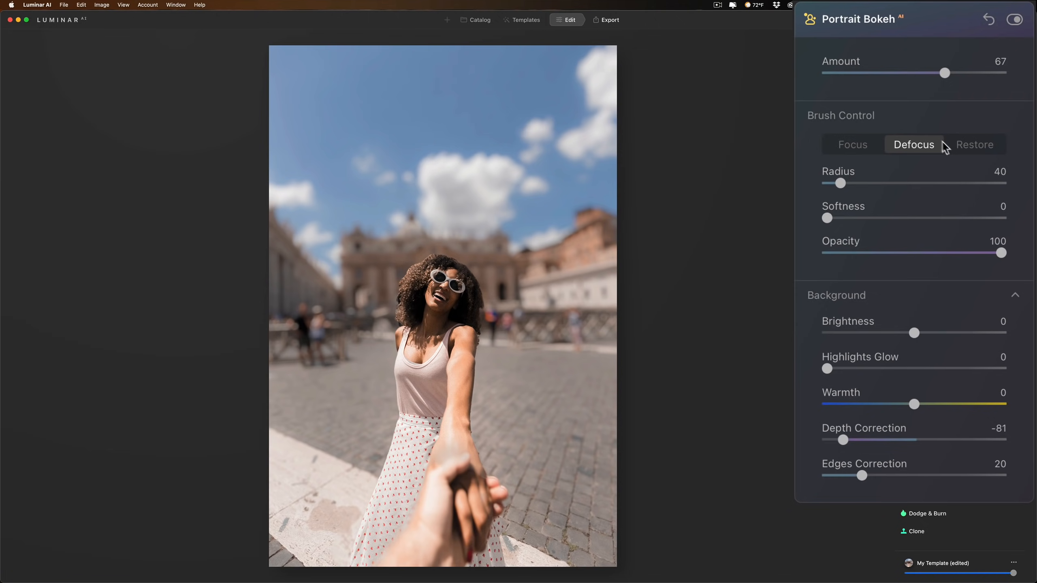
Switch to the Focus brush with Softness 100 and Radius 58
{"action": "left_click", "coordinate": [975, 144]}
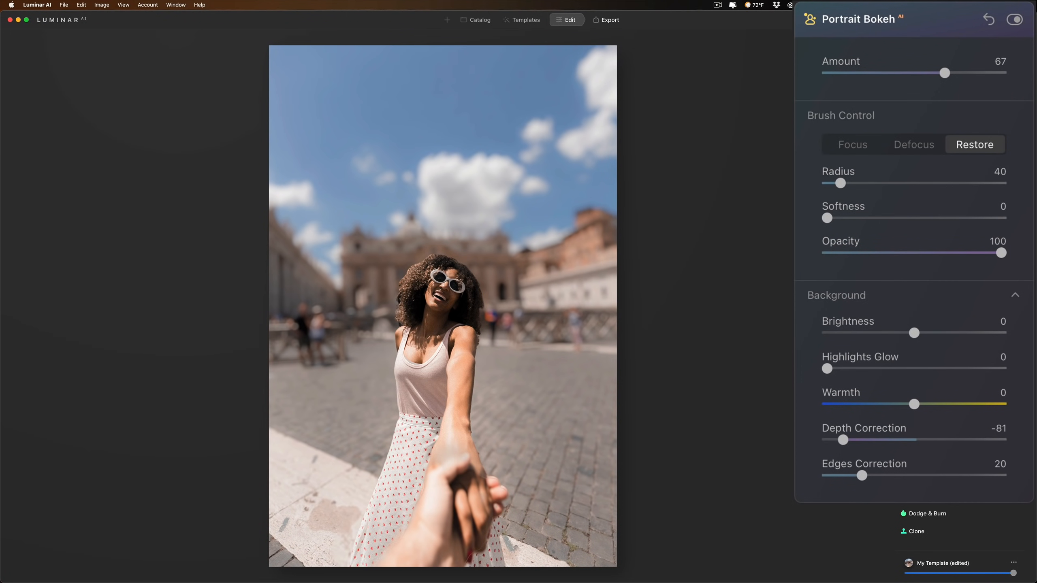
{"action": "left_click", "coordinate": [914, 144]}
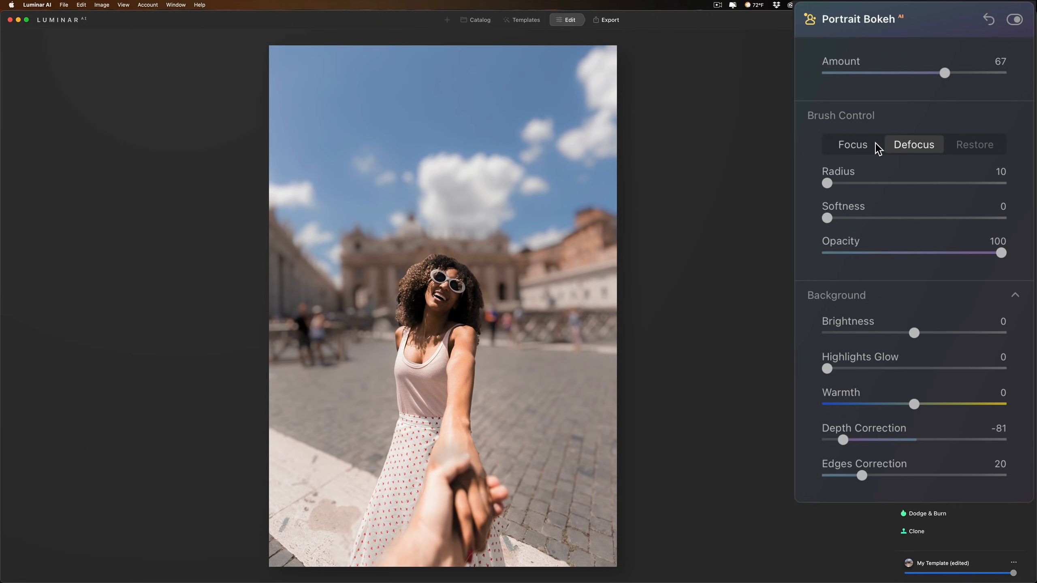
{"action": "left_click", "coordinate": [853, 144]}
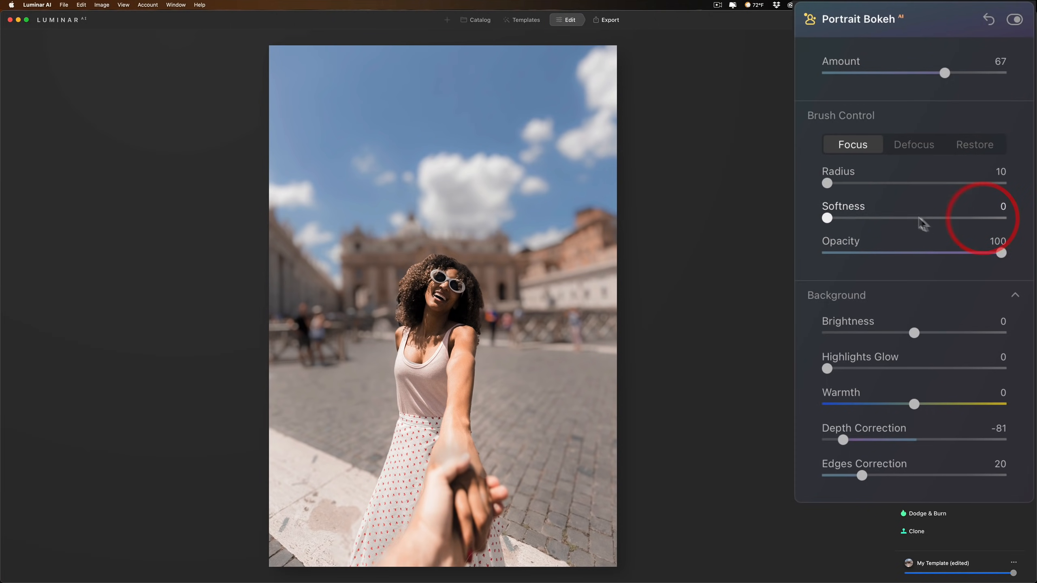
{"action": "left_click_drag", "start_coordinate": [826, 218], "coordinate": [1001, 218]}
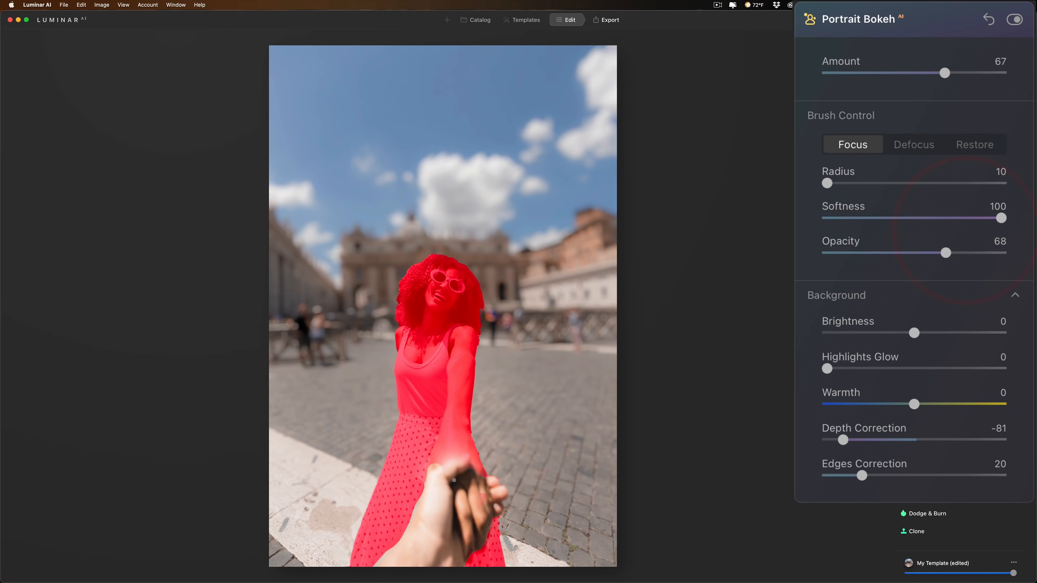
{"action": "left_click_drag", "start_coordinate": [826, 183], "coordinate": [856, 183]}
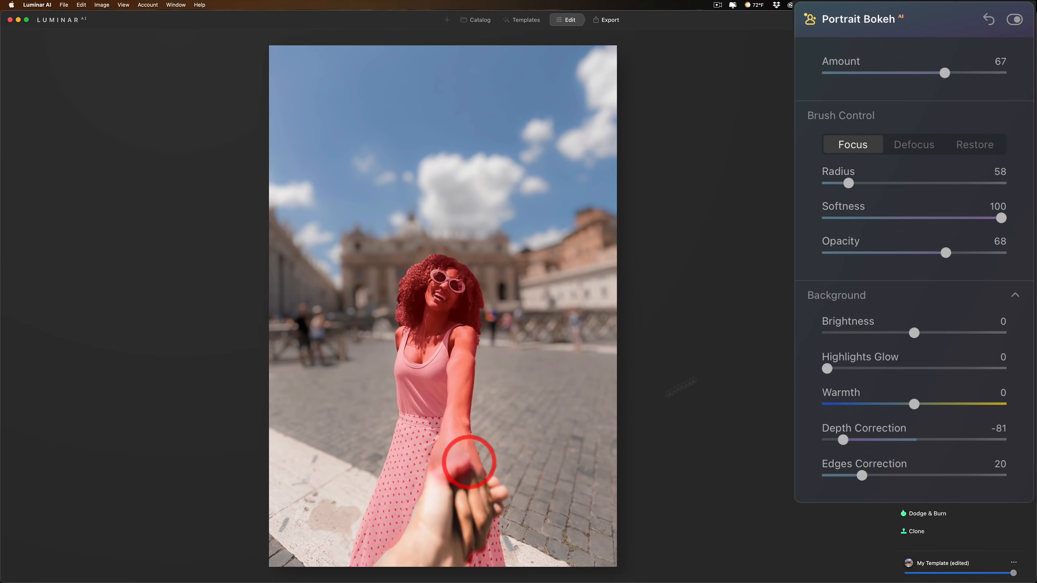
Brush the outstretched hand into focus, then Restore the AI mask around it
{"action": "left_click_drag", "start_coordinate": [470, 461], "coordinate": [474, 488]}
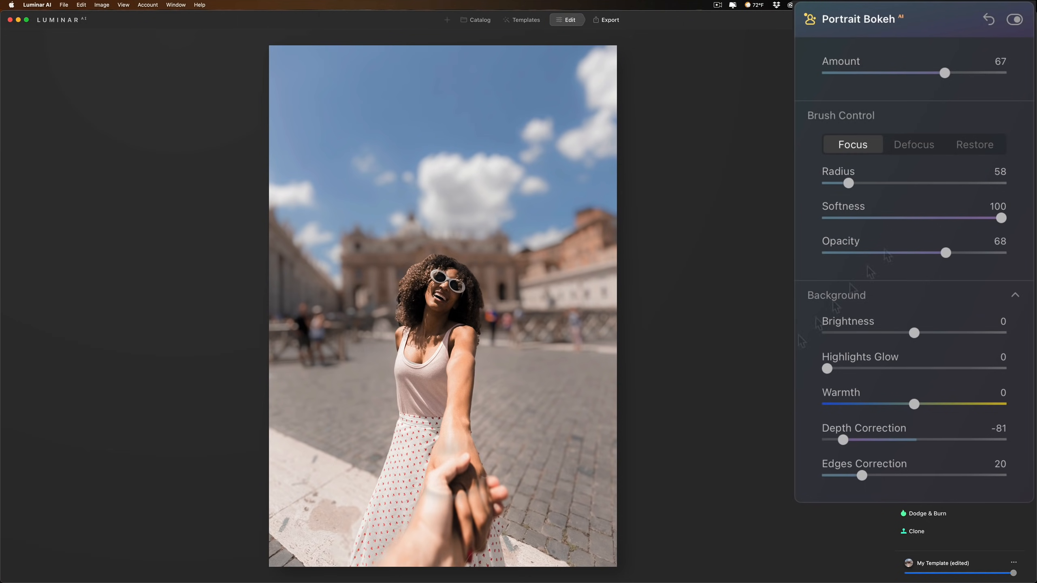
{"action": "mouse_move", "coordinate": [961, 129]}
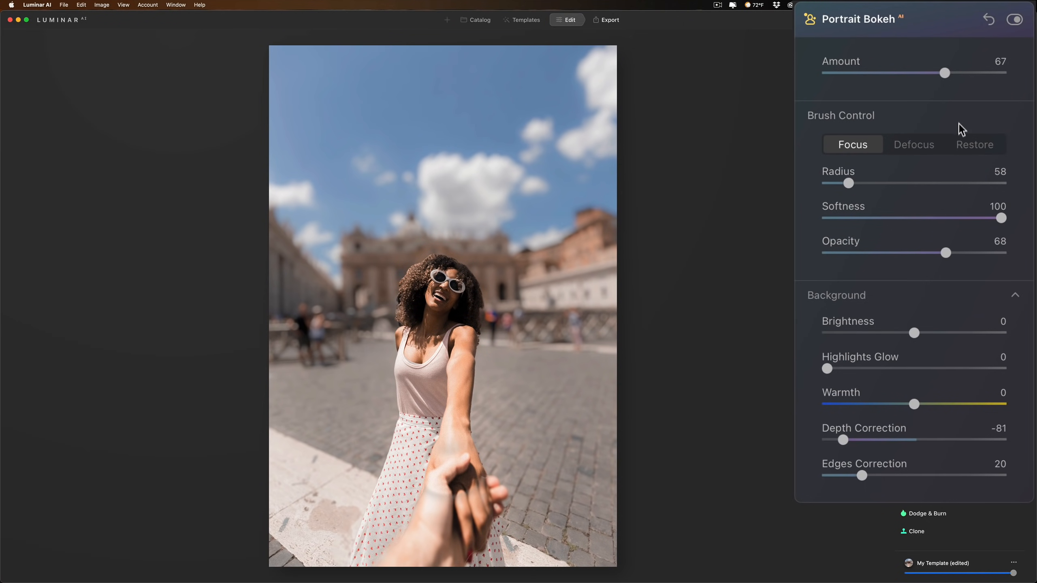
{"action": "left_click", "coordinate": [974, 144]}
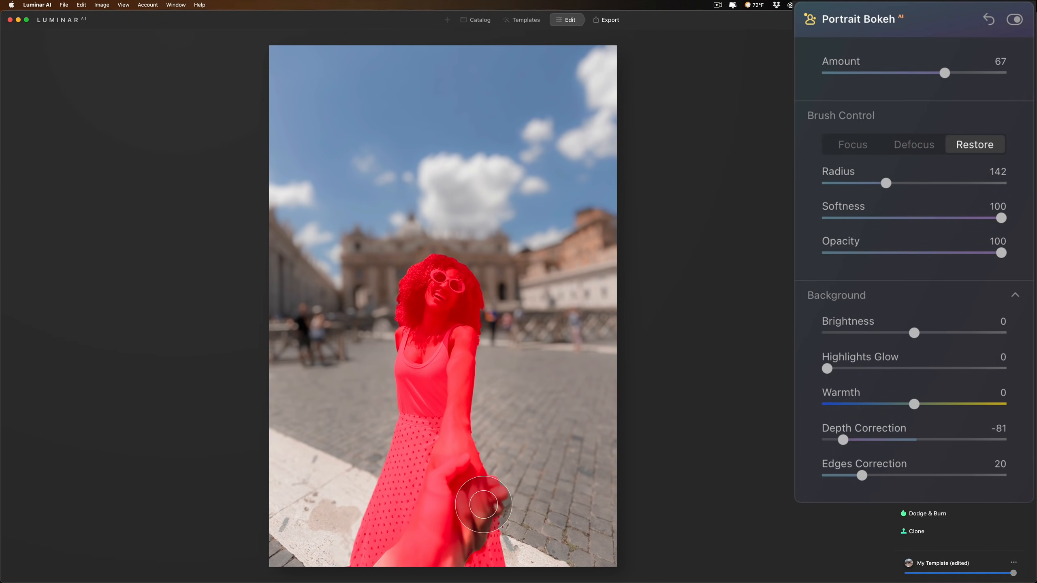
{"action": "left_click_drag", "start_coordinate": [483, 507], "coordinate": [523, 485]}
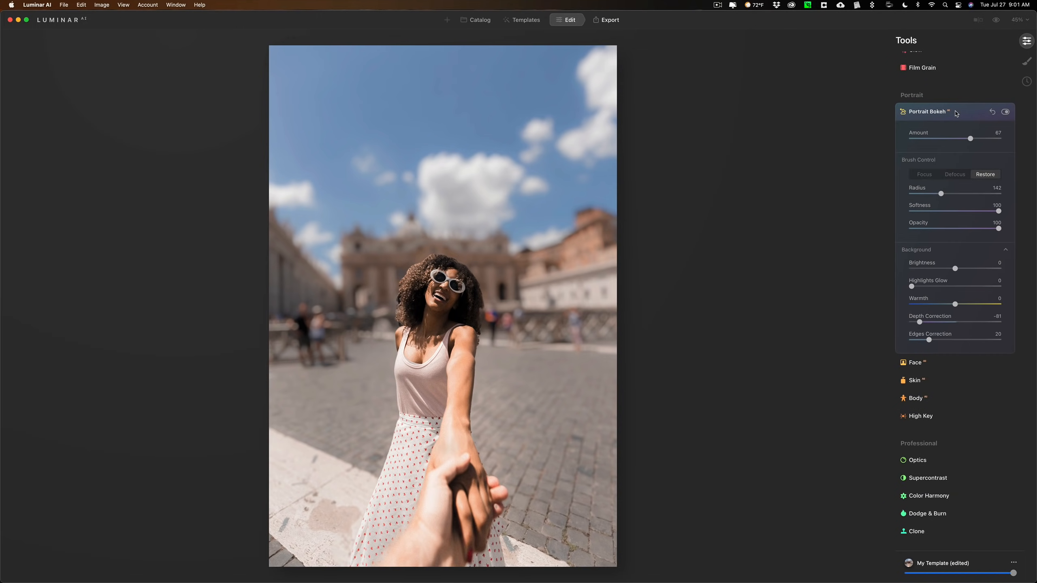
Lower the background blur Amount to 30
{"action": "left_click_drag", "start_coordinate": [971, 139], "coordinate": [948, 139]}
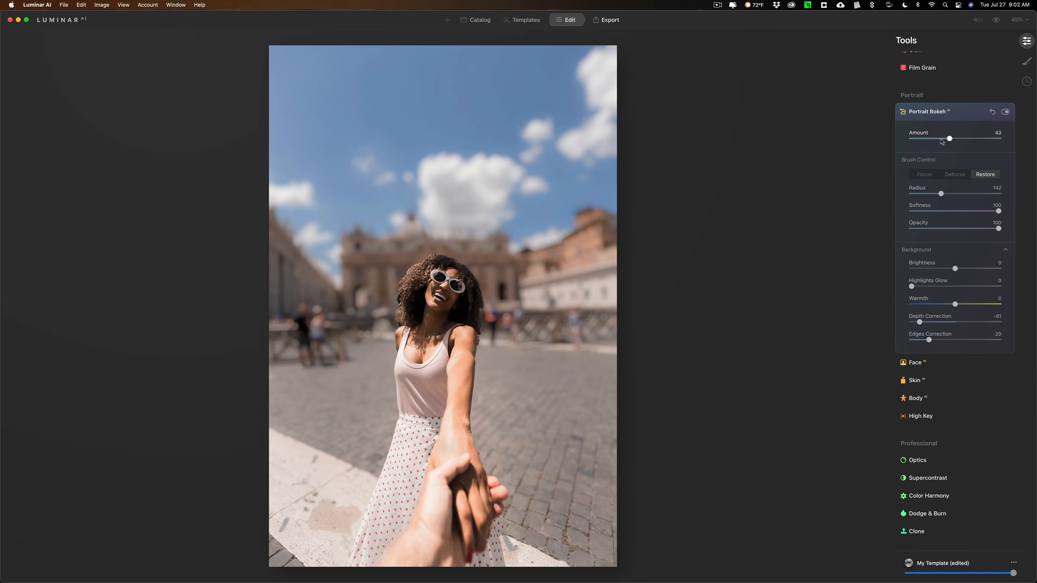
{"action": "left_click_drag", "start_coordinate": [950, 138], "coordinate": [943, 138]}
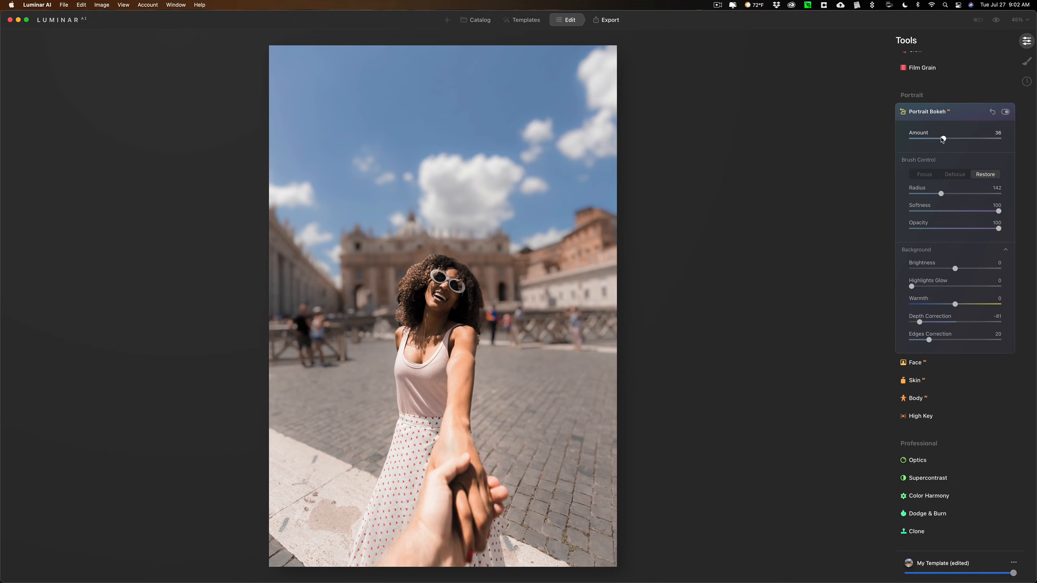
{"action": "left_click_drag", "start_coordinate": [942, 138], "coordinate": [937, 139]}
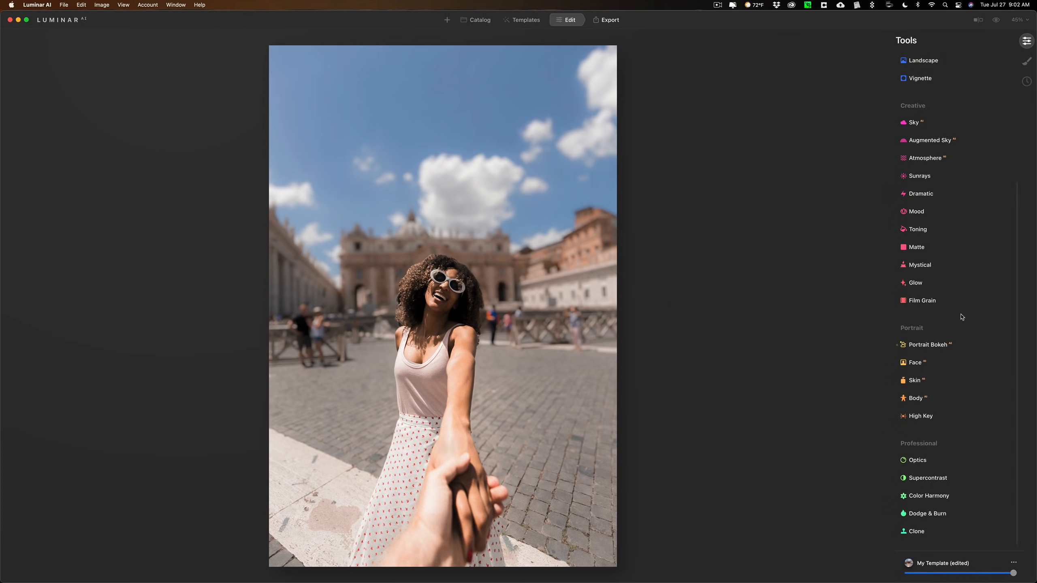
Toggle Portrait Bokeh off and on to compare, then return to the catalog
{"action": "left_click", "coordinate": [928, 344]}
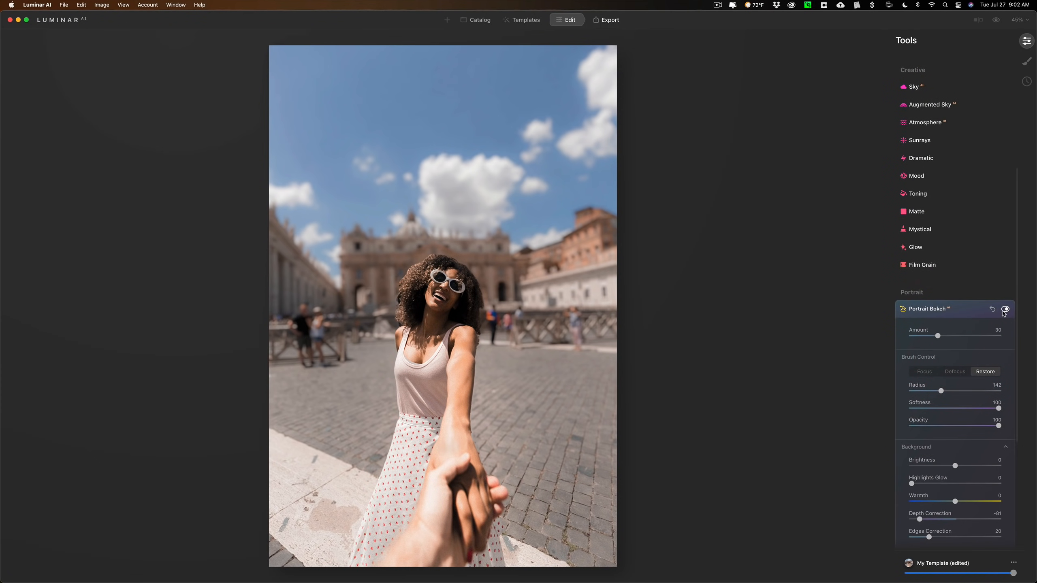
{"action": "left_click", "coordinate": [1005, 309]}
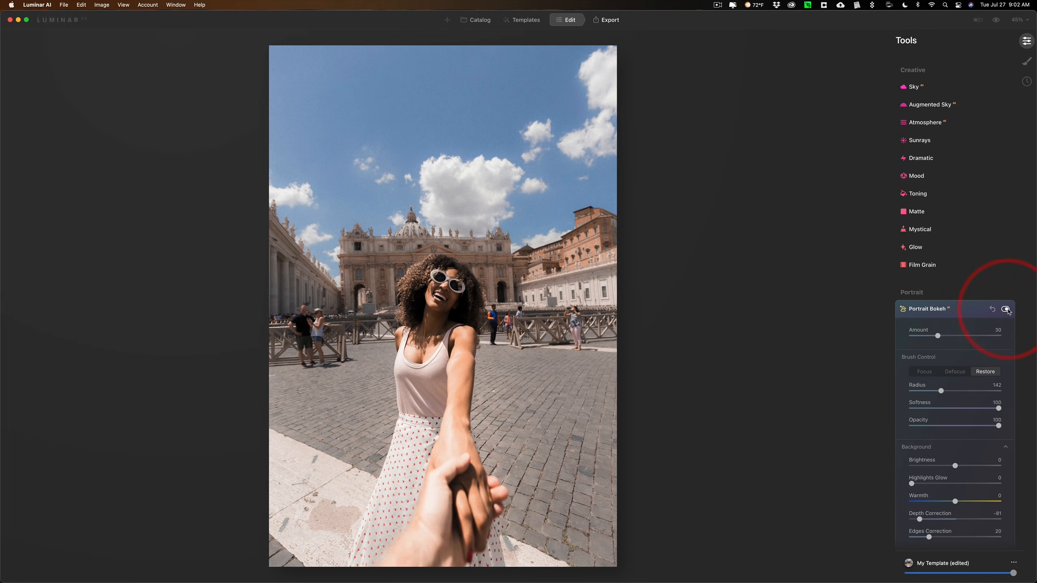
{"action": "left_click", "coordinate": [1005, 310]}
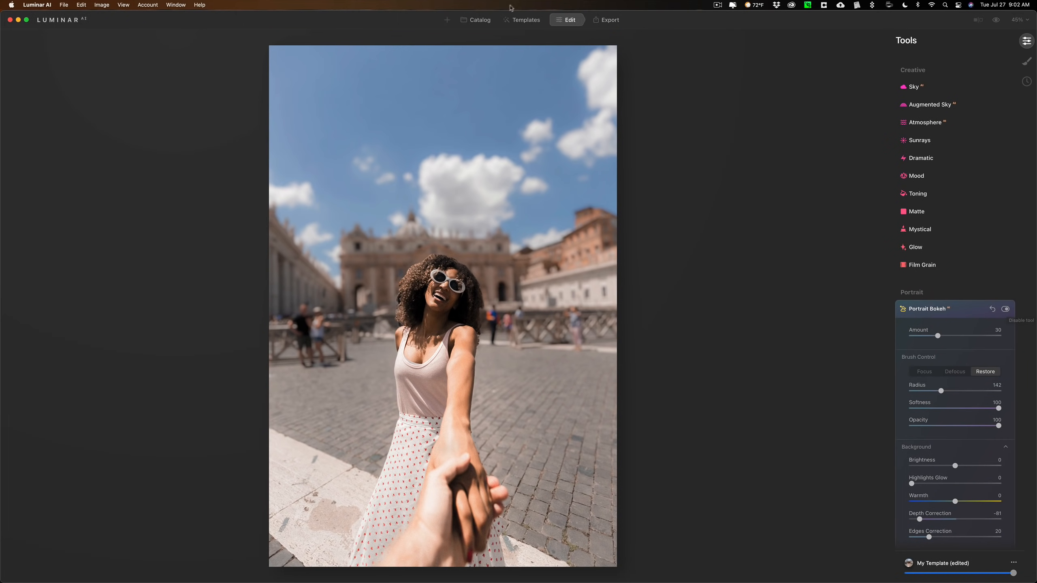
{"action": "left_click", "coordinate": [480, 19]}
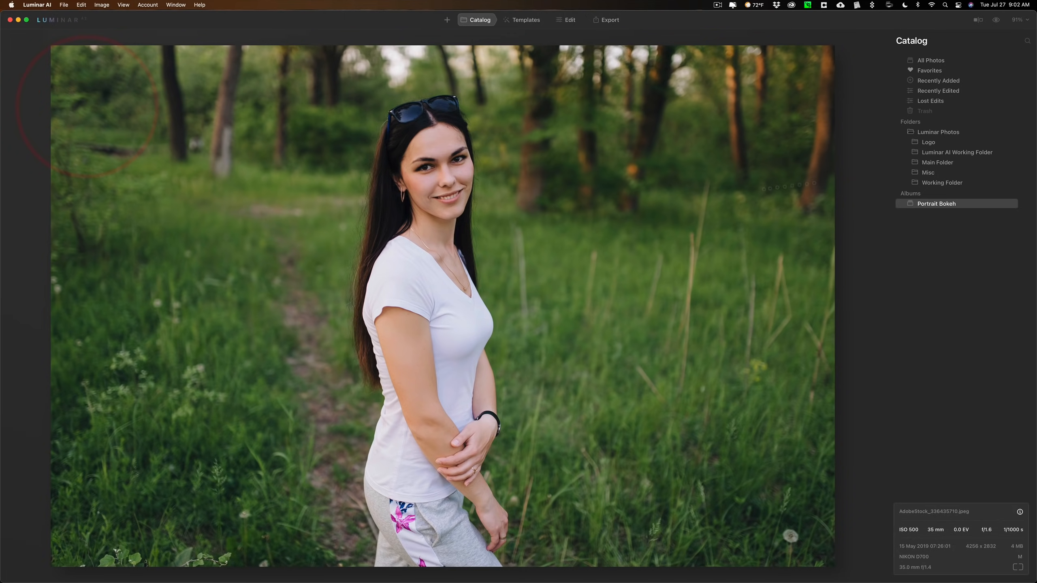
Give the forest portrait background blur around 58 with depth correction about -45
{"action": "left_click", "coordinate": [569, 19]}
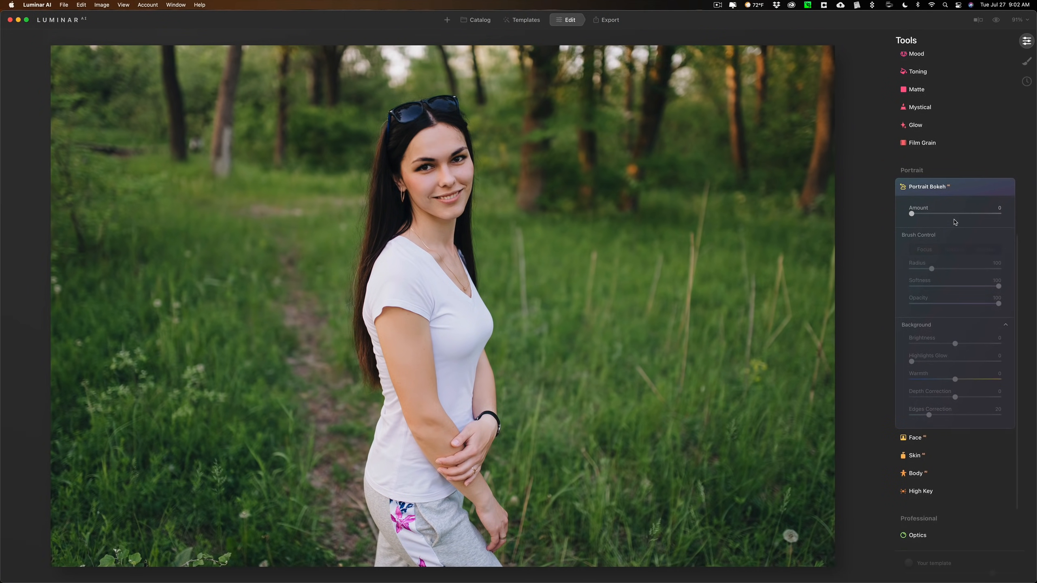
{"action": "left_click_drag", "start_coordinate": [911, 214], "coordinate": [921, 124]}
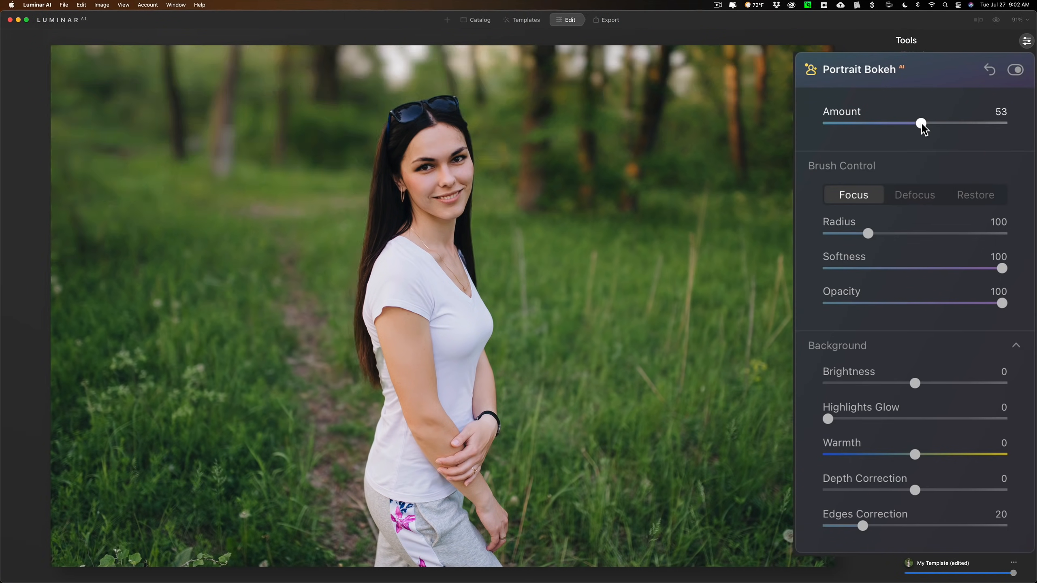
{"action": "left_click_drag", "start_coordinate": [921, 124], "coordinate": [929, 124]}
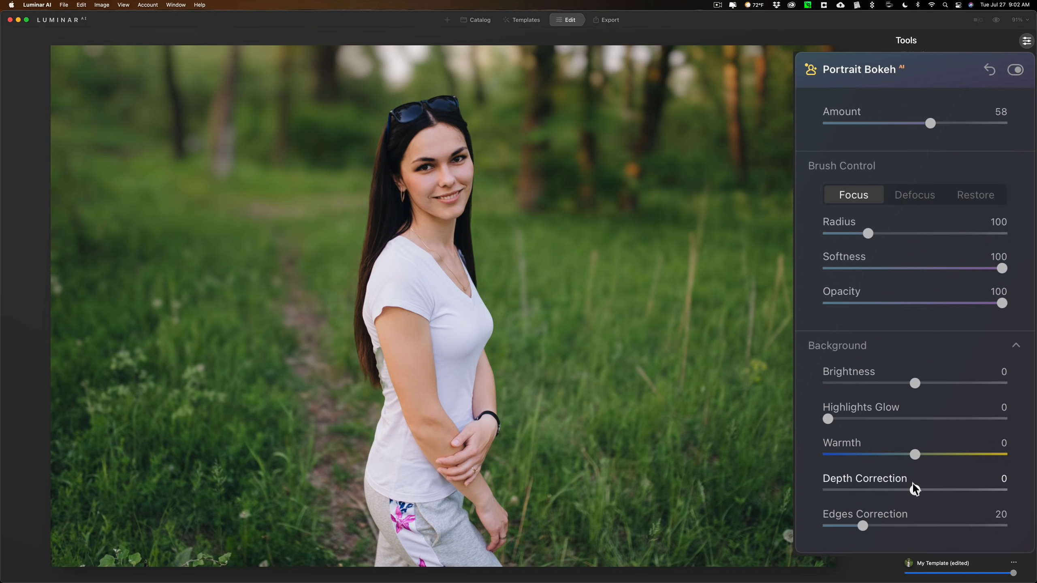
{"action": "left_click_drag", "start_coordinate": [914, 491], "coordinate": [882, 491]}
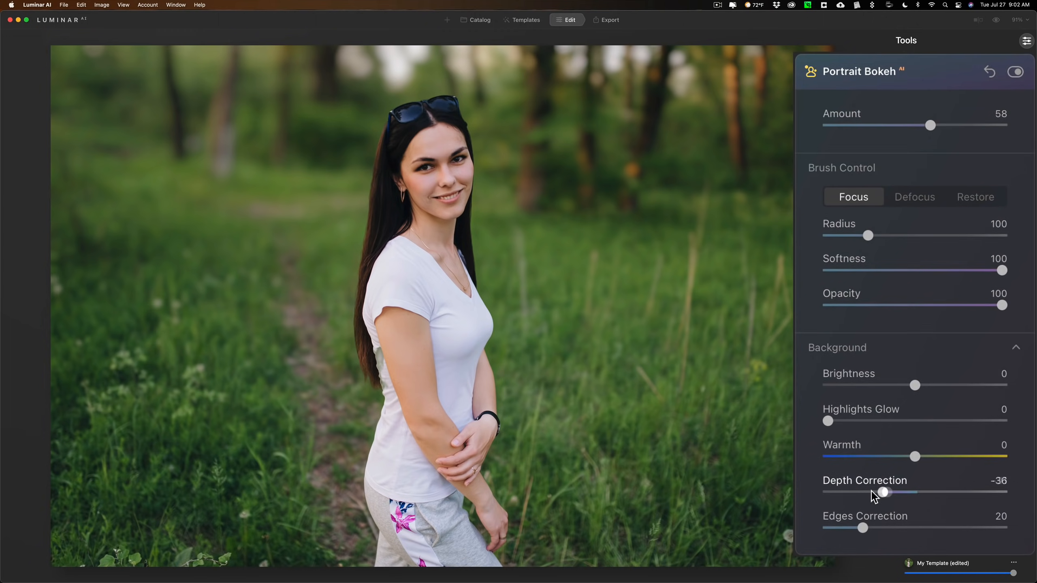
{"action": "left_click_drag", "start_coordinate": [882, 492], "coordinate": [896, 491]}
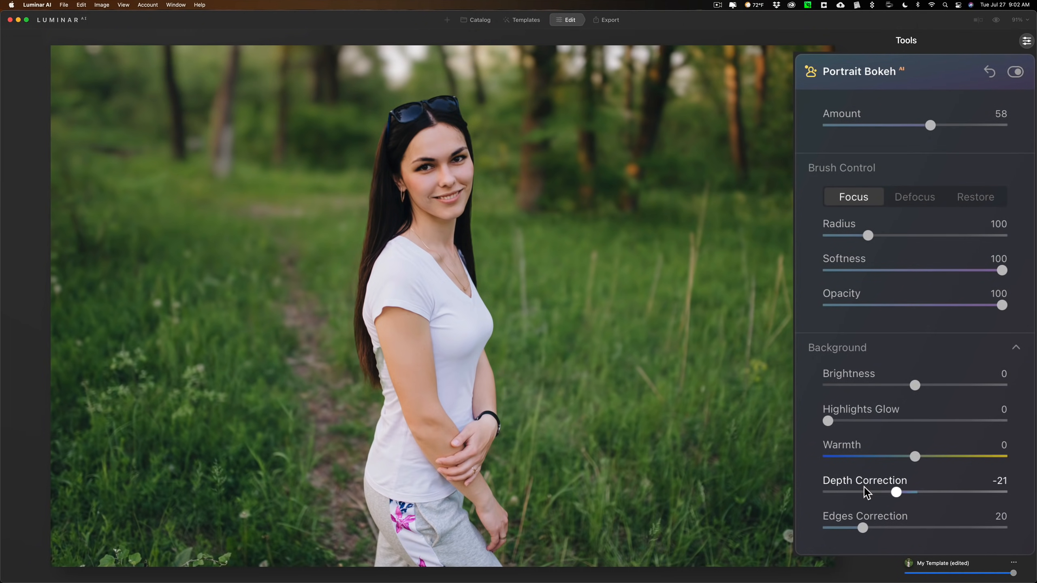
{"action": "left_click_drag", "start_coordinate": [896, 491], "coordinate": [875, 492]}
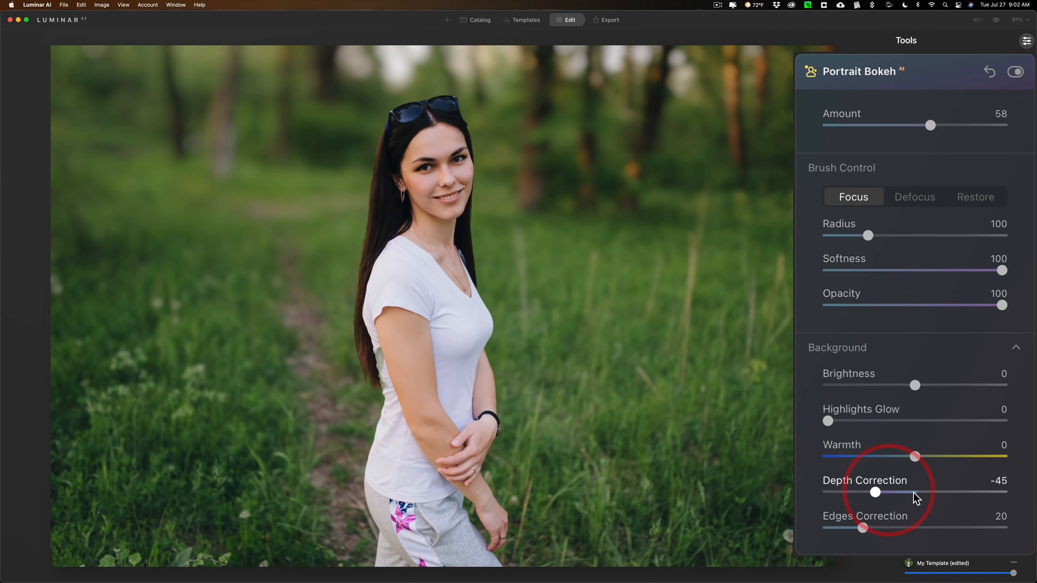
Try edges correction at maximum then return it to 0, settle amount at 52, and compare with the original
{"action": "left_click_drag", "start_coordinate": [862, 527], "coordinate": [1003, 527]}
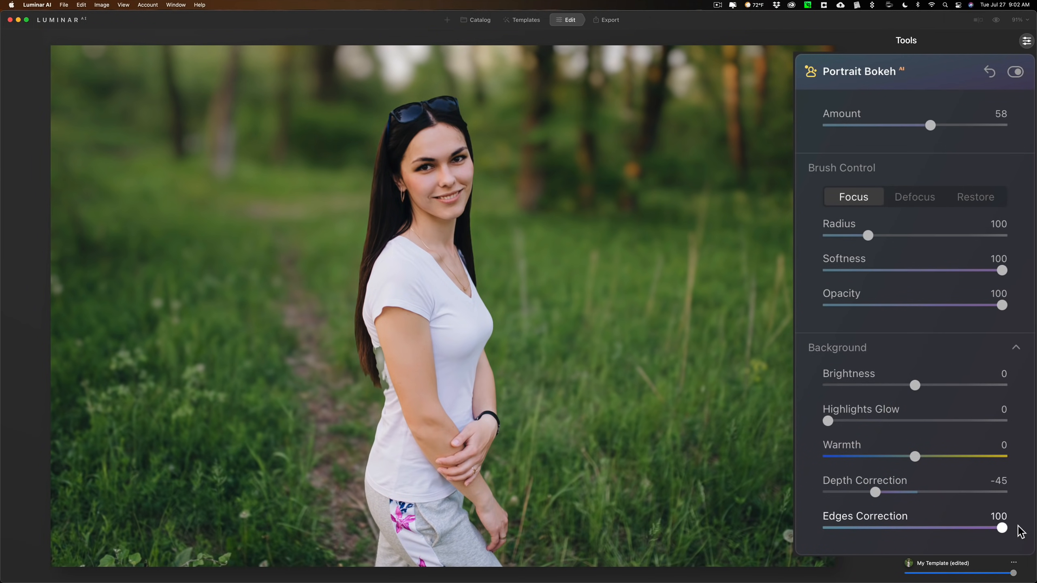
{"action": "left_click_drag", "start_coordinate": [1000, 528], "coordinate": [827, 527]}
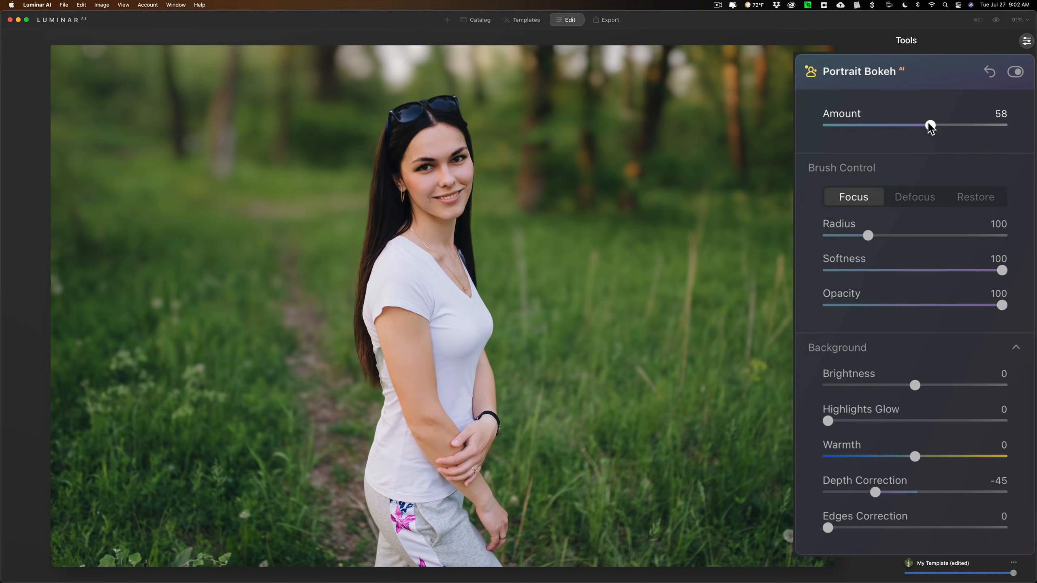
{"action": "left_click_drag", "start_coordinate": [931, 125], "coordinate": [919, 125]}
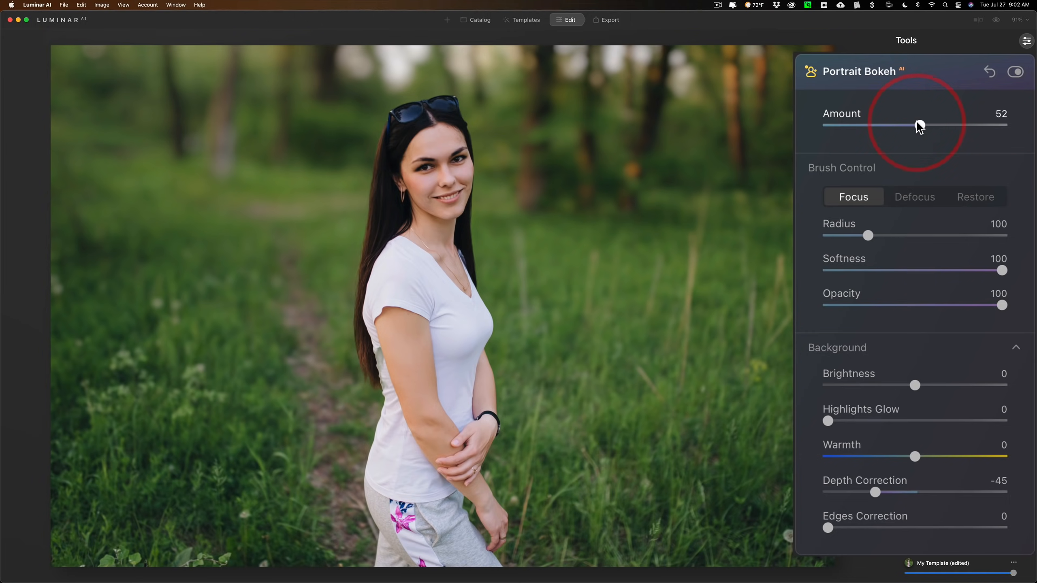
{"action": "left_click", "coordinate": [1017, 72]}
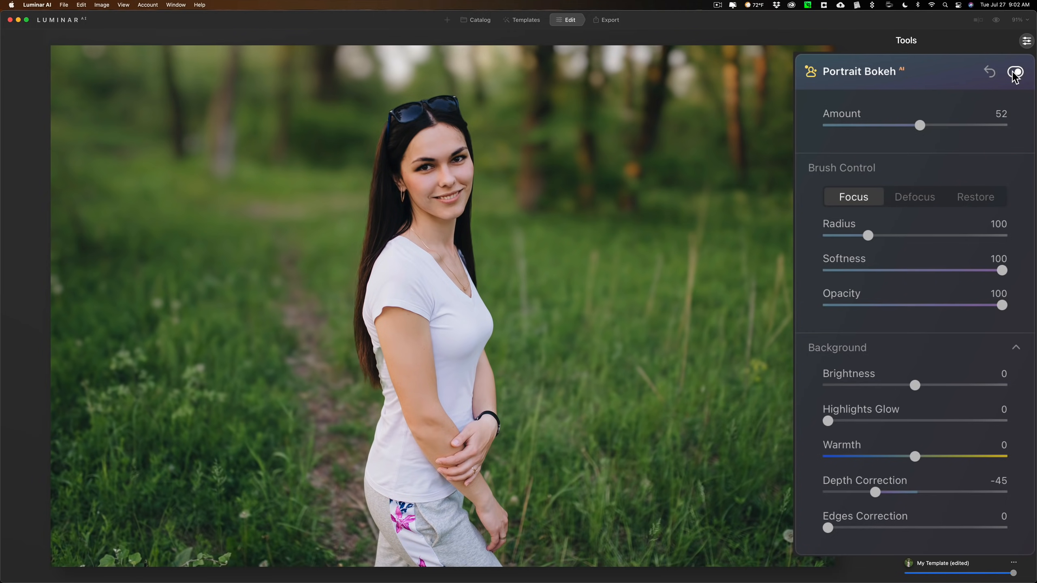
{"action": "left_click", "coordinate": [1019, 71]}
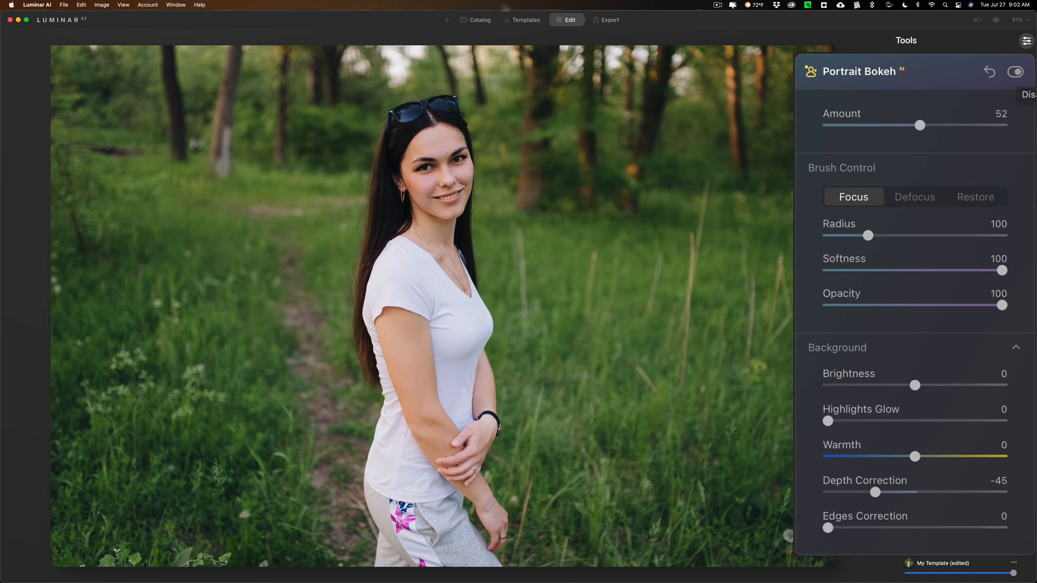
{"action": "left_click", "coordinate": [476, 20]}
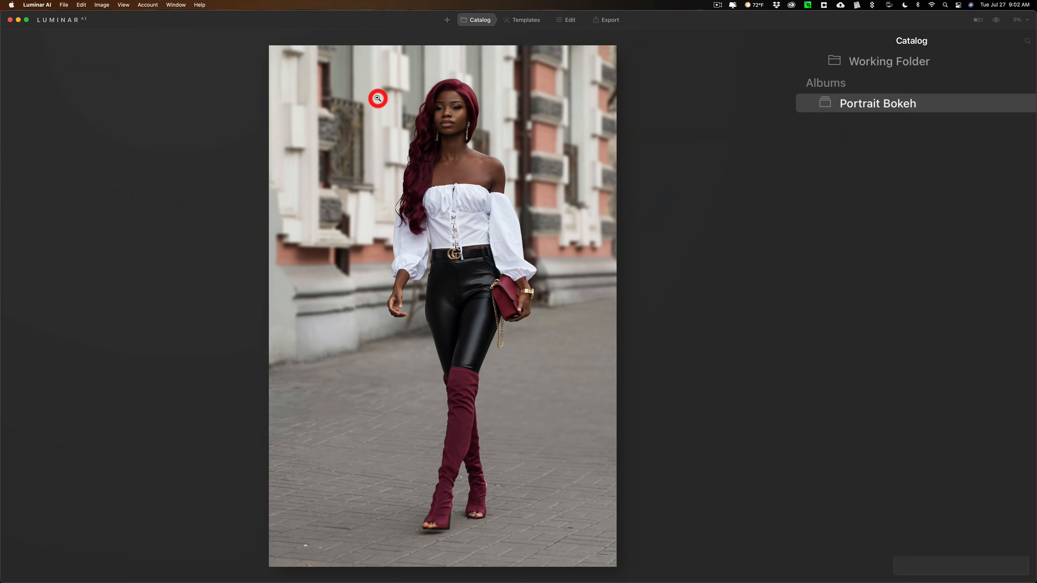
Blur the red-boots street portrait's background at amount 52 with depth correction -35
{"action": "left_click", "coordinate": [570, 19]}
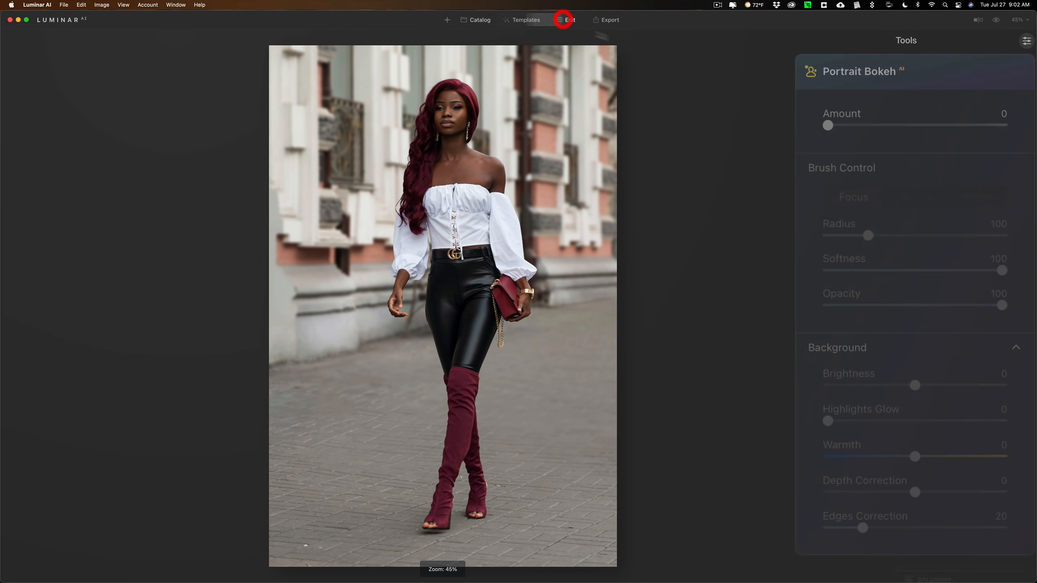
{"action": "left_click_drag", "start_coordinate": [827, 125], "coordinate": [913, 124]}
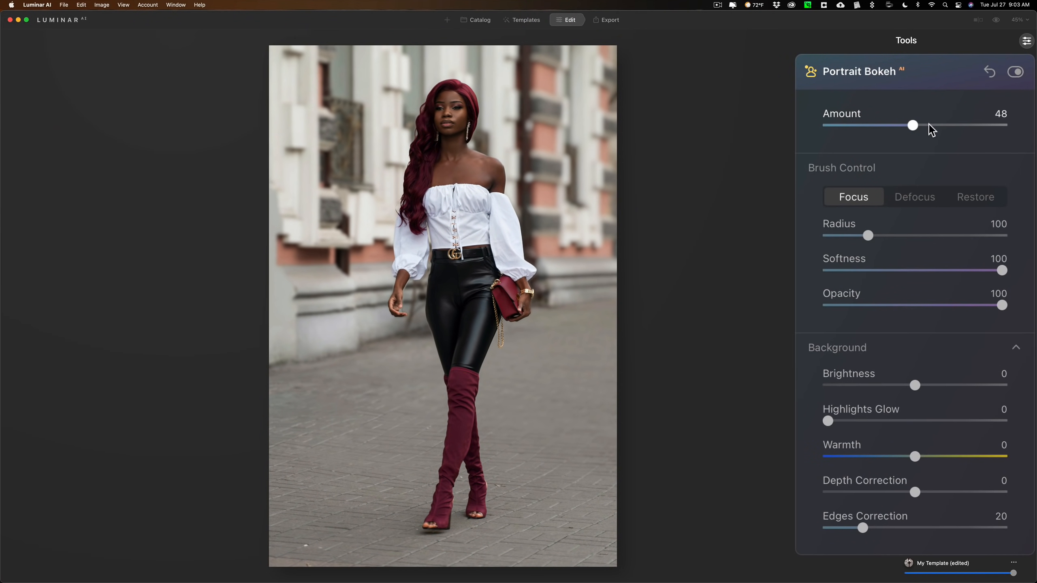
{"action": "left_click_drag", "start_coordinate": [912, 125], "coordinate": [934, 125]}
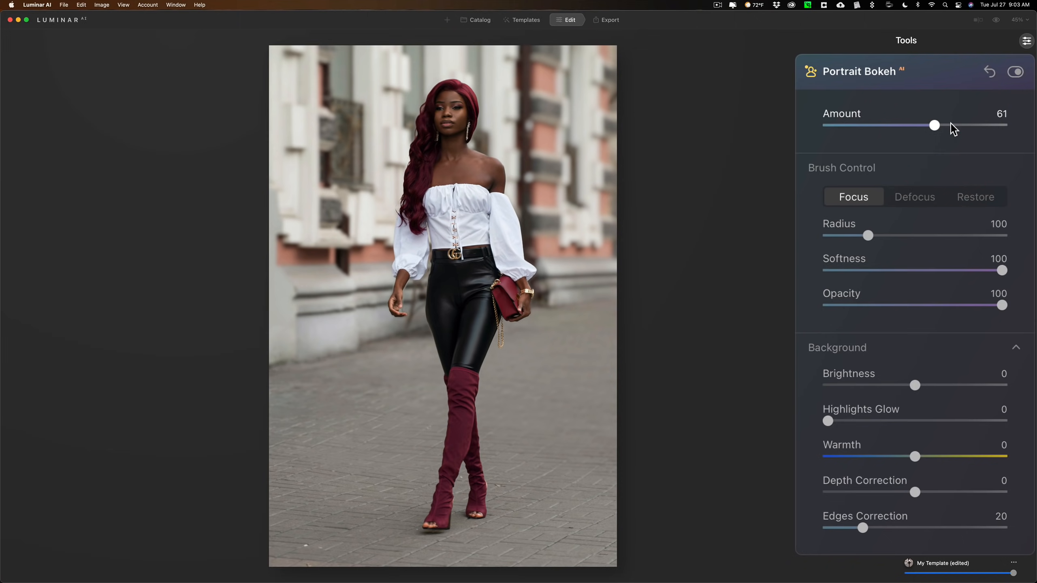
{"action": "mouse_move", "coordinate": [886, 502]}
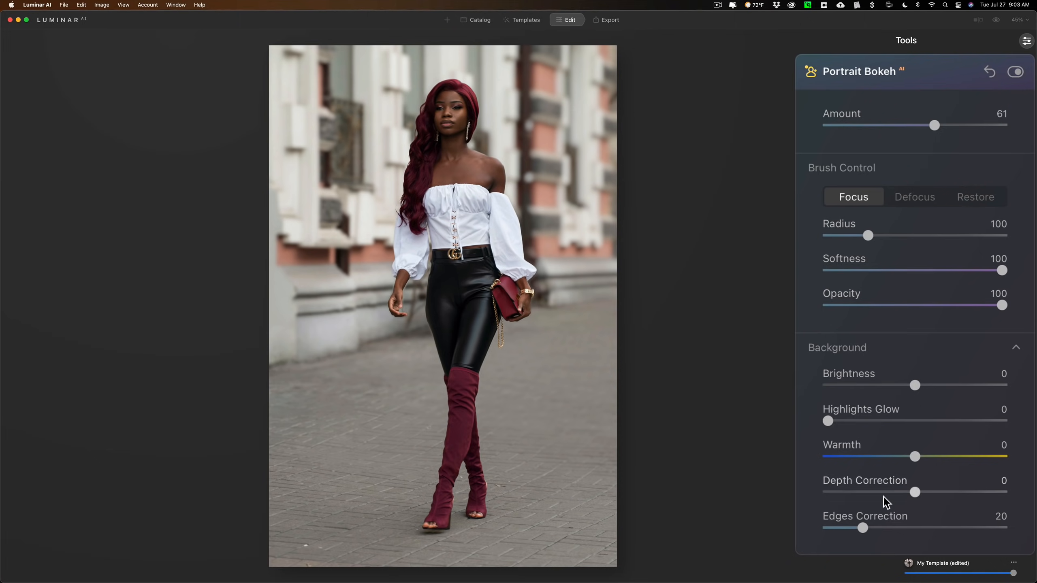
{"action": "left_click_drag", "start_coordinate": [914, 491], "coordinate": [902, 492]}
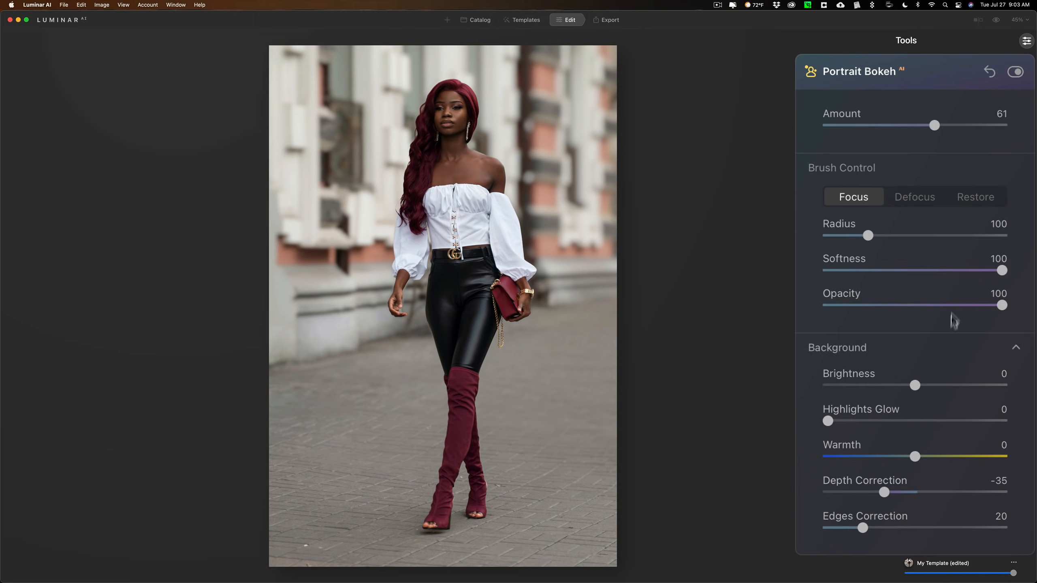
{"action": "left_click_drag", "start_coordinate": [934, 125], "coordinate": [920, 124]}
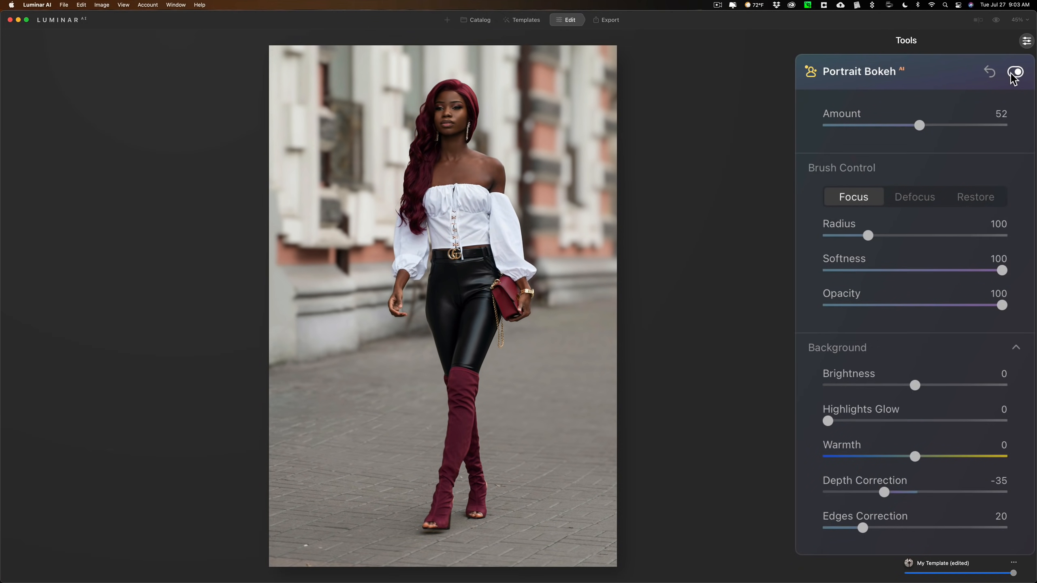
Compare the bokeh against the original, then return to the photo catalog
{"action": "left_click", "coordinate": [1017, 71]}
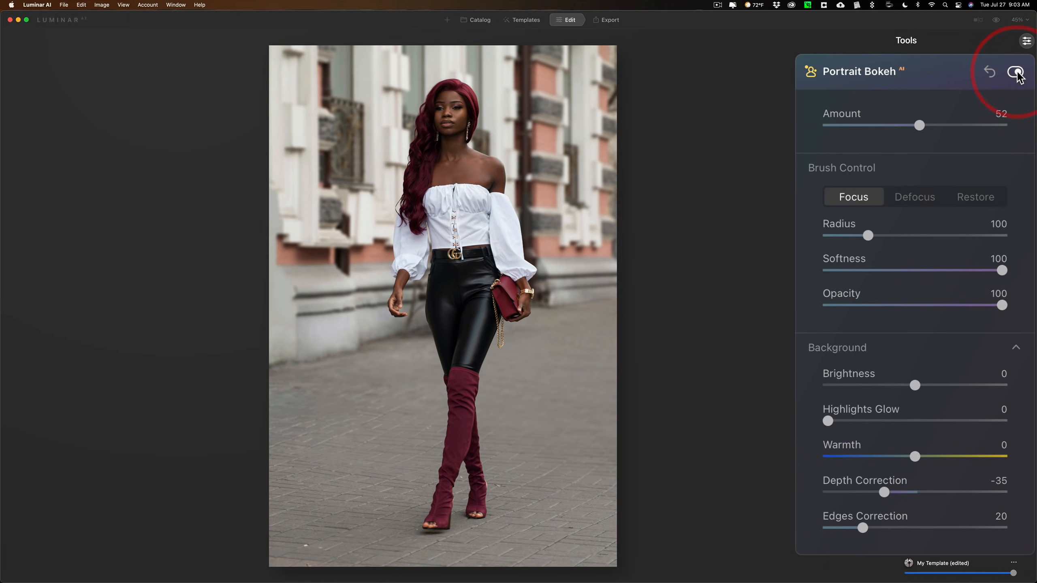
{"action": "left_click", "coordinate": [1016, 71]}
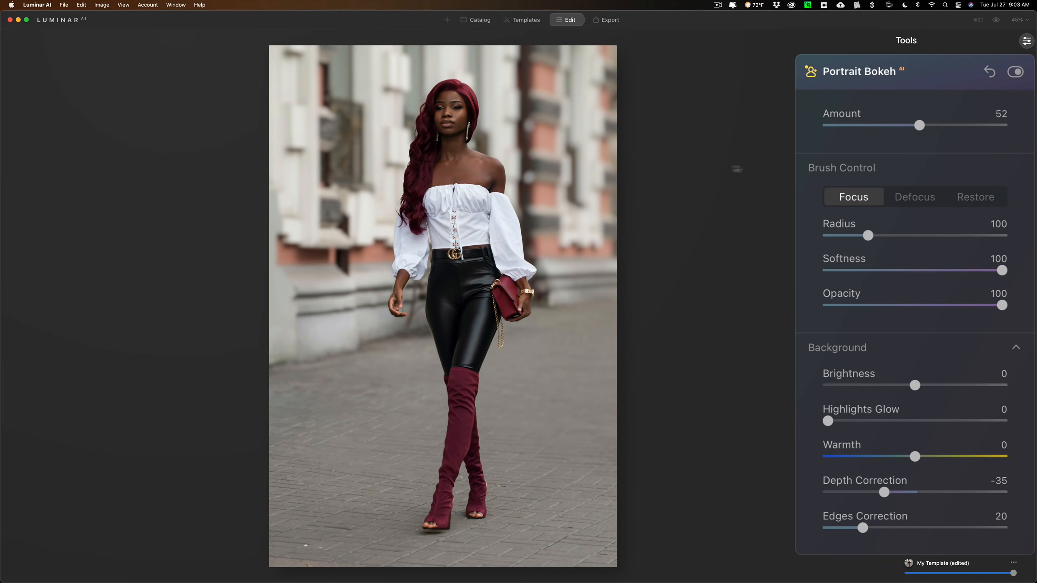
{"action": "left_click", "coordinate": [477, 20]}
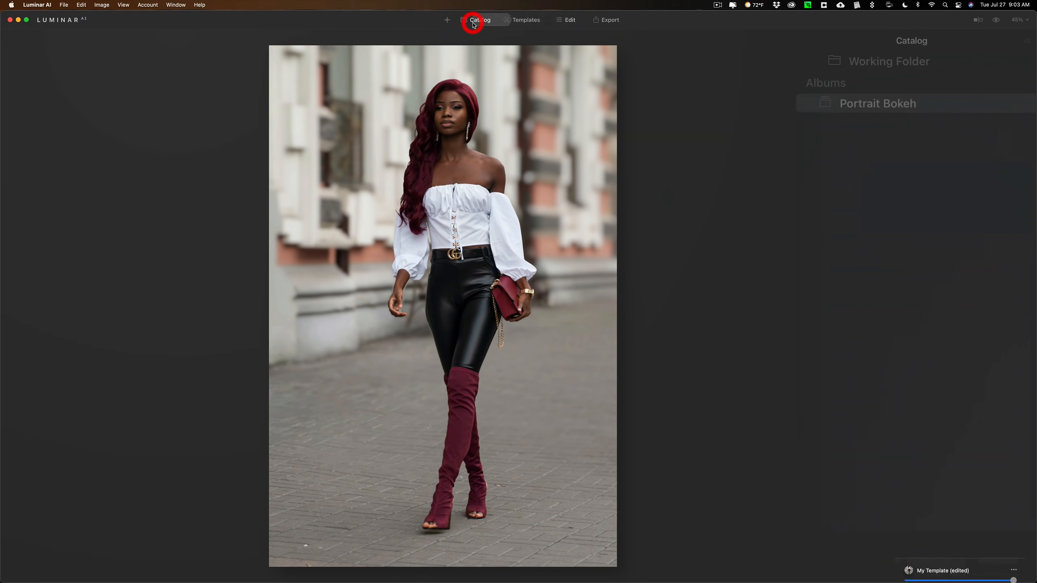
Edit the backpack street photo with background blur 45 and depth correction -46
{"action": "left_click", "coordinate": [475, 20]}
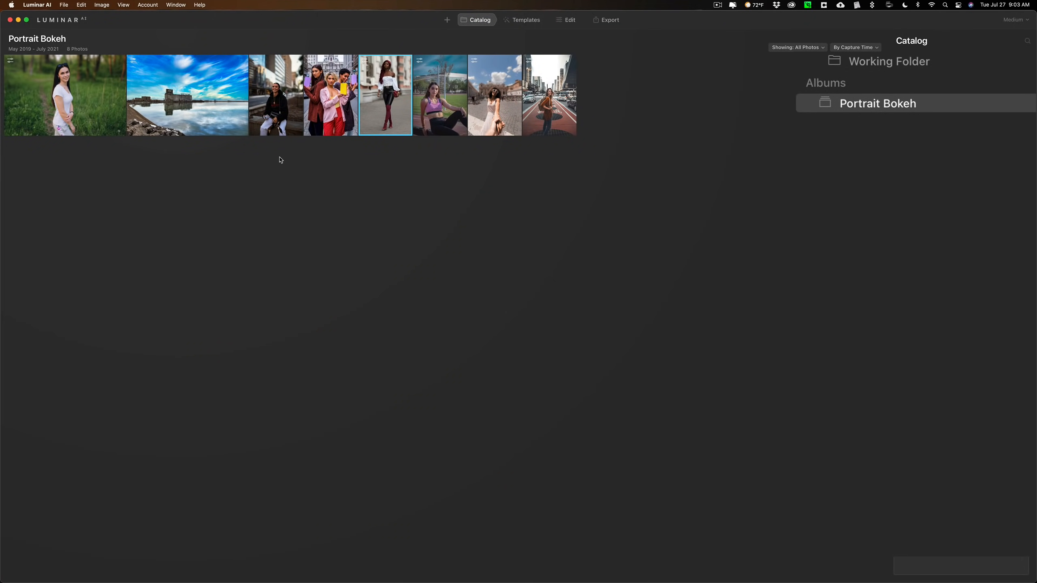
{"action": "double_click", "coordinate": [550, 96]}
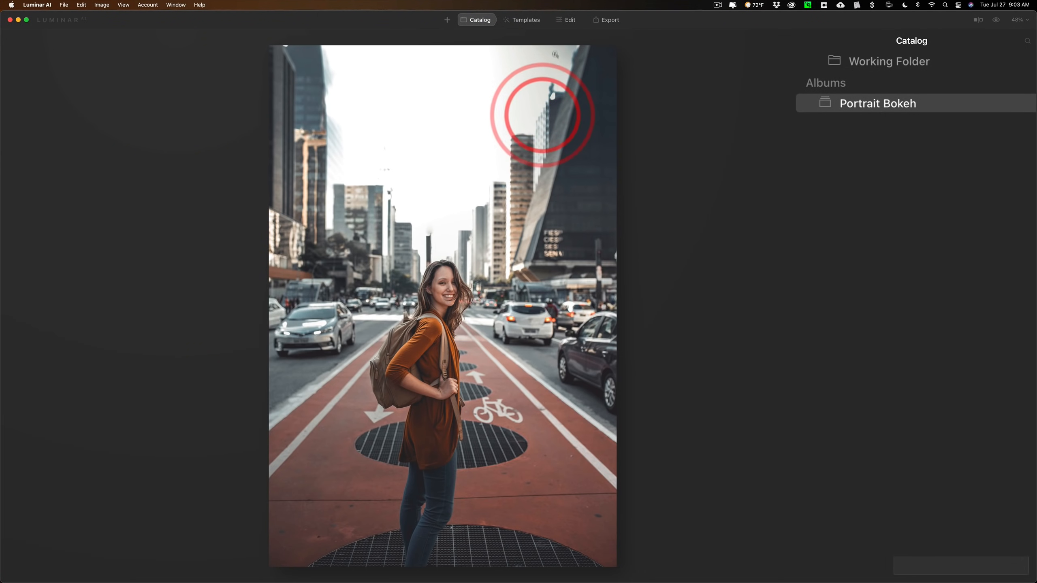
{"action": "left_click", "coordinate": [568, 19]}
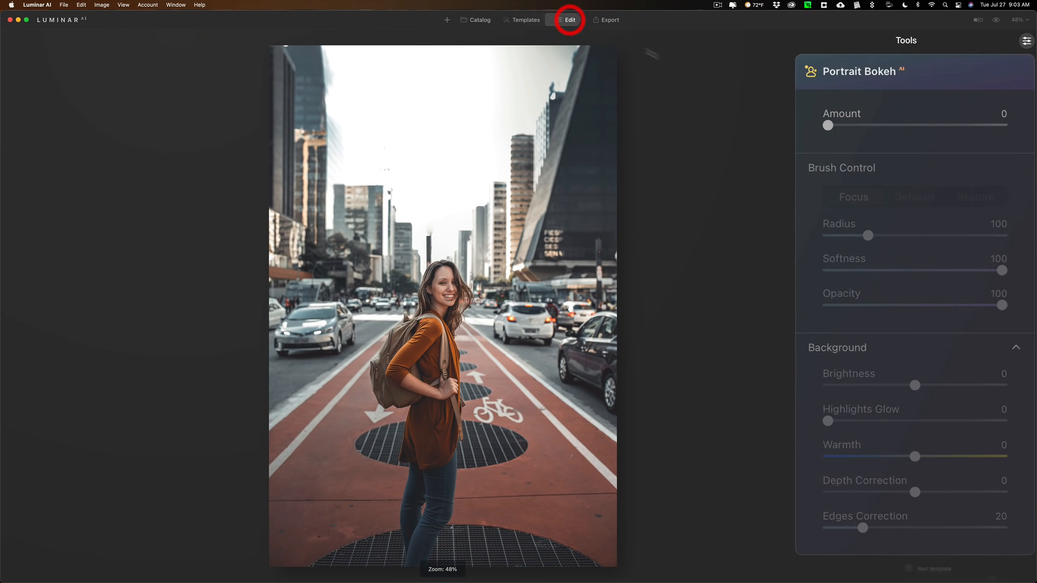
{"action": "left_click_drag", "start_coordinate": [827, 125], "coordinate": [908, 124]}
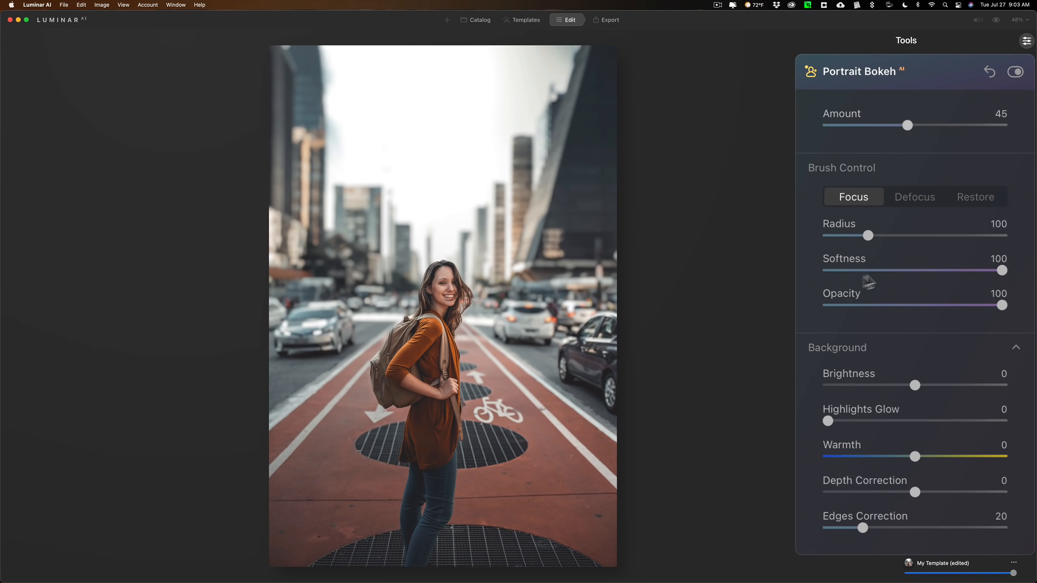
{"action": "mouse_move", "coordinate": [912, 499]}
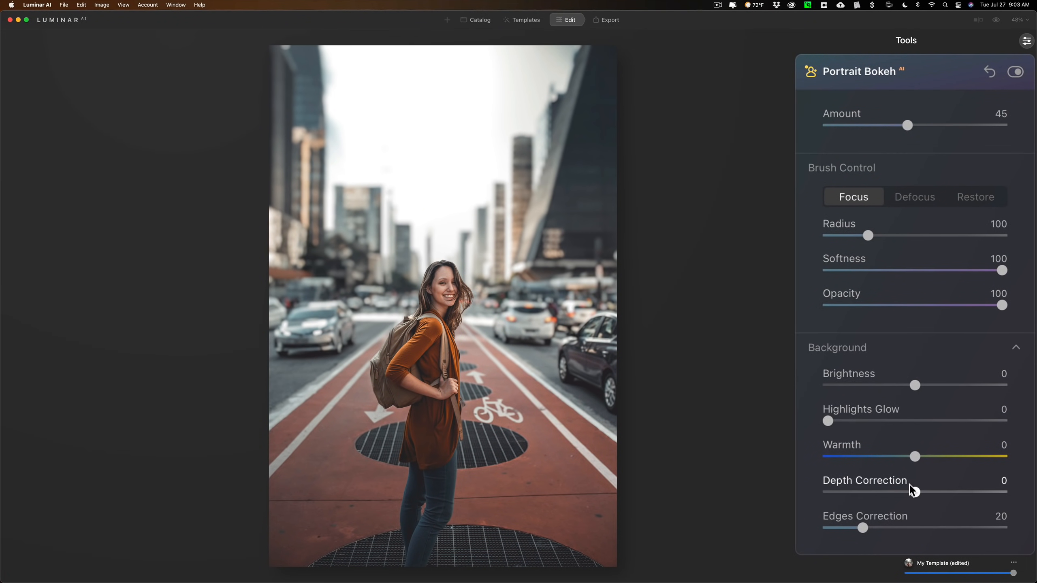
{"action": "left_click_drag", "start_coordinate": [914, 492], "coordinate": [880, 491]}
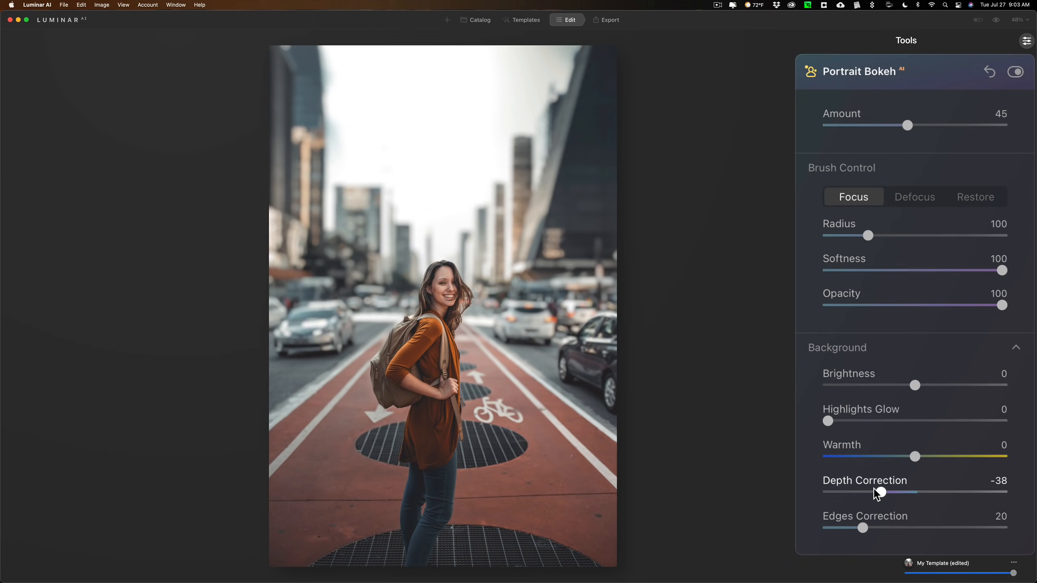
{"action": "left_click_drag", "start_coordinate": [879, 492], "coordinate": [873, 491]}
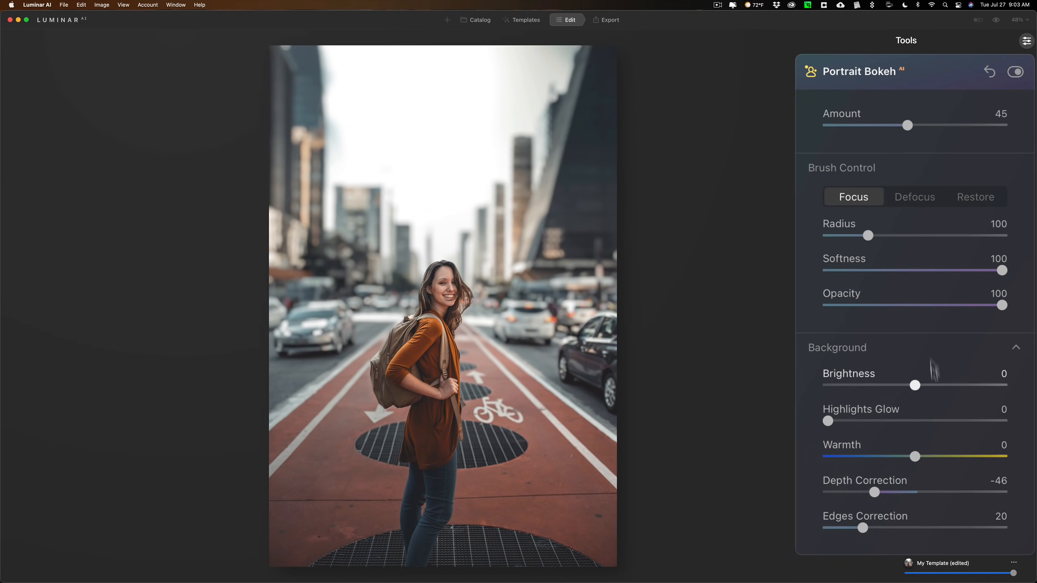
Add highlights glow 100 and warmth 15 to the background, then compare with the original
{"action": "left_click_drag", "start_coordinate": [827, 421], "coordinate": [934, 421]}
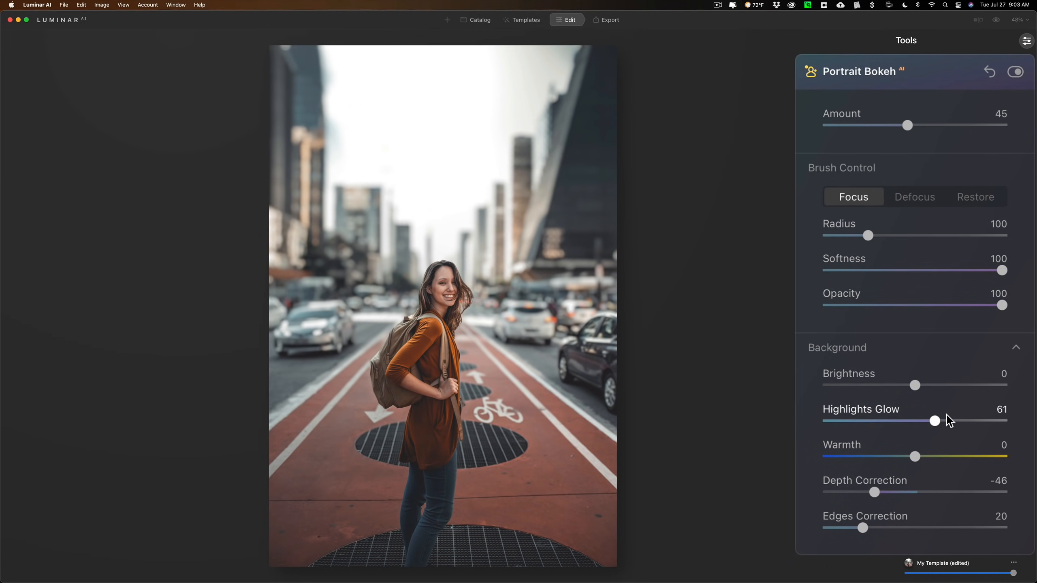
{"action": "left_click_drag", "start_coordinate": [934, 422], "coordinate": [1001, 421]}
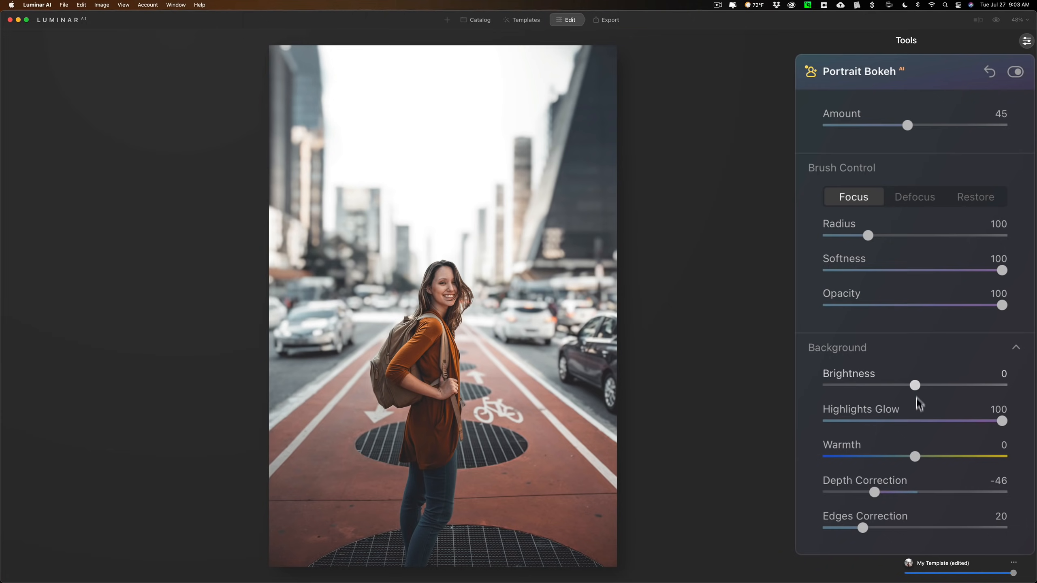
{"action": "left_click_drag", "start_coordinate": [915, 456], "coordinate": [925, 456]}
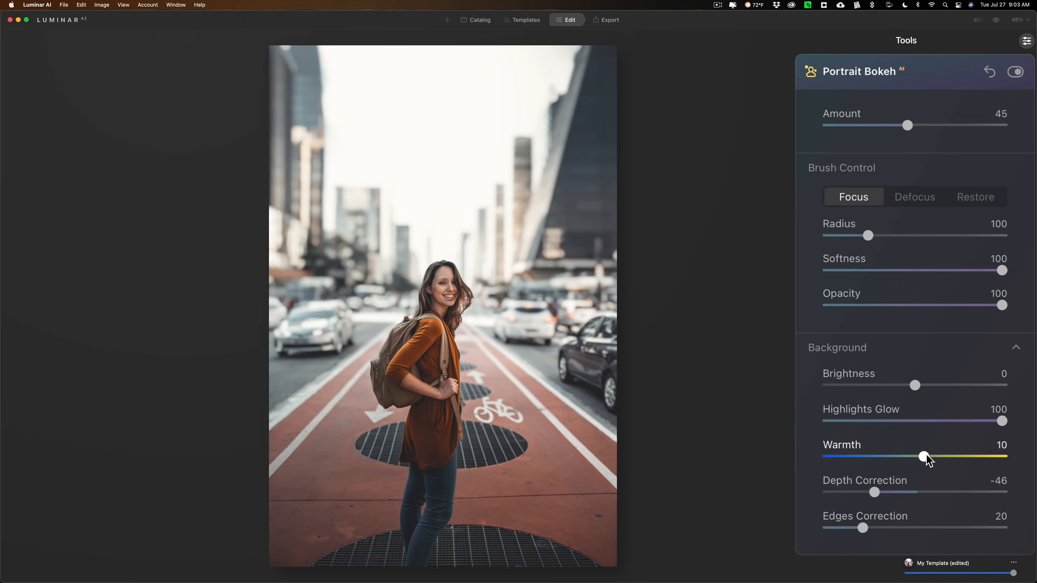
{"action": "left_click_drag", "start_coordinate": [924, 456], "coordinate": [929, 456]}
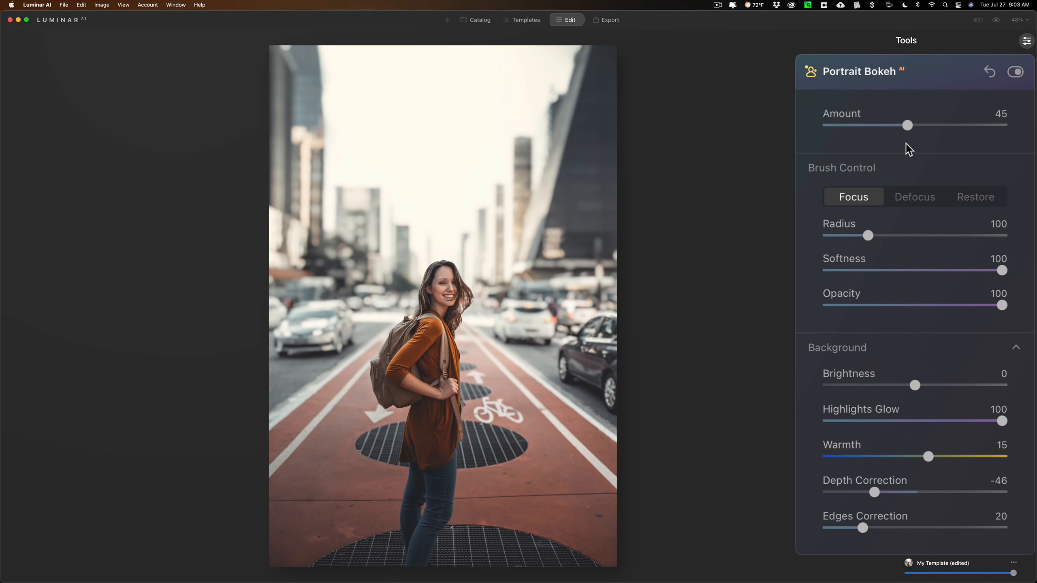
{"action": "left_click", "coordinate": [1016, 71]}
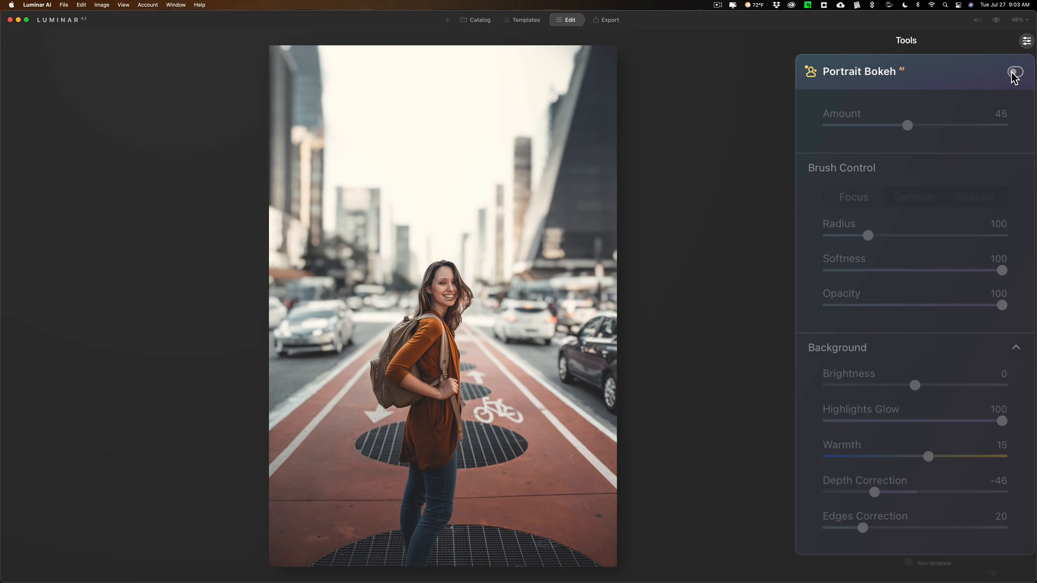
{"action": "left_click", "coordinate": [1015, 72]}
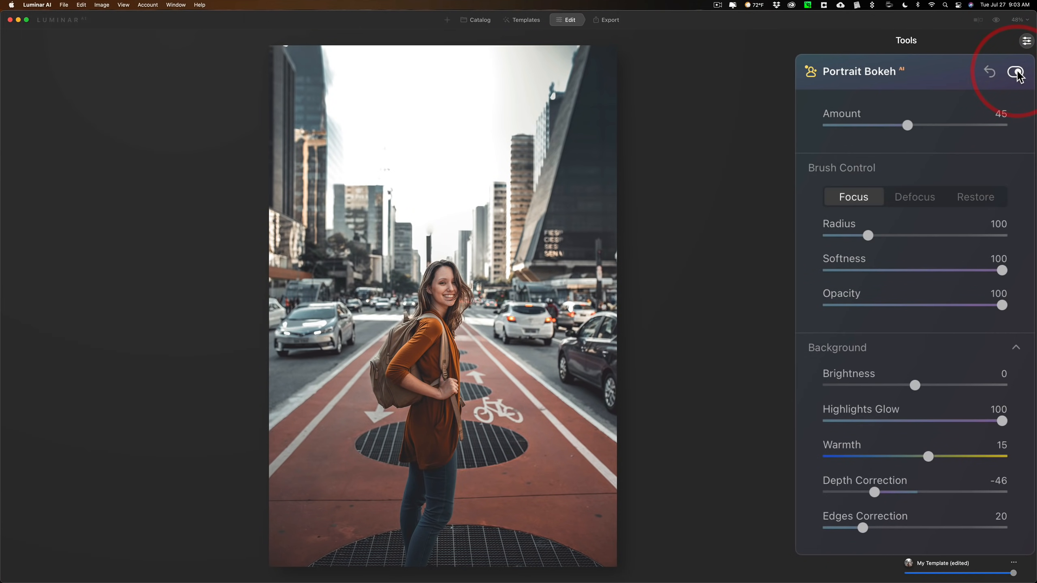
{"action": "left_click", "coordinate": [1016, 72]}
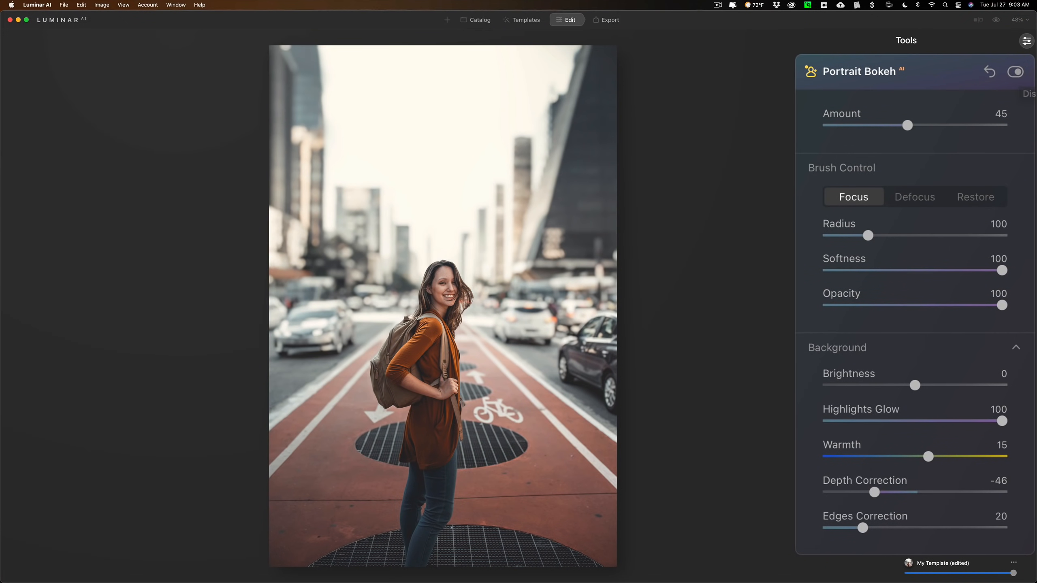